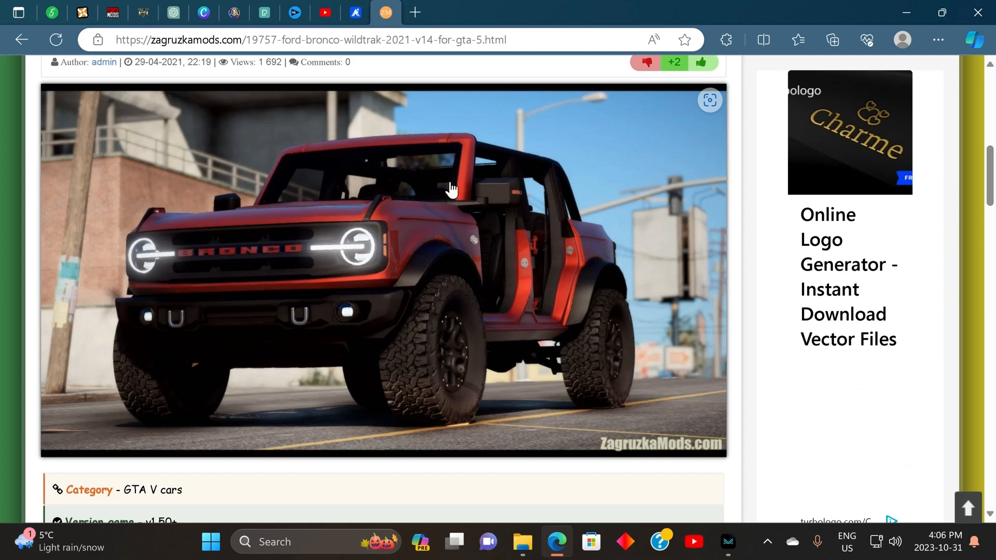
Step: Scroll down the Ford Bronco Wildtrak mod page and expand the full feature description via SHOW MORE
scroll("up", 3)
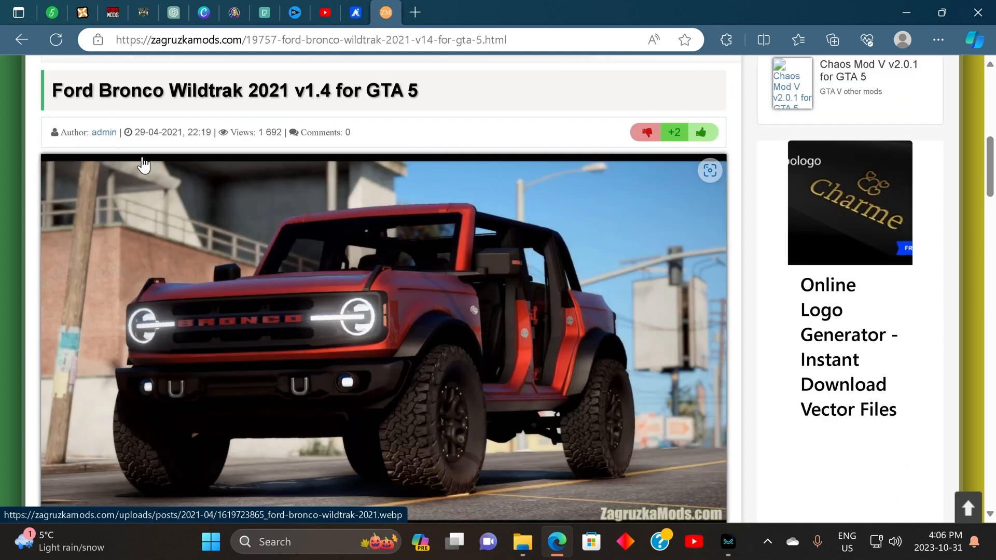
mouse_move(225, 86)
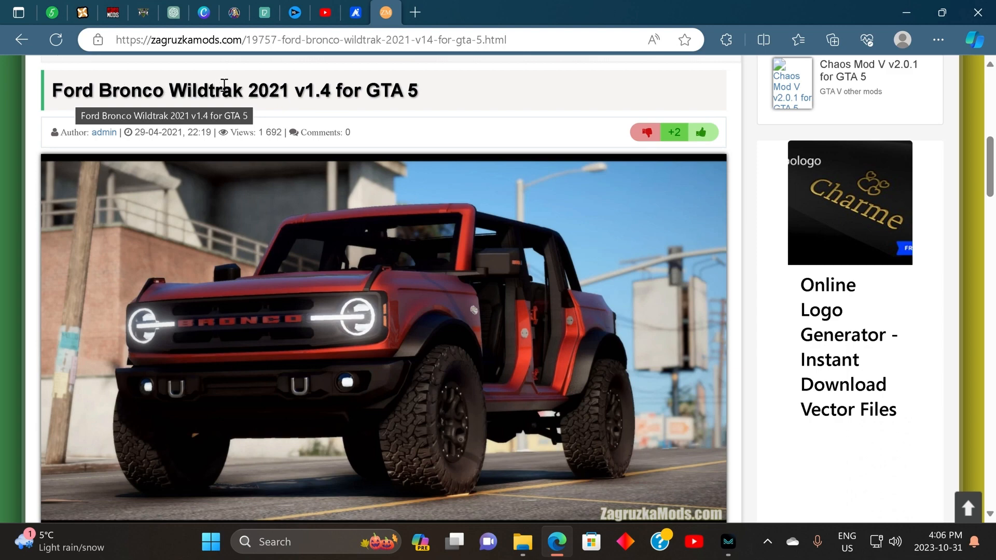
scroll("down", 3)
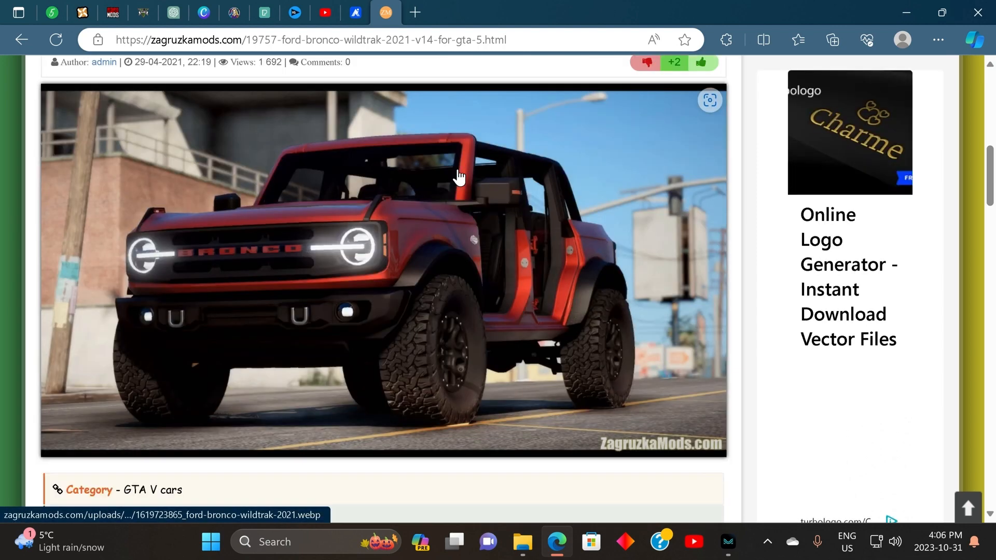
scroll("down", 3)
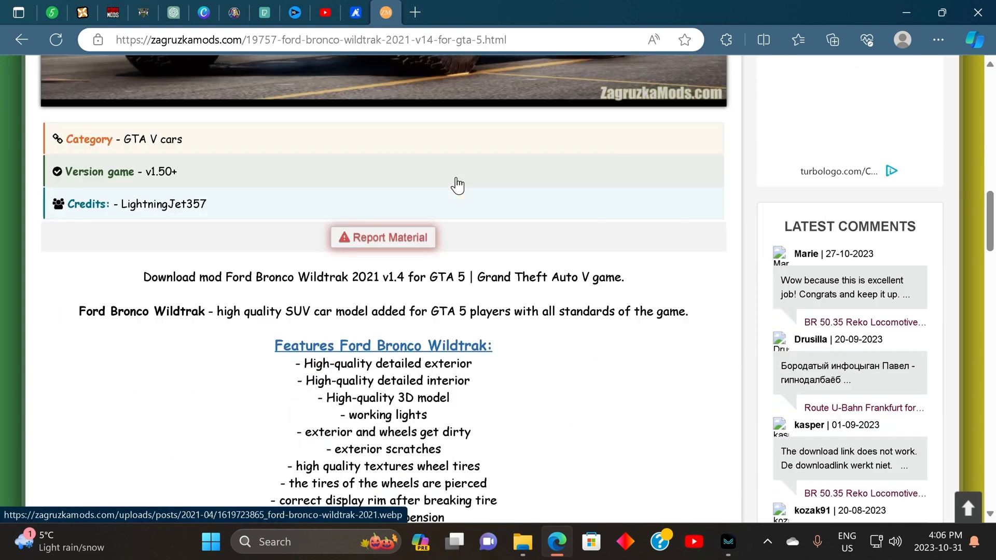
scroll("down", 3)
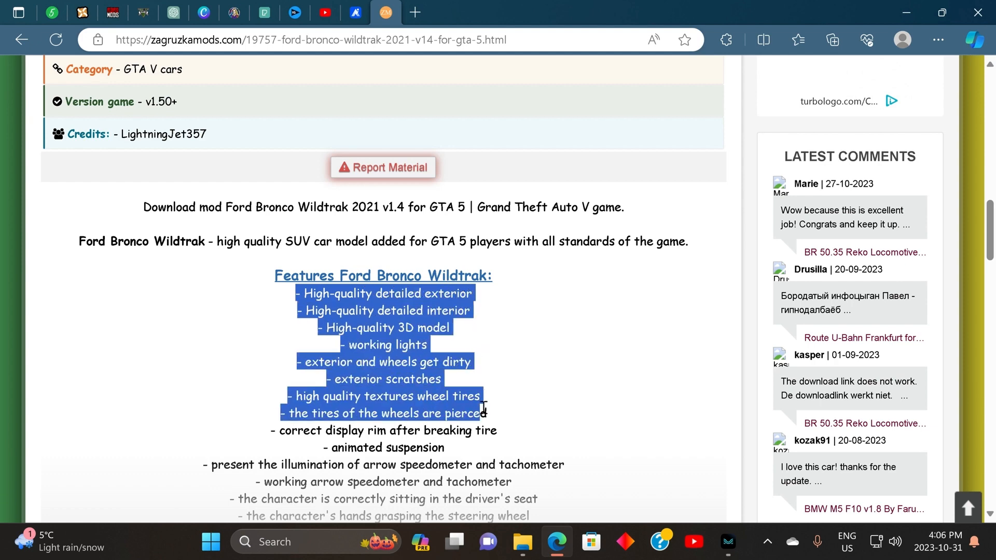
scroll("down", 3)
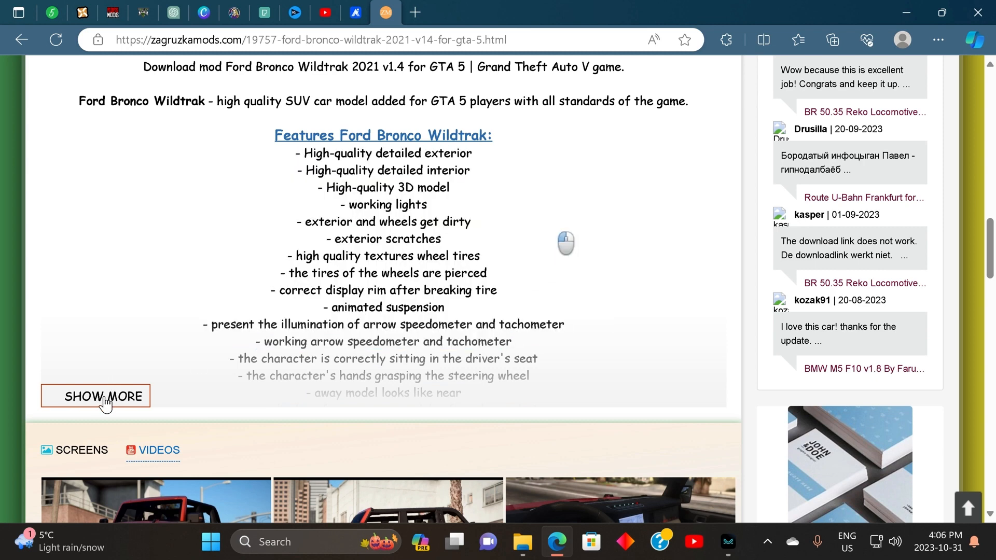
left_click(104, 395)
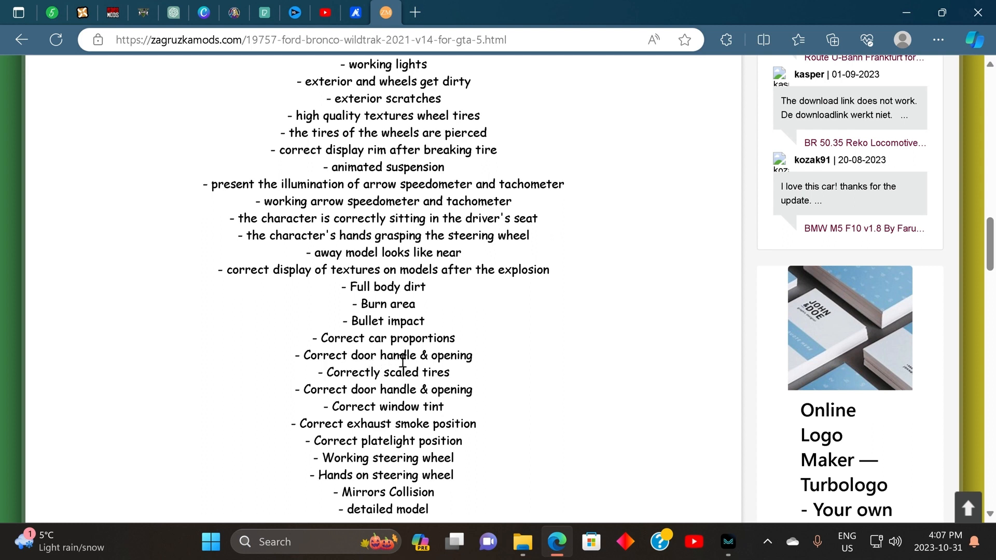
mouse_move(346, 357)
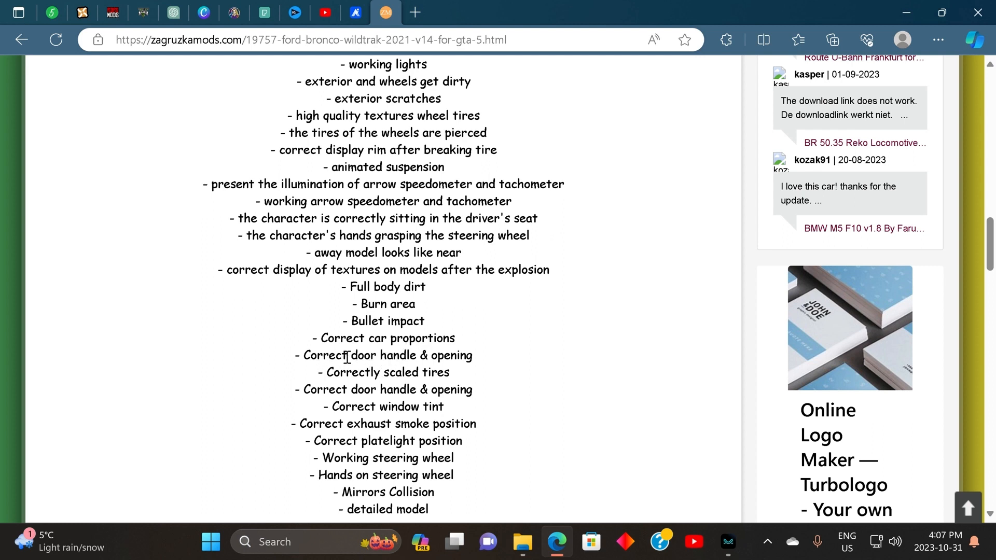
mouse_move(324, 373)
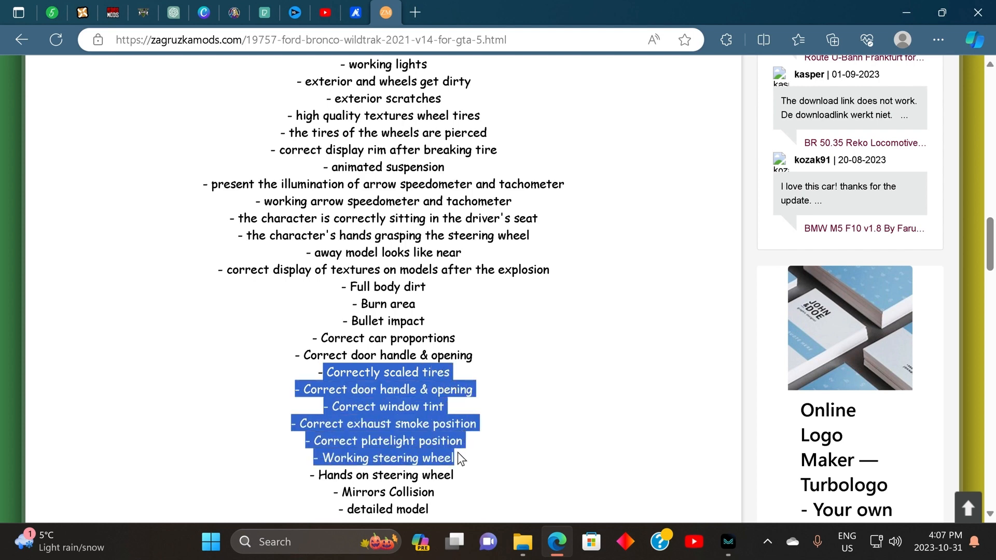
Step: Read down the expanded description to the Changes in v1.4 section
scroll("down", 3)
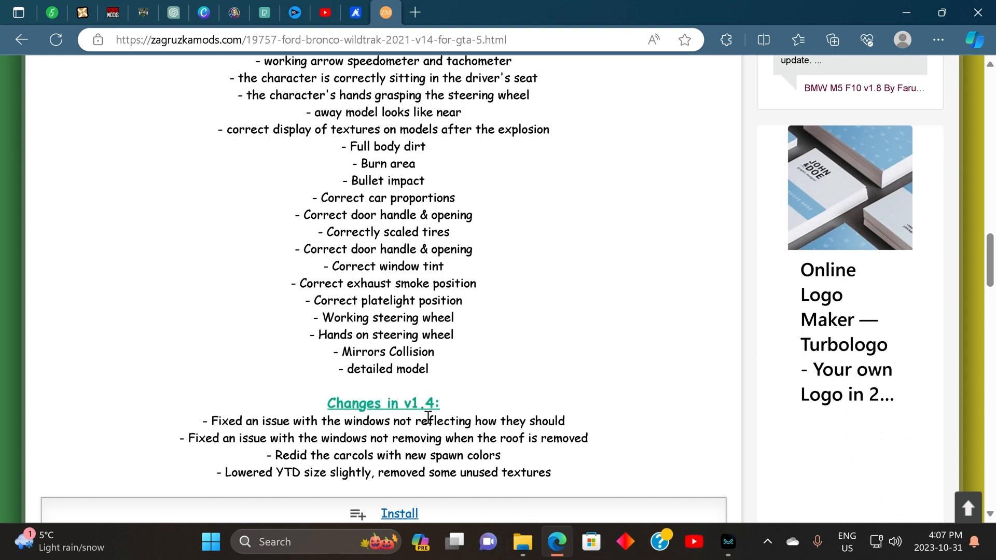
scroll("down", 3)
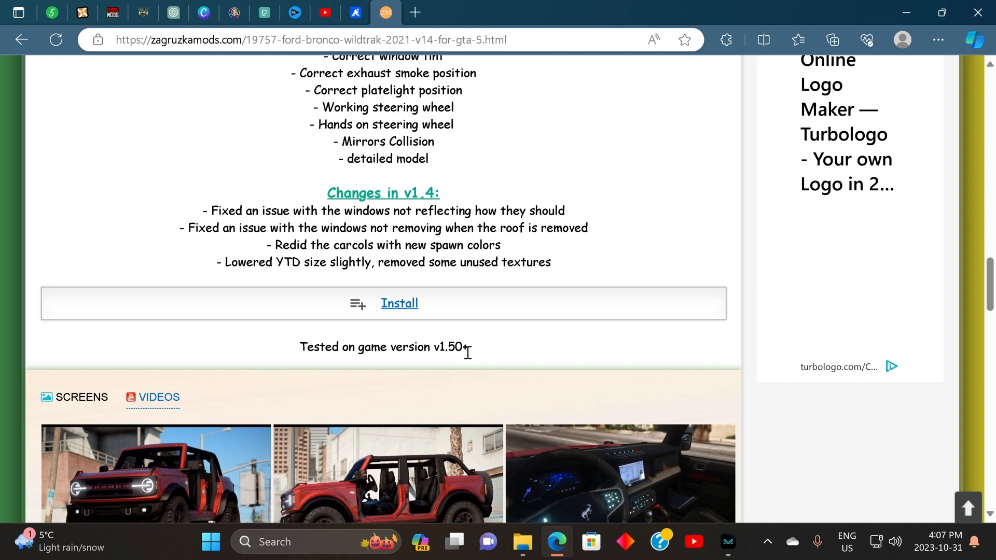
mouse_move(399, 311)
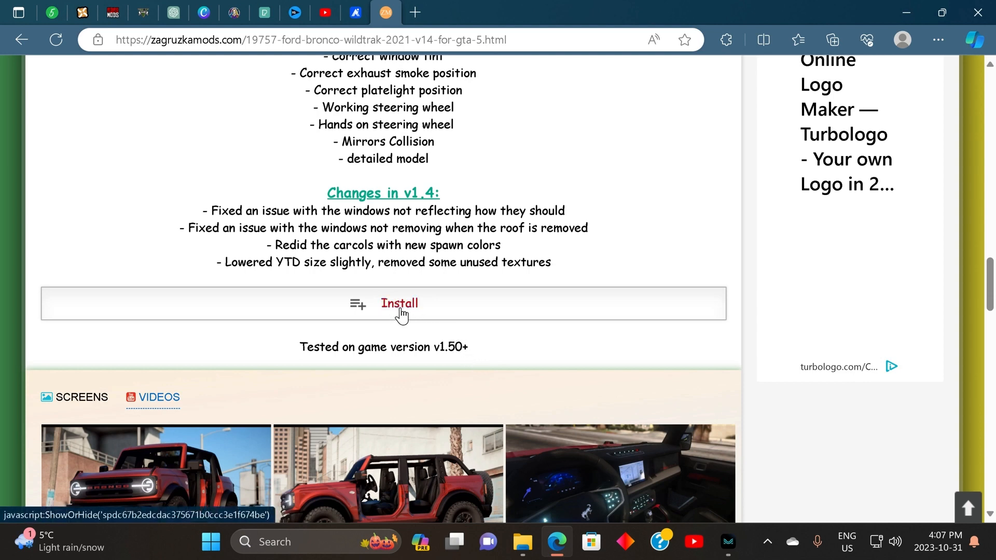
Step: Reveal the SP install instructions and go through the first three steps, highlighting each
left_click(399, 303)
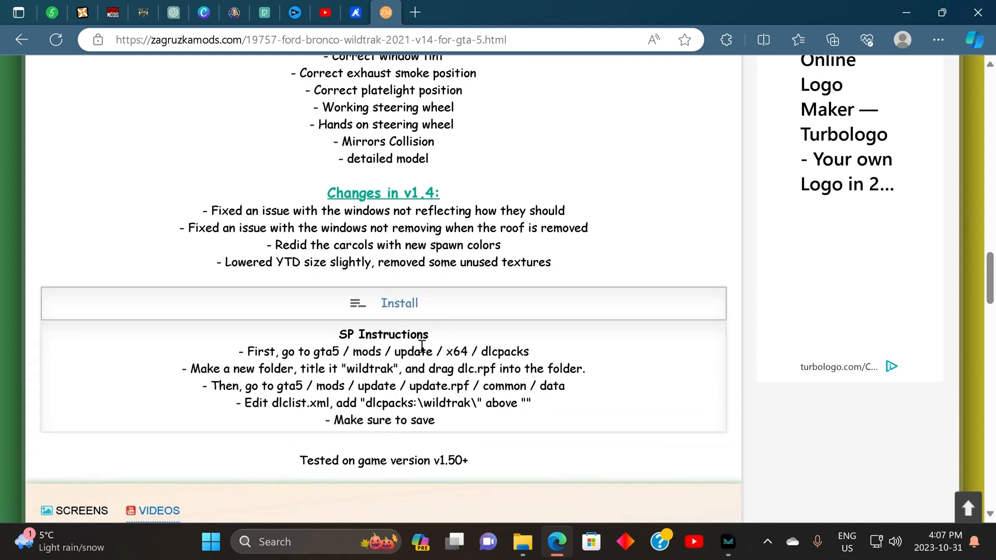
mouse_move(398, 303)
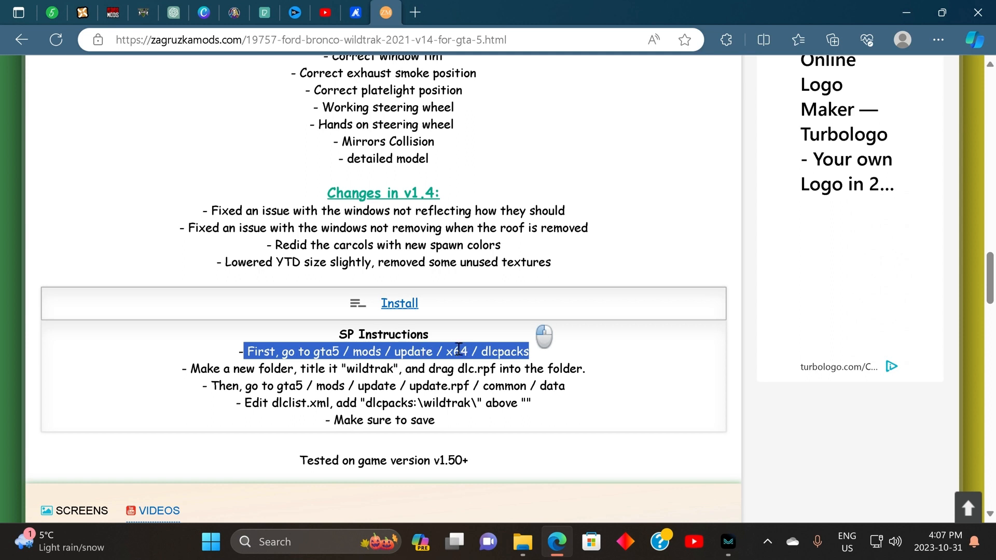
left_click(220, 376)
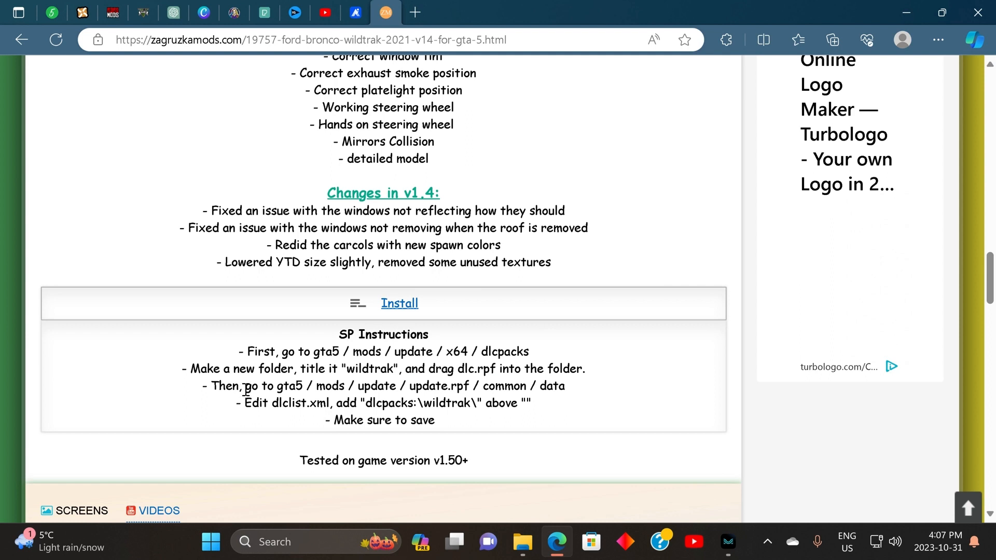
double_click(257, 386)
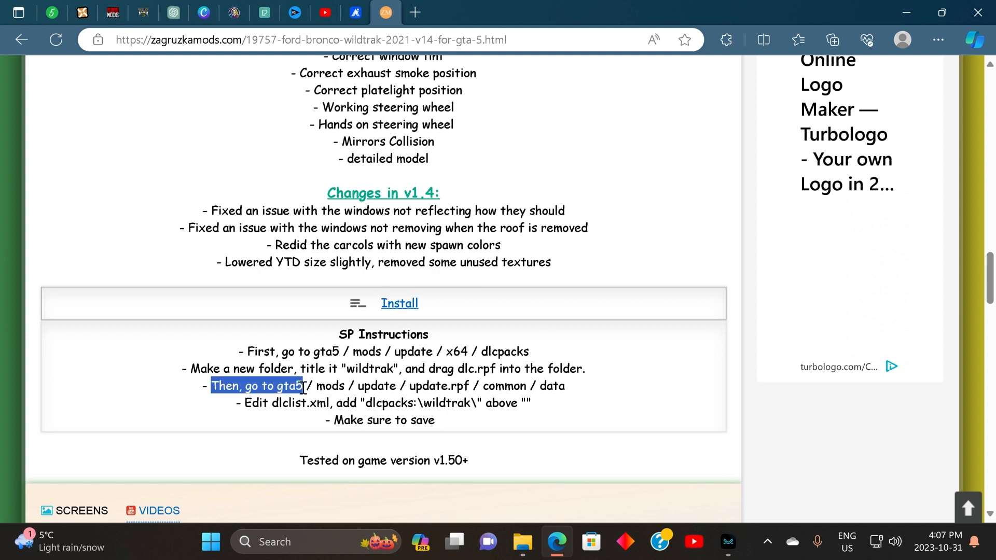
left_click(310, 386)
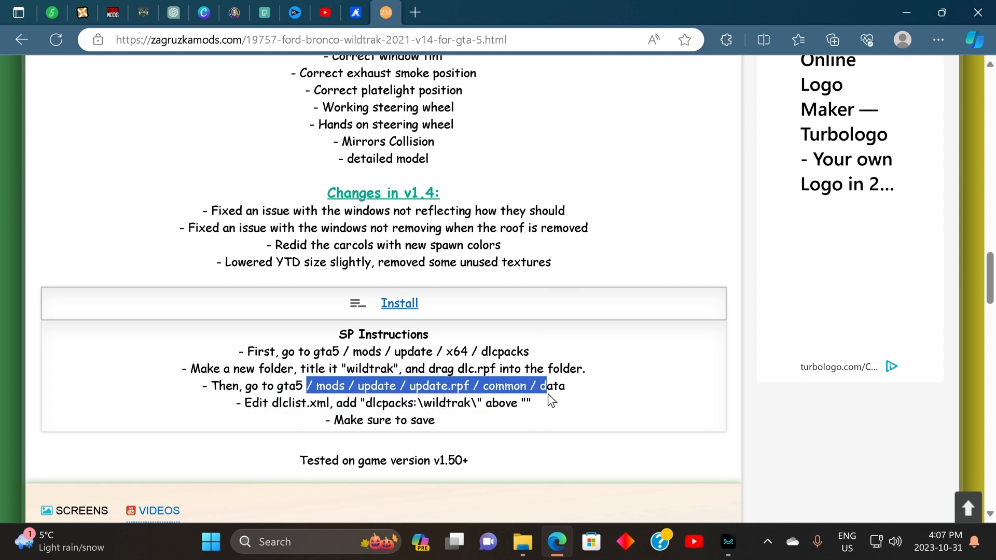
Step: Work through the folder path and dlclist.xml editing steps, ending on the save reminder
left_click(377, 419)
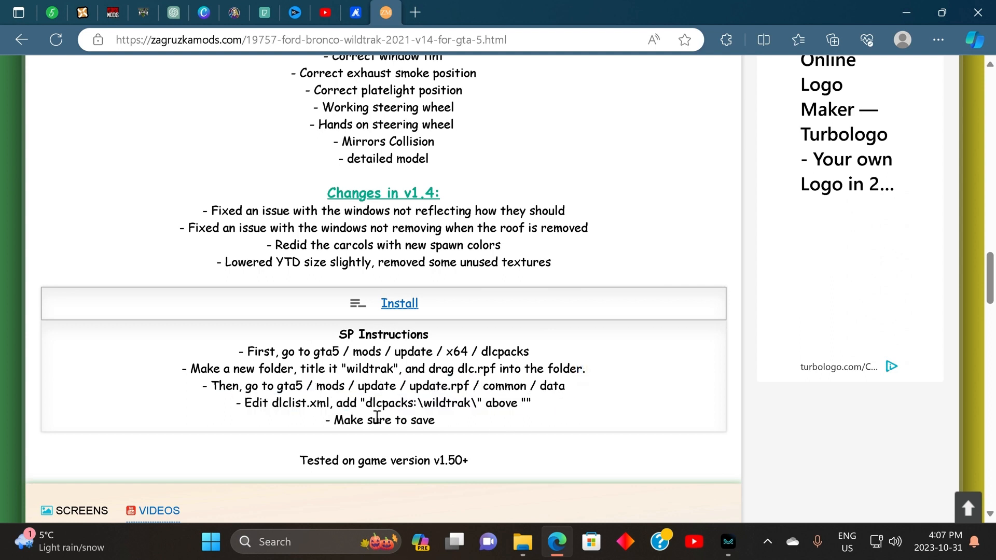
double_click(266, 403)
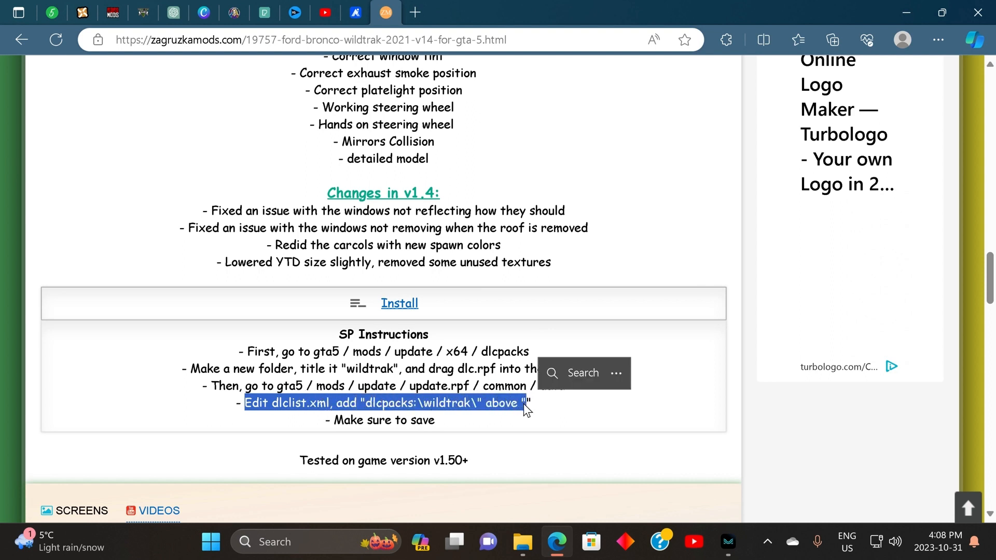
left_click(372, 403)
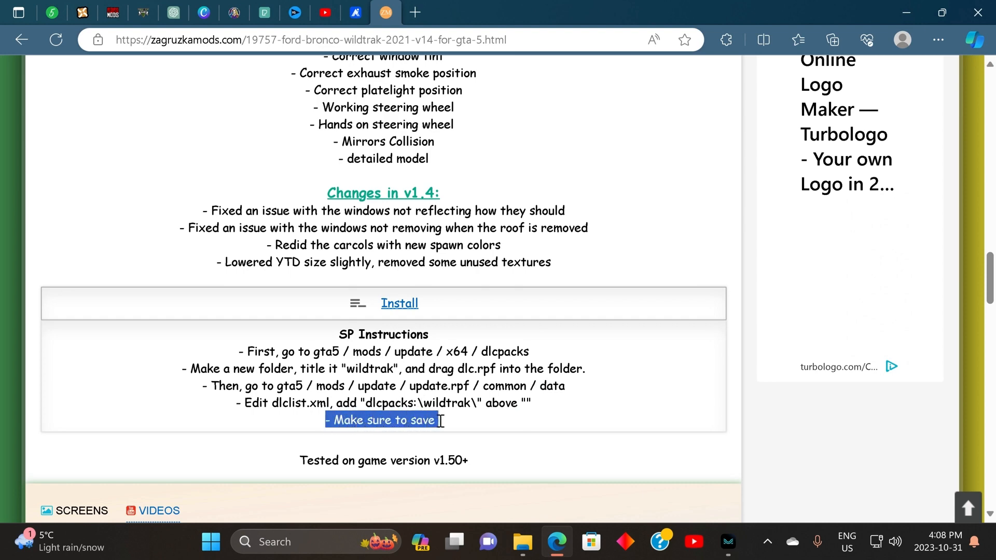
Step: Scroll down the mod page to the download buttons for the 5051de-2021 Bronco Wildtrak file
scroll("down", 3)
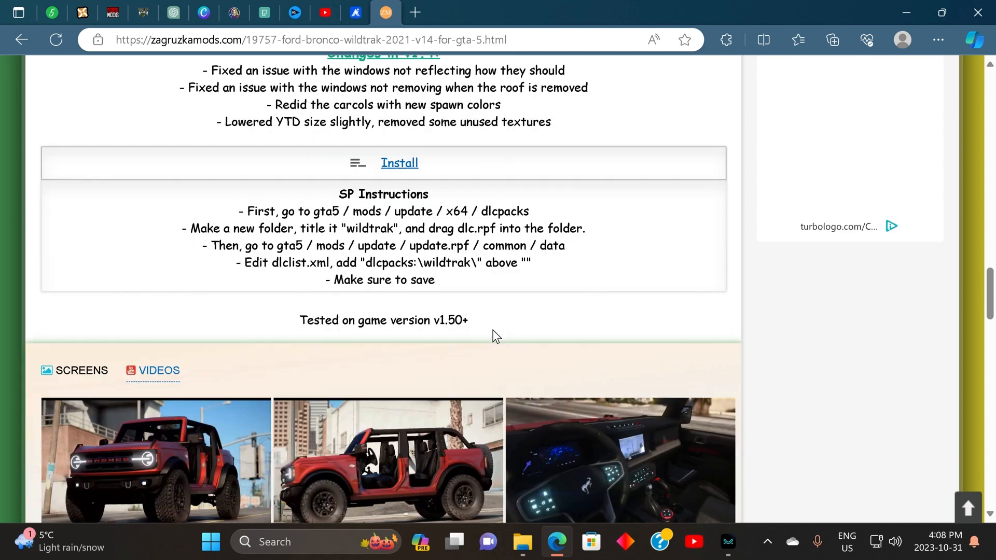
scroll("down", 3)
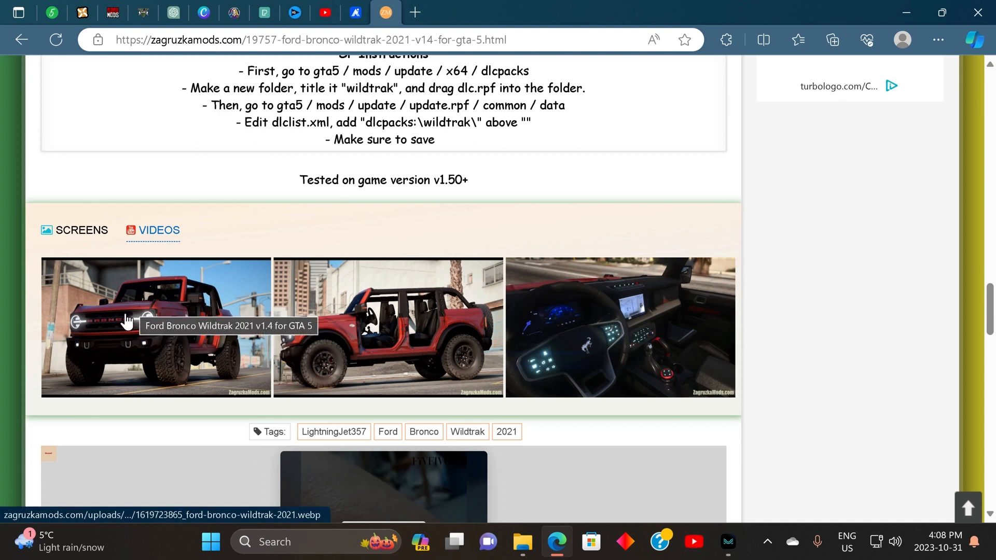
mouse_move(387, 431)
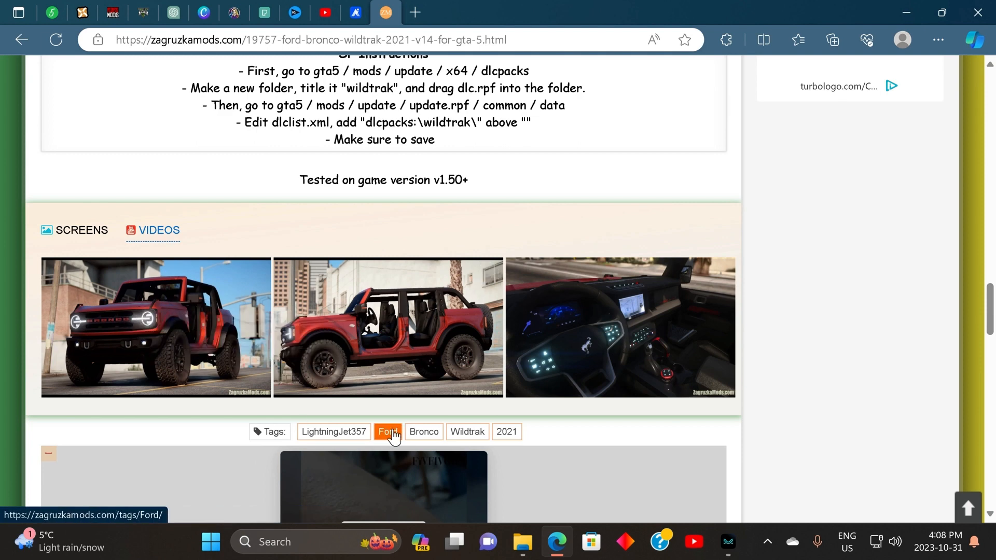
mouse_move(391, 338)
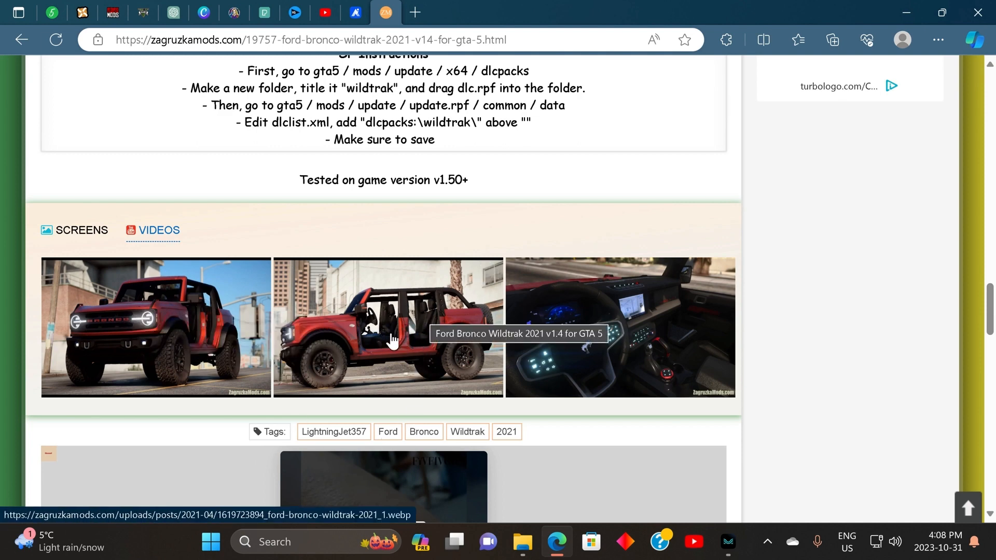
mouse_move(512, 371)
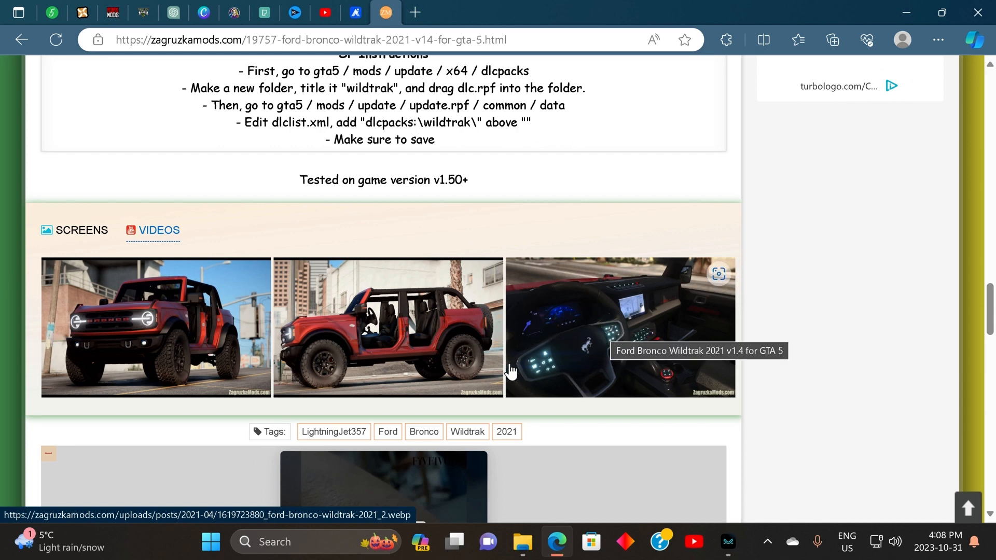
scroll("down", 3)
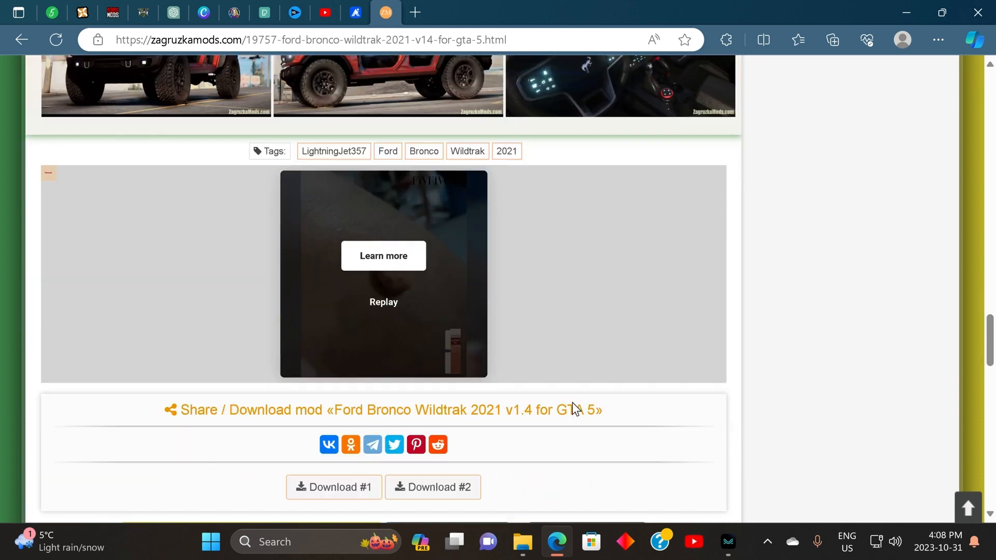
scroll("down", 3)
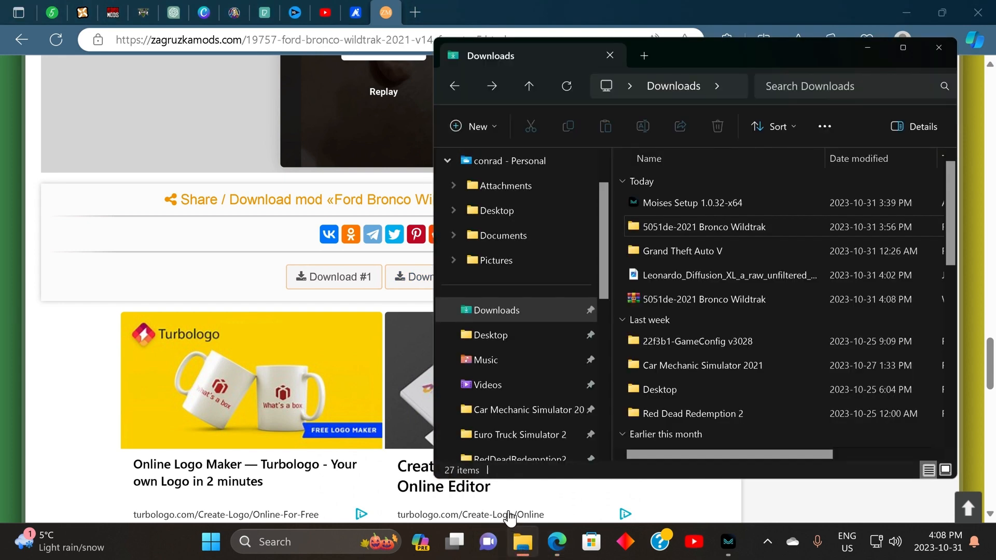
Step: Extract the Bronco Wildtrak archive to "5051de-2021 Bronco Wildtrak\" with WinRAR, choosing Yes to All to replace files
left_click(728, 275)
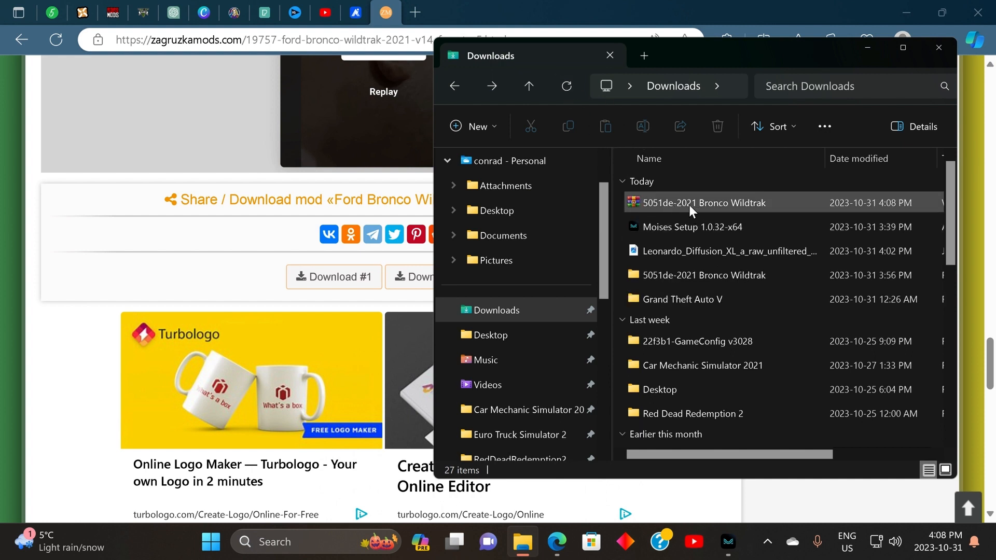
left_click(704, 202)
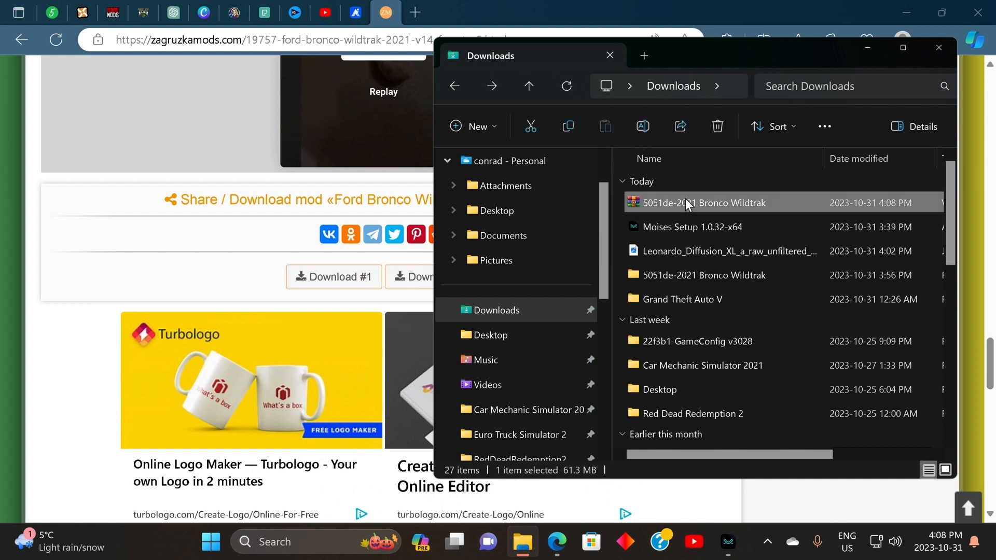
right_click(704, 202)
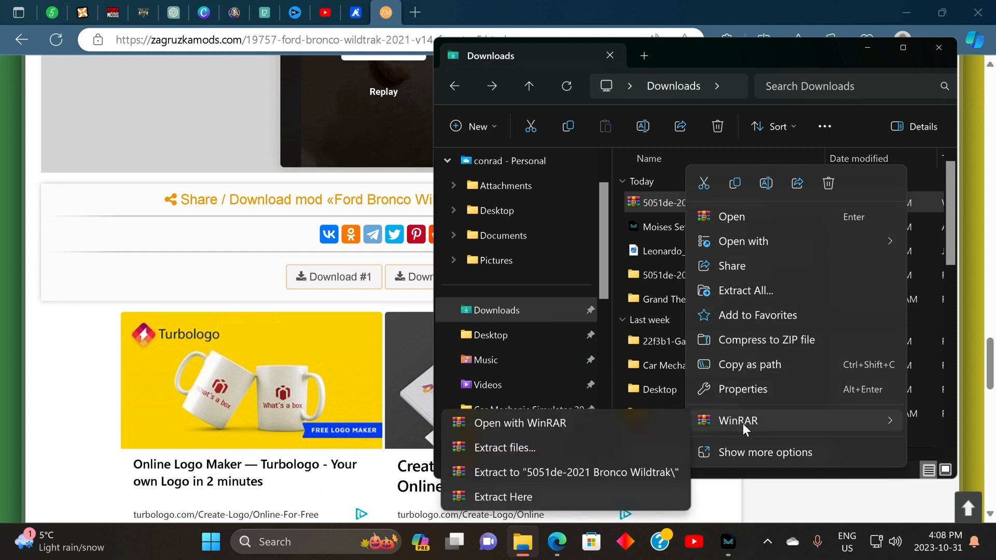
mouse_move(640, 481)
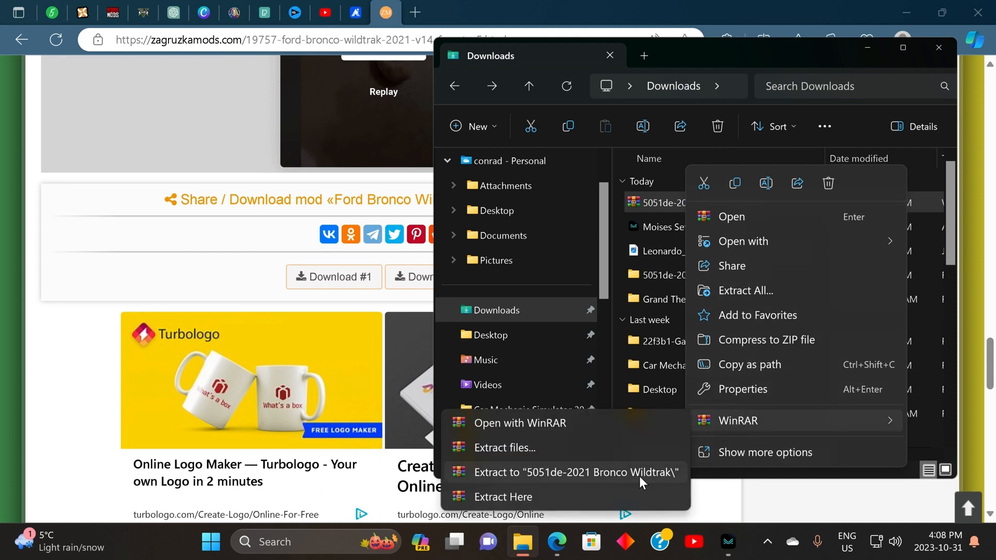
mouse_move(539, 477)
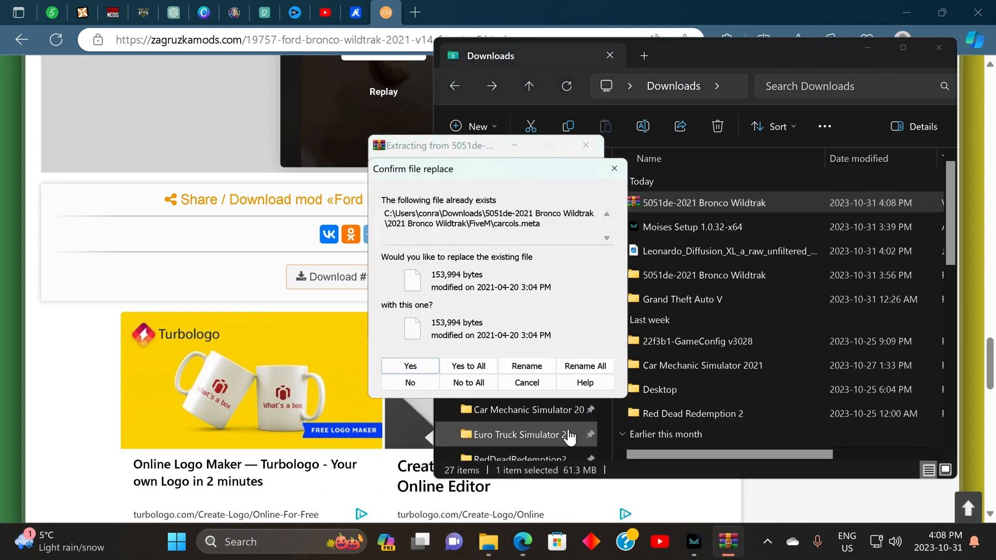
mouse_move(693, 414)
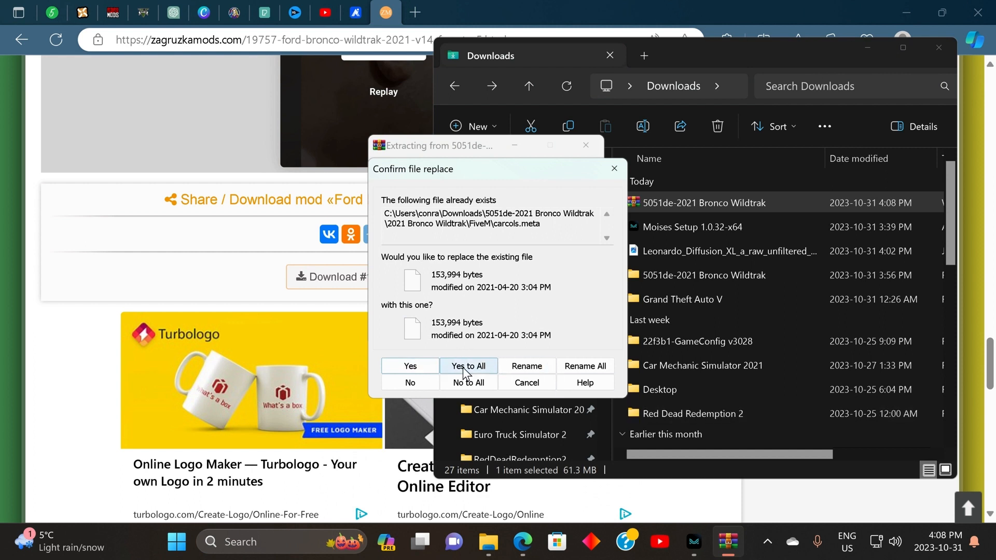
left_click(468, 366)
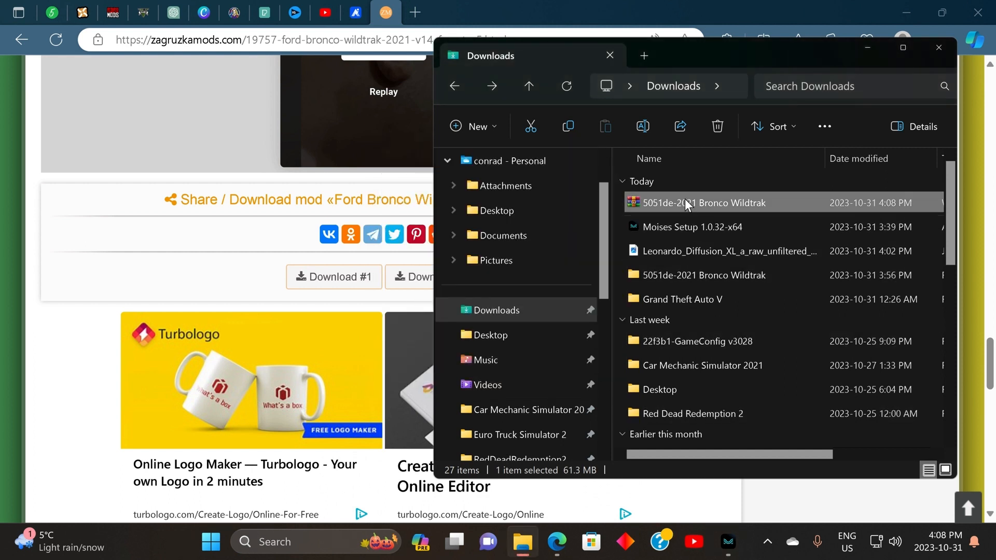
mouse_move(699, 298)
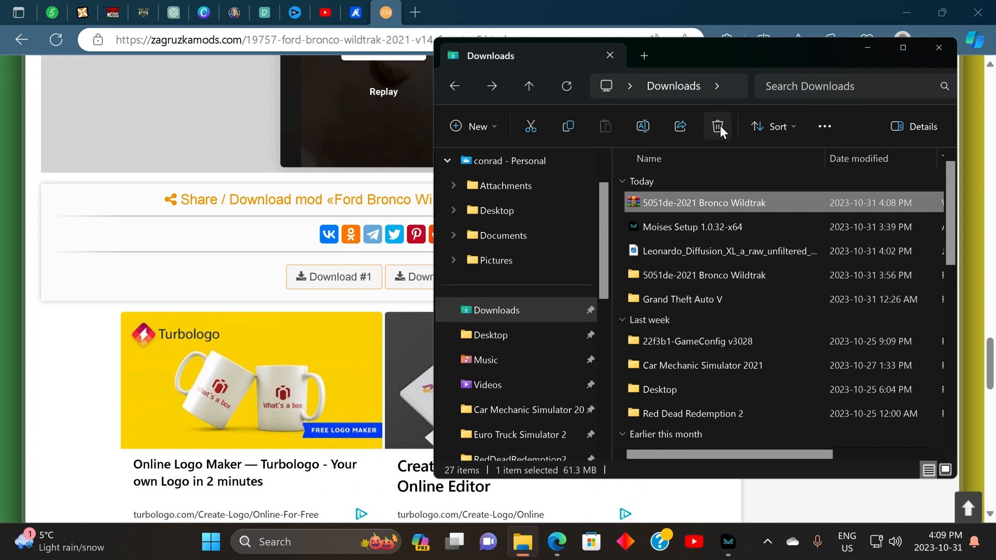
Step: Delete the archive, go into 5051de-2021 Bronco Wildtrak > 2021 Bronco Wildtrak > Singleplayer and read the Instructions file
left_click(717, 127)
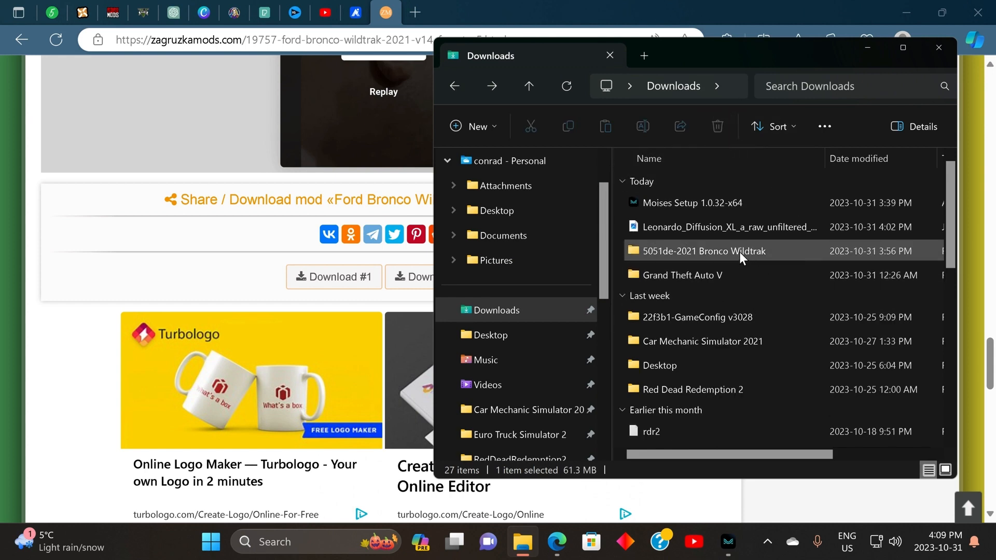
double_click(702, 250)
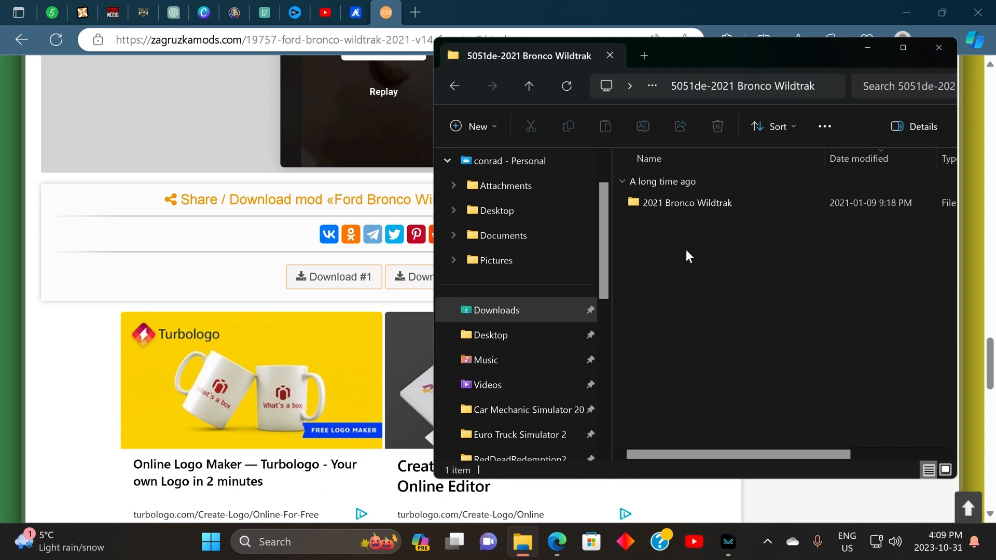
mouse_move(685, 203)
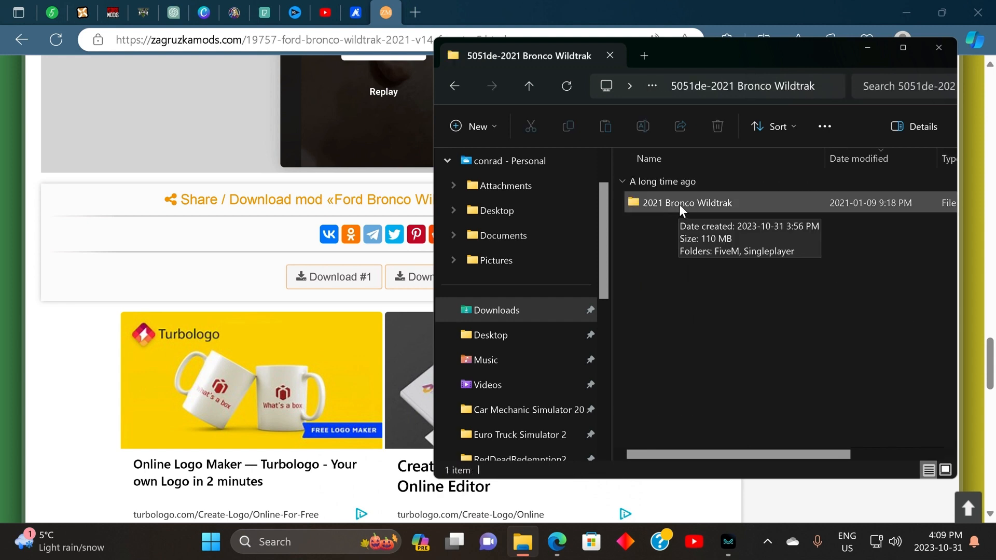
double_click(687, 202)
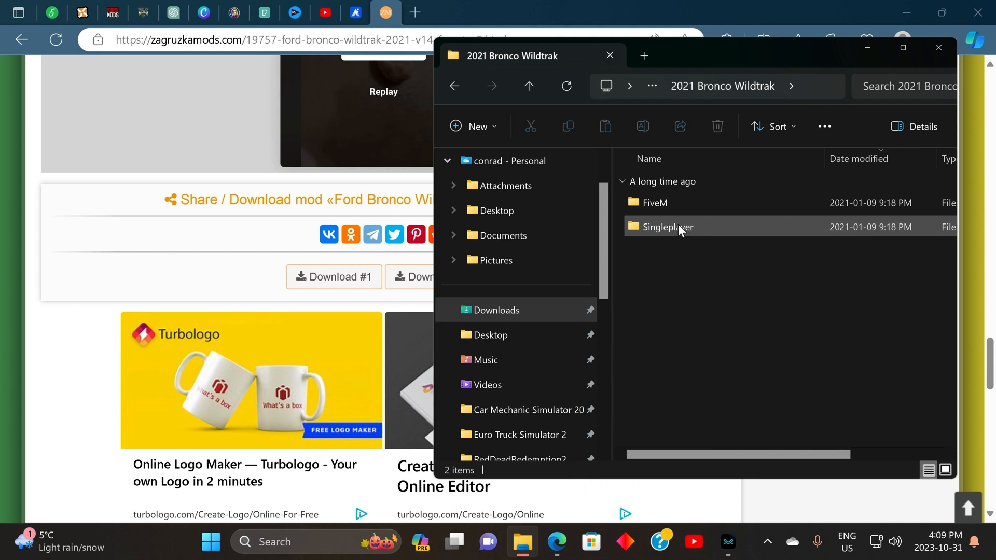
double_click(667, 227)
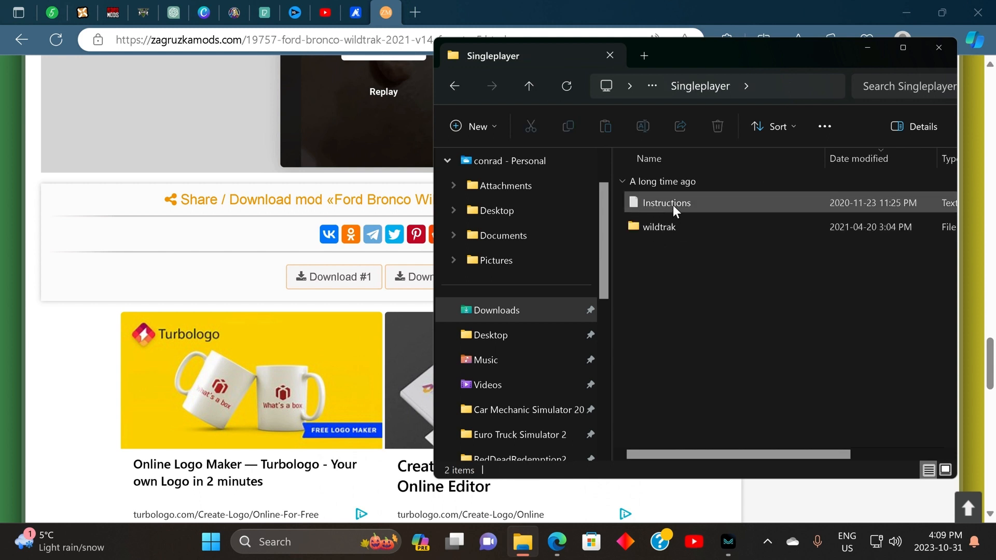
double_click(664, 202)
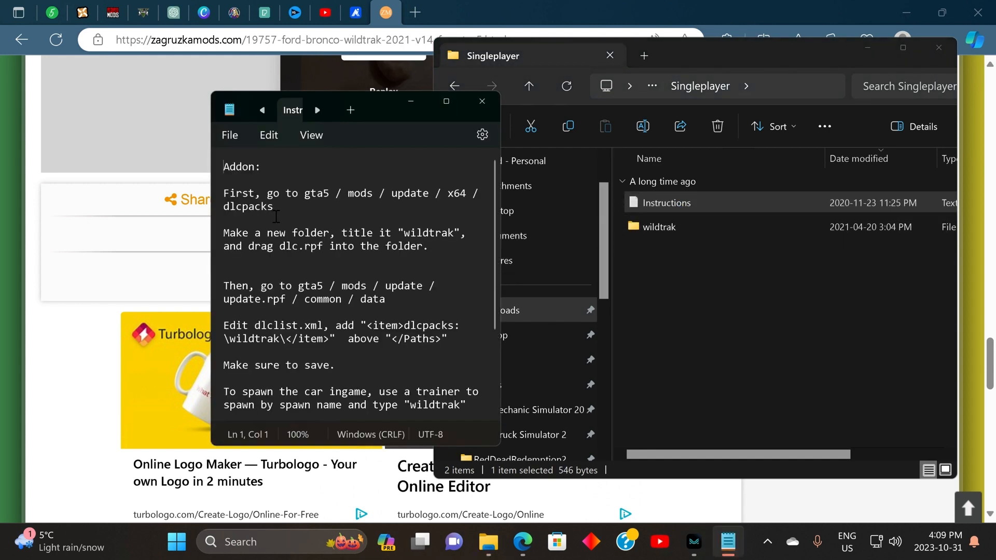
scroll("down", 3)
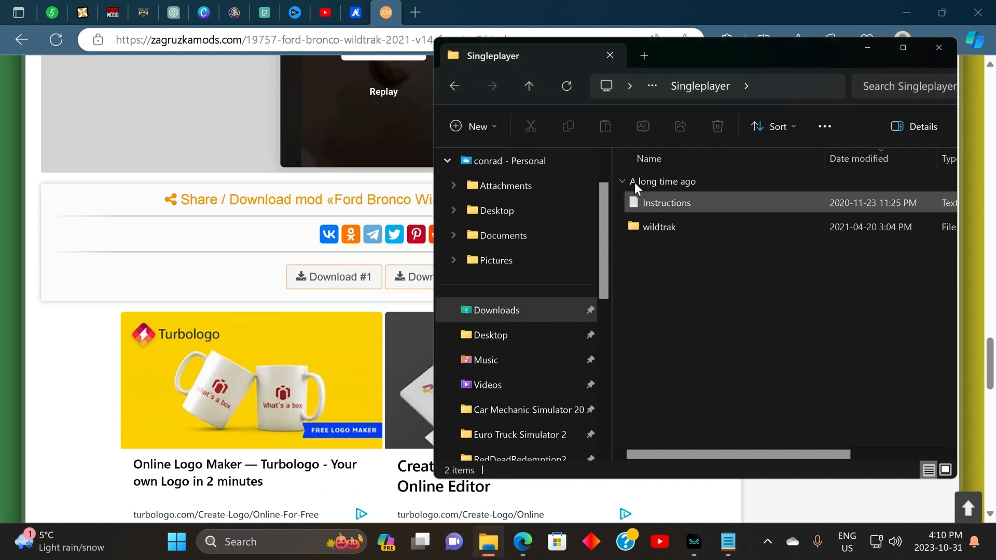
Step: Look inside the wildtrak folder holding dlc.rpf, then copy the wildtrak folder to the clipboard
double_click(659, 227)
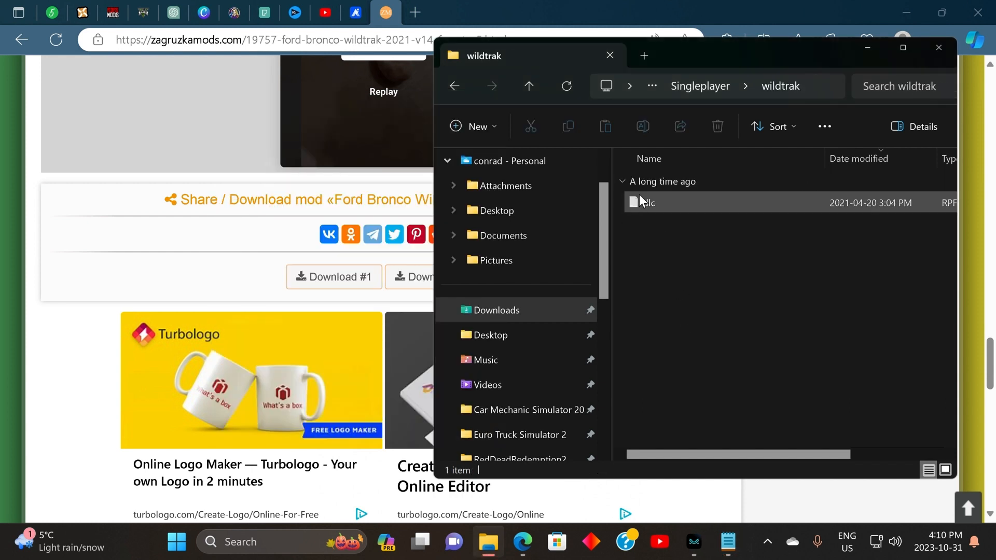
mouse_move(454, 86)
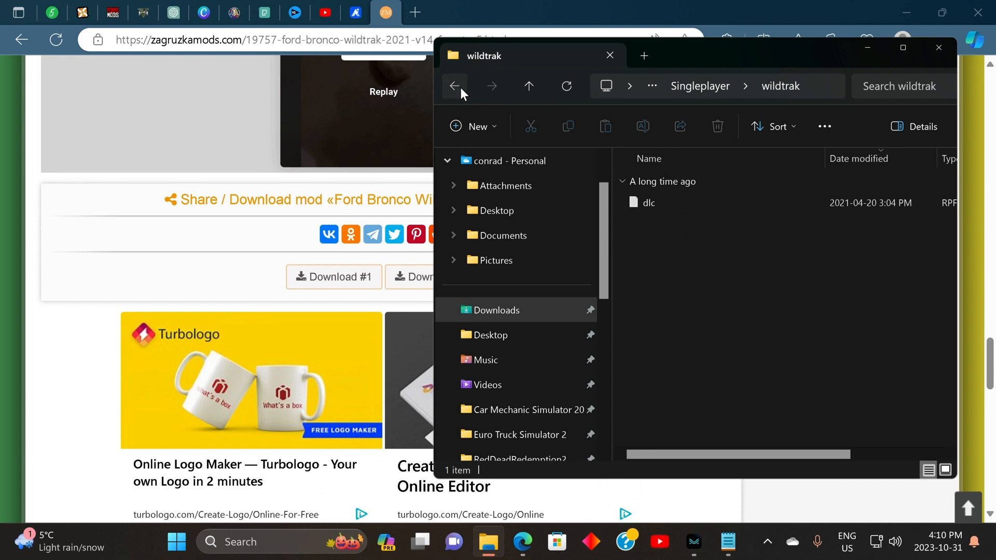
left_click(454, 86)
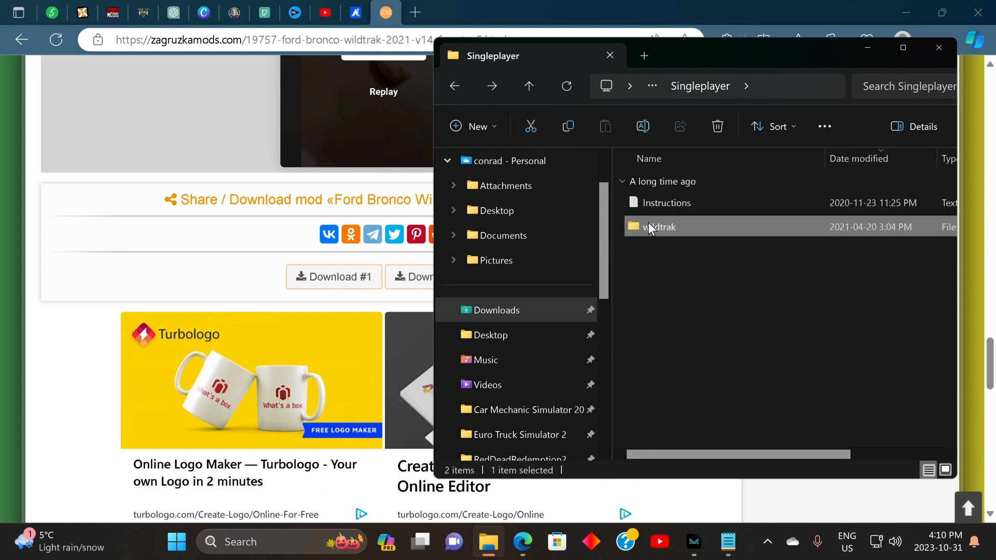
right_click(659, 228)
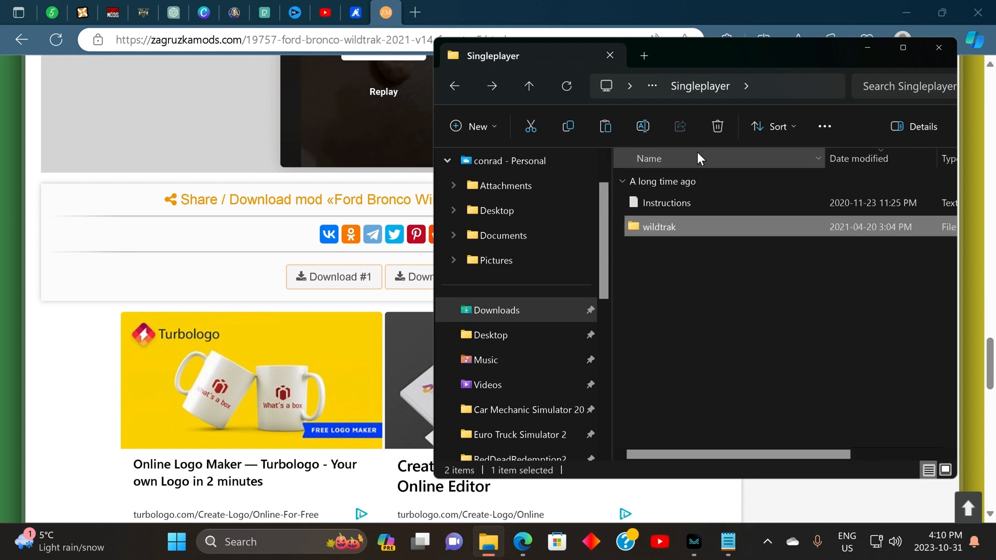
scroll("down", 3)
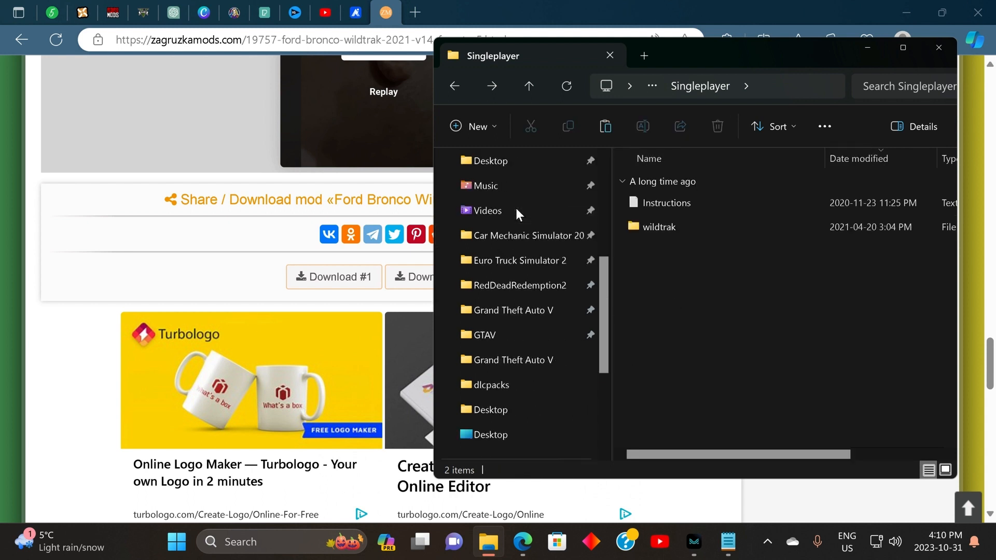
Step: Navigate the GTAV directory into mods\update\x64\dlcpacks with its existing add-on packs
scroll("down", 3)
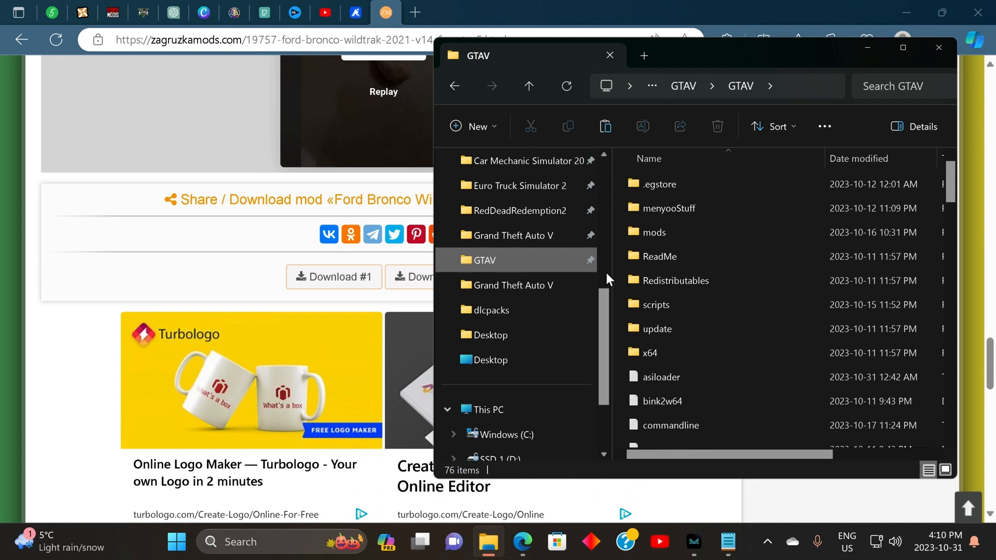
mouse_move(654, 232)
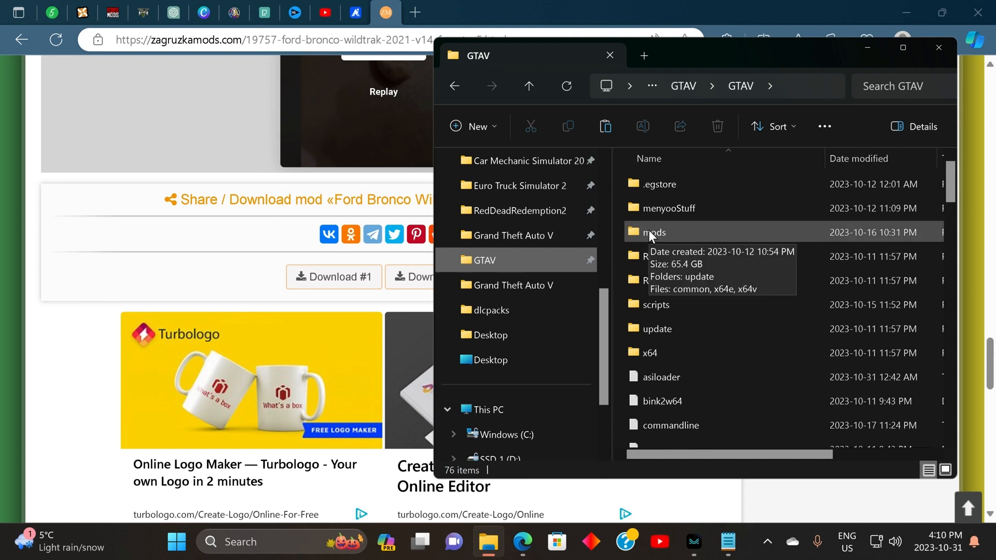
mouse_move(740, 86)
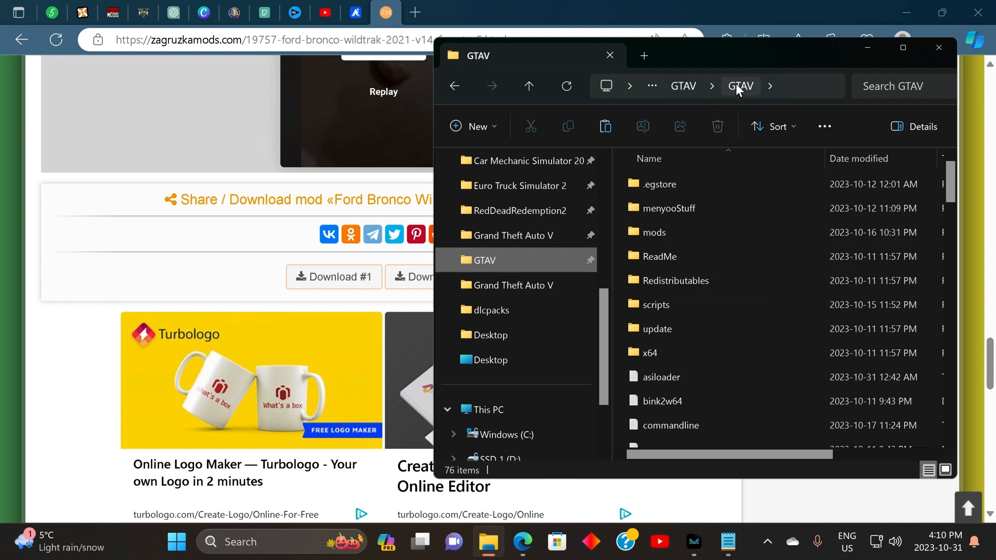
left_click(655, 232)
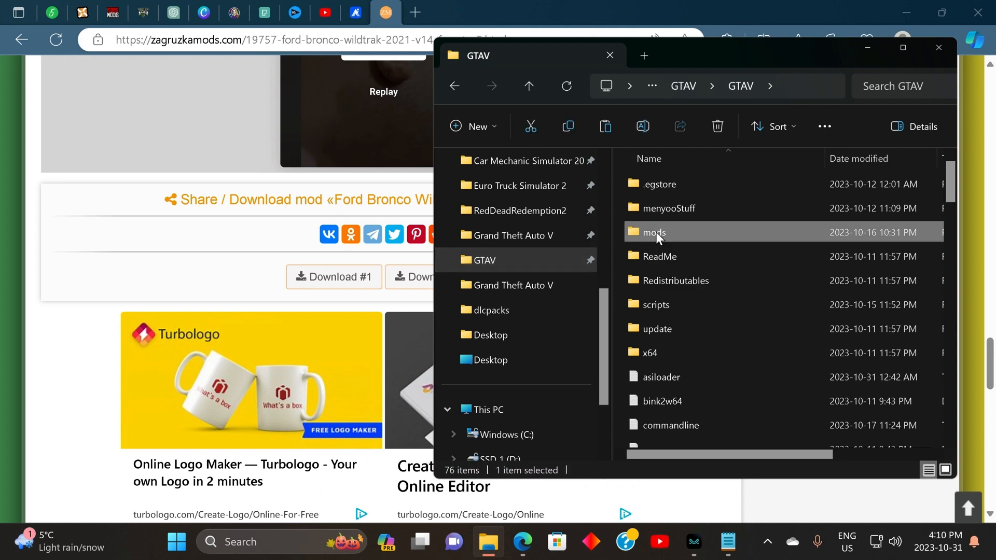
double_click(653, 231)
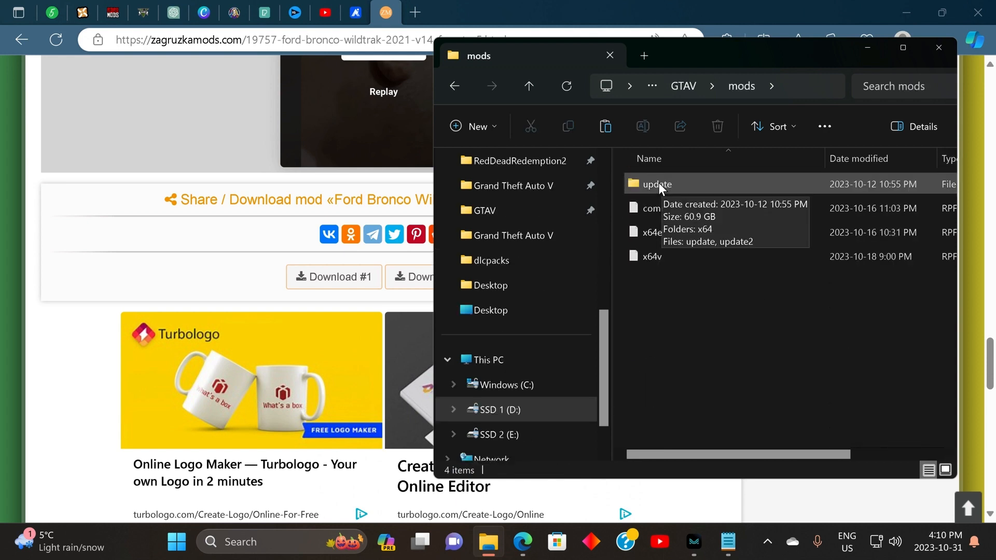
double_click(655, 184)
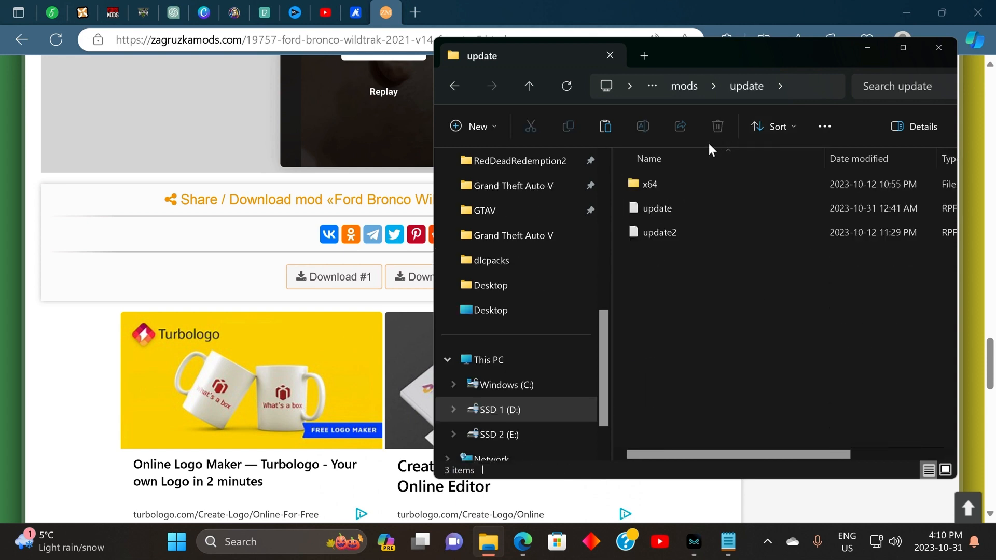
double_click(644, 184)
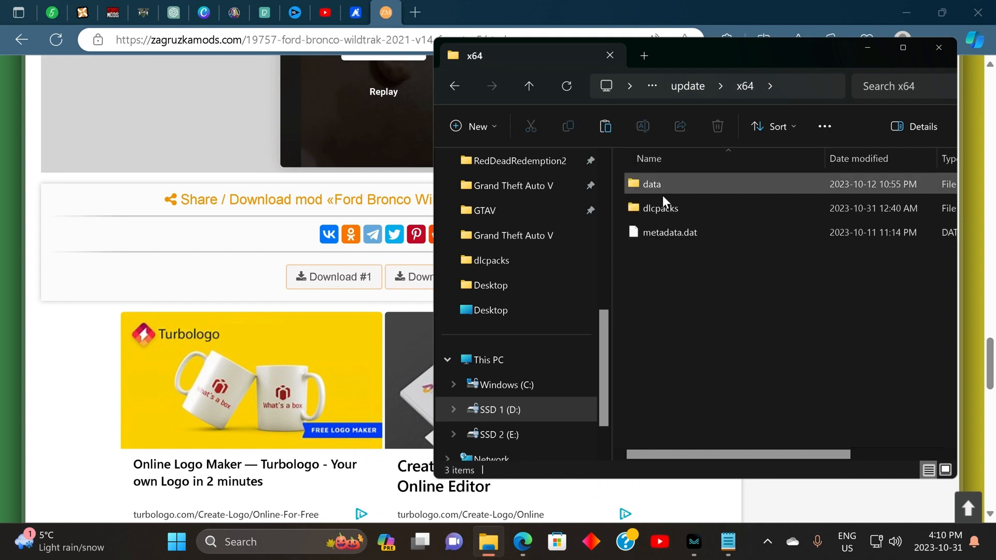
double_click(659, 208)
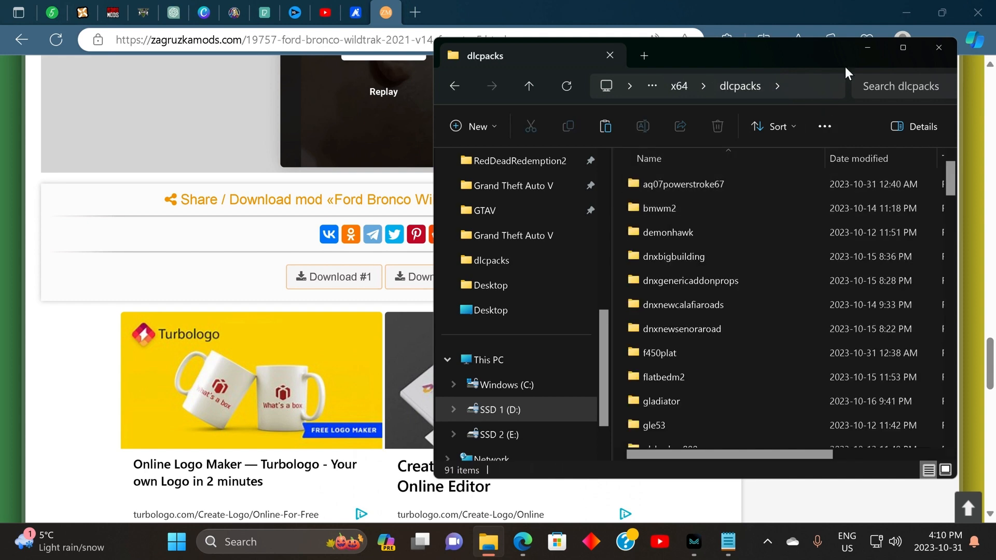
mouse_move(902, 48)
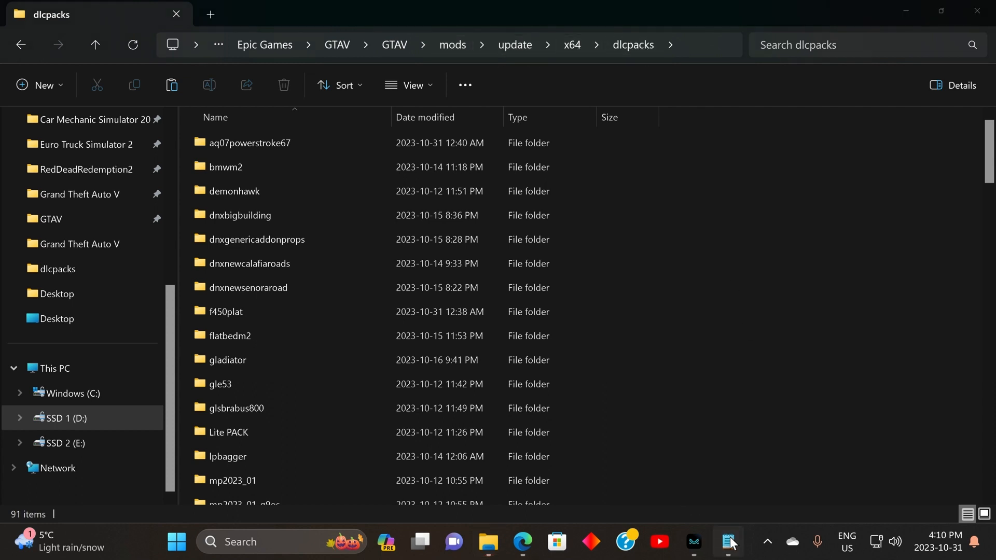
Step: Check the dlcpacks path in the Notepad instructions, then paste the wildtrak folder into dlcpacks
left_click(729, 541)
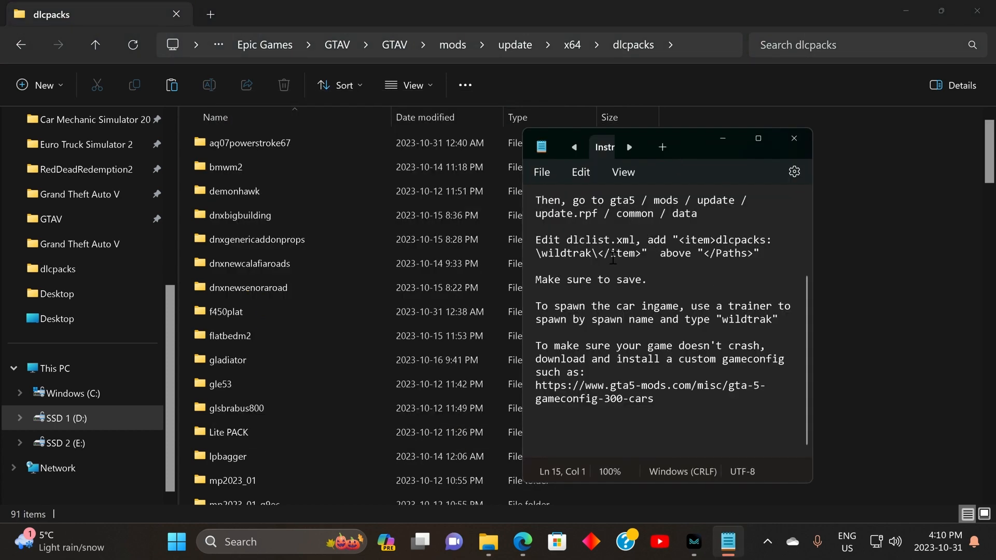
mouse_move(599, 199)
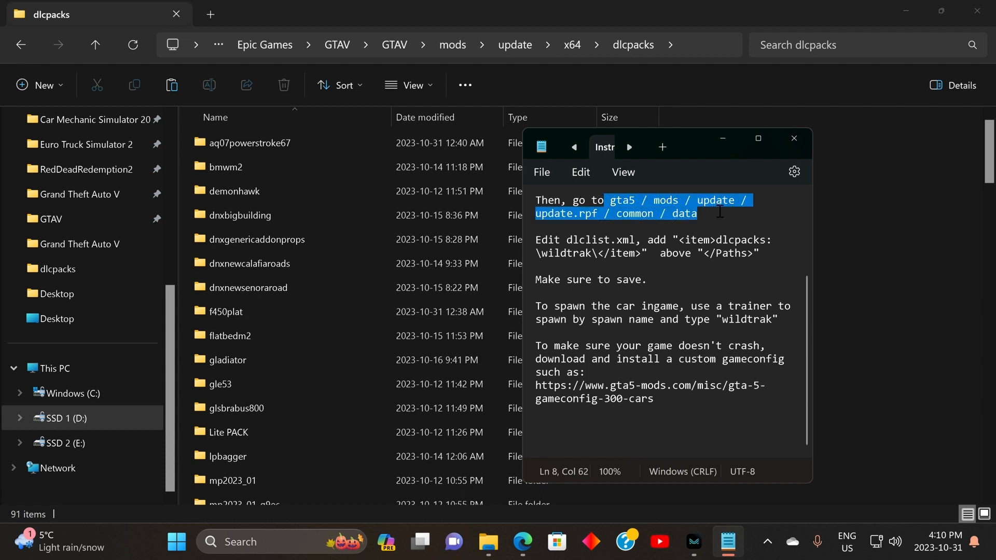
scroll("up", 3)
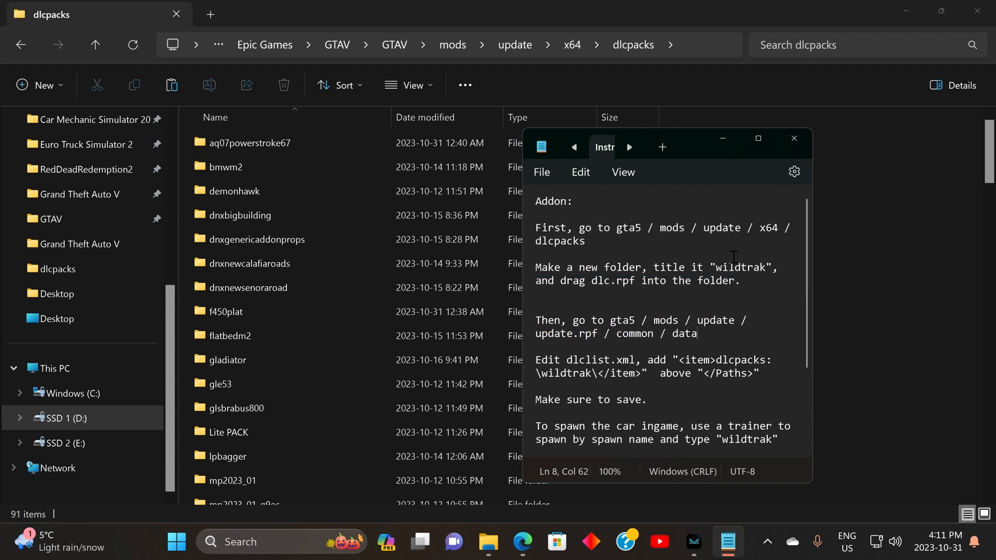
double_click(629, 230)
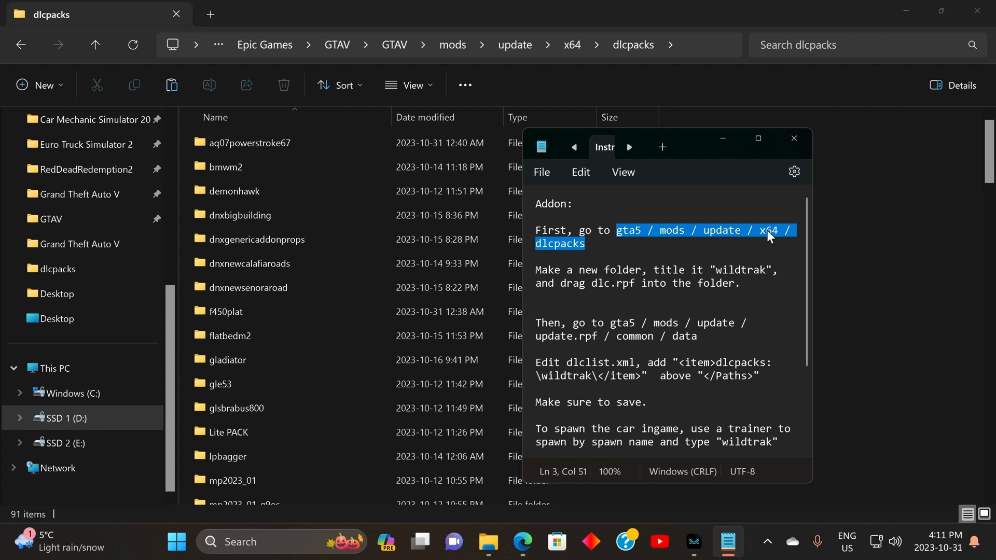
mouse_move(383, 85)
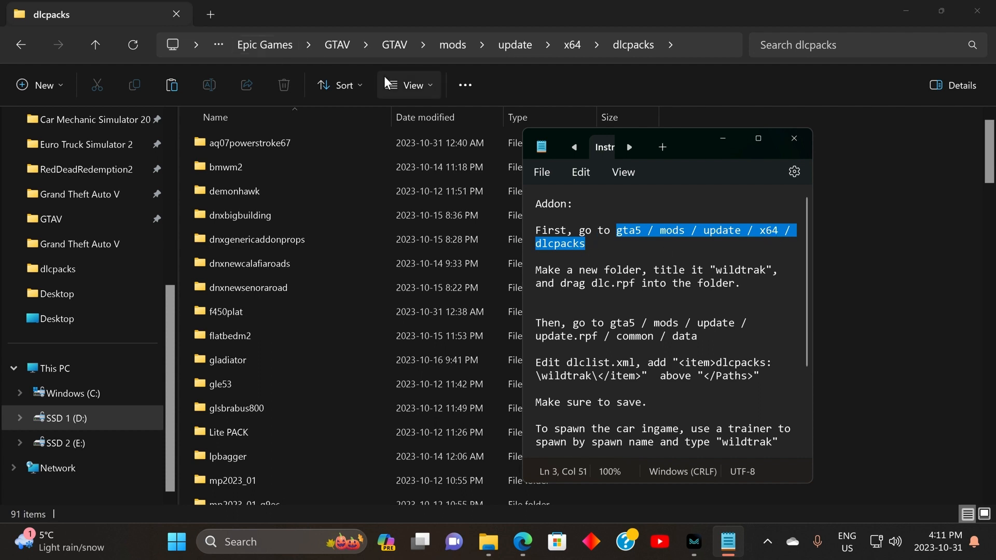
mouse_move(453, 45)
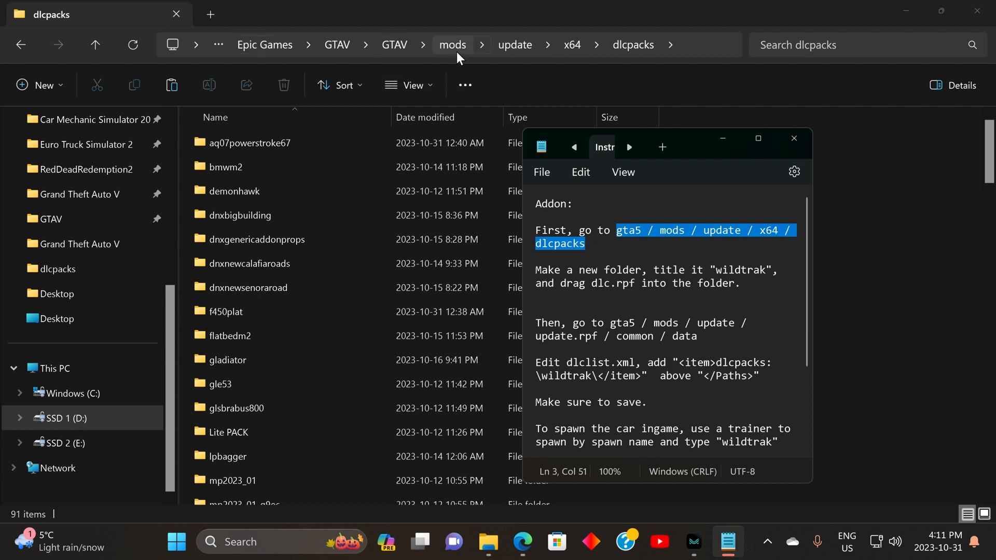
mouse_move(515, 45)
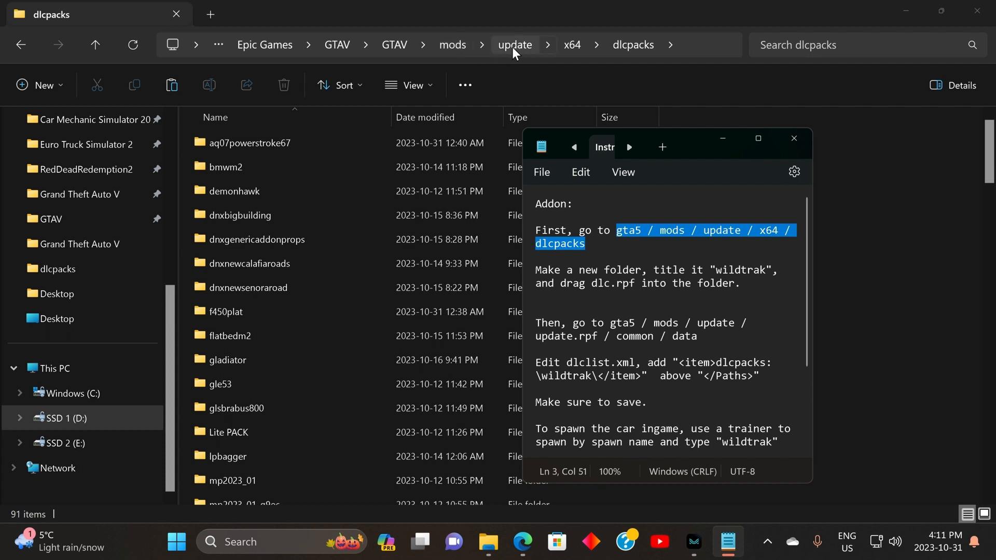
mouse_move(633, 44)
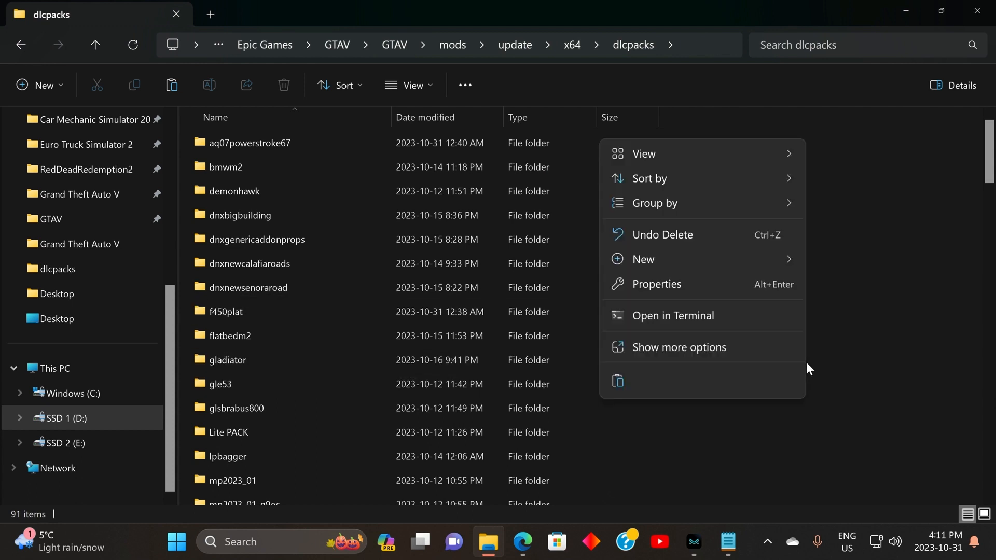
mouse_move(616, 381)
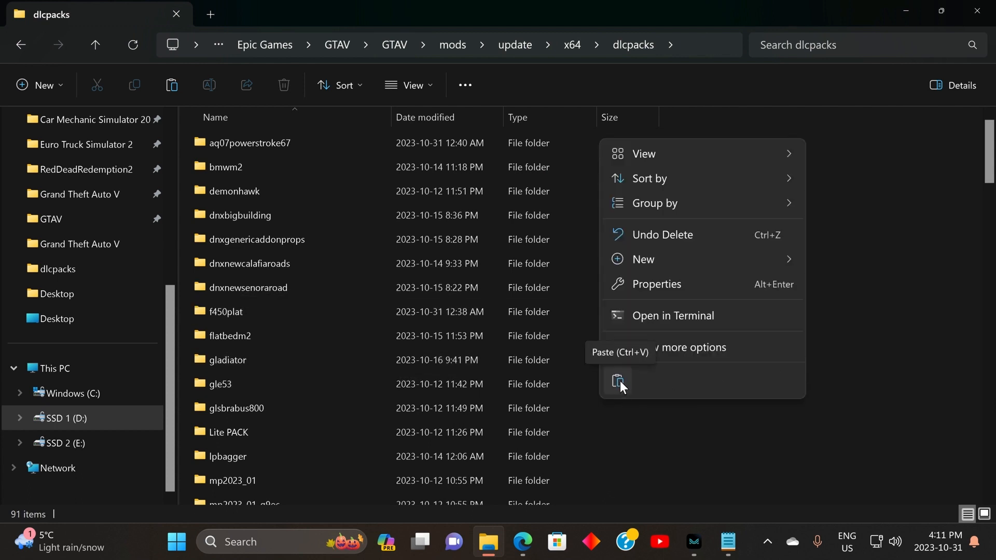
left_click(619, 380)
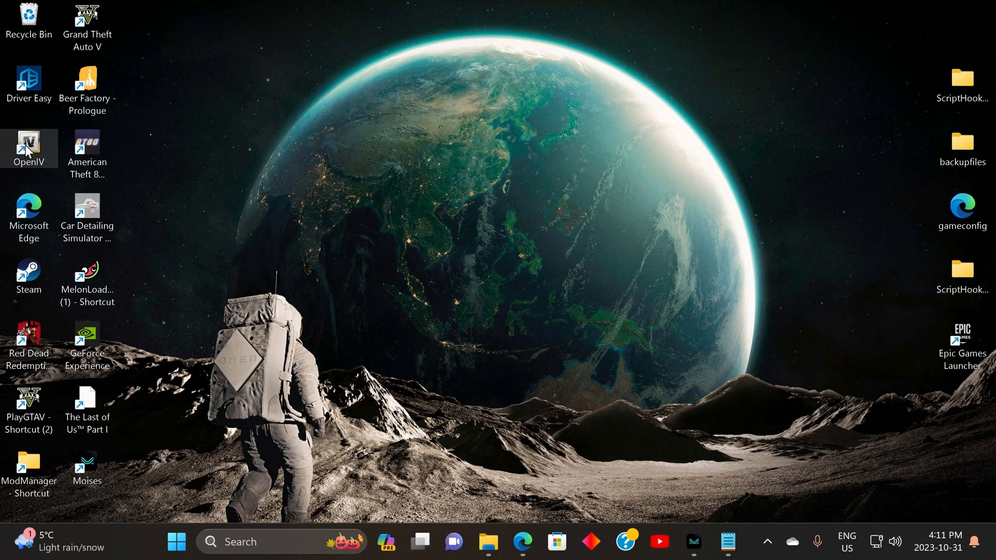
Step: Launch OpenIV on Grand Theft Auto V for Windows and enable Edit mode on the game archives
double_click(29, 146)
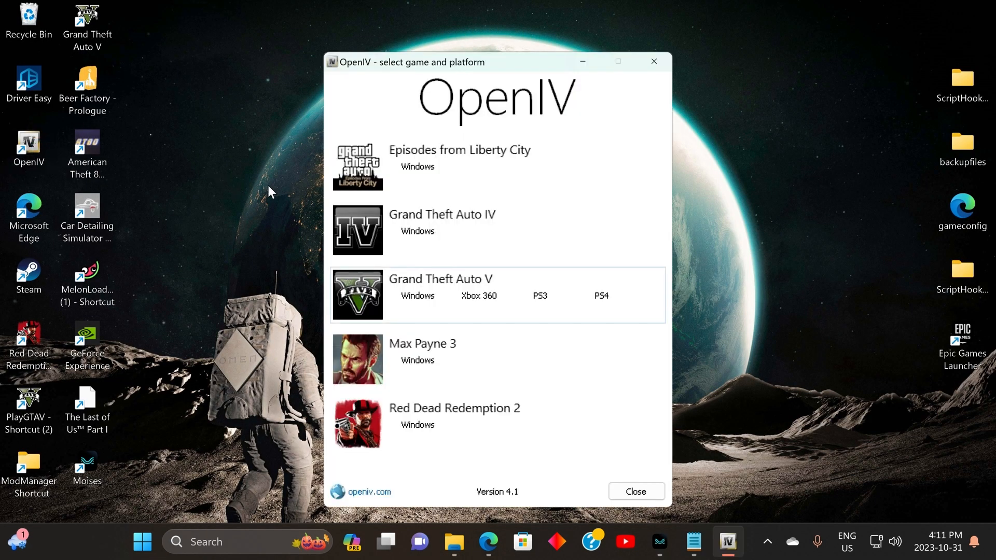
left_click(417, 296)
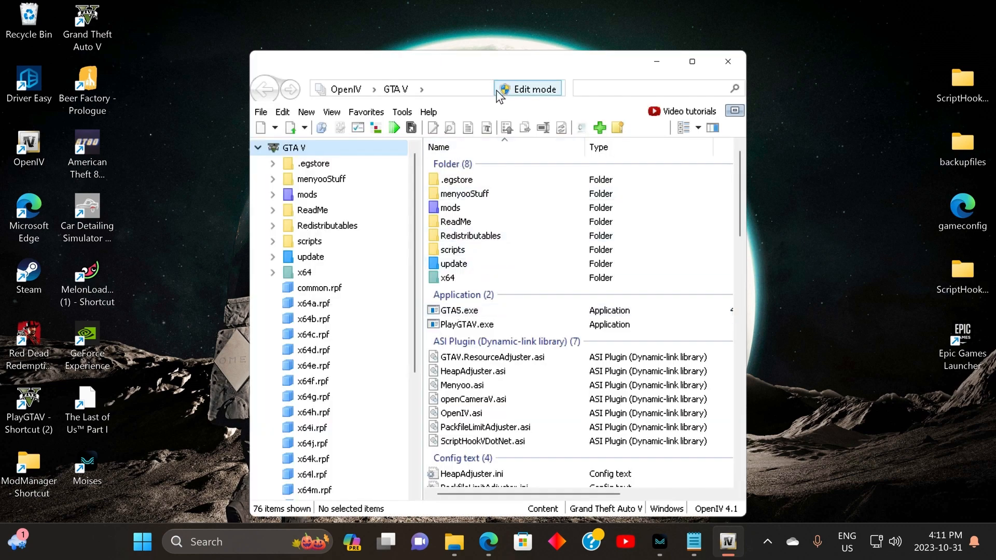
mouse_move(692, 61)
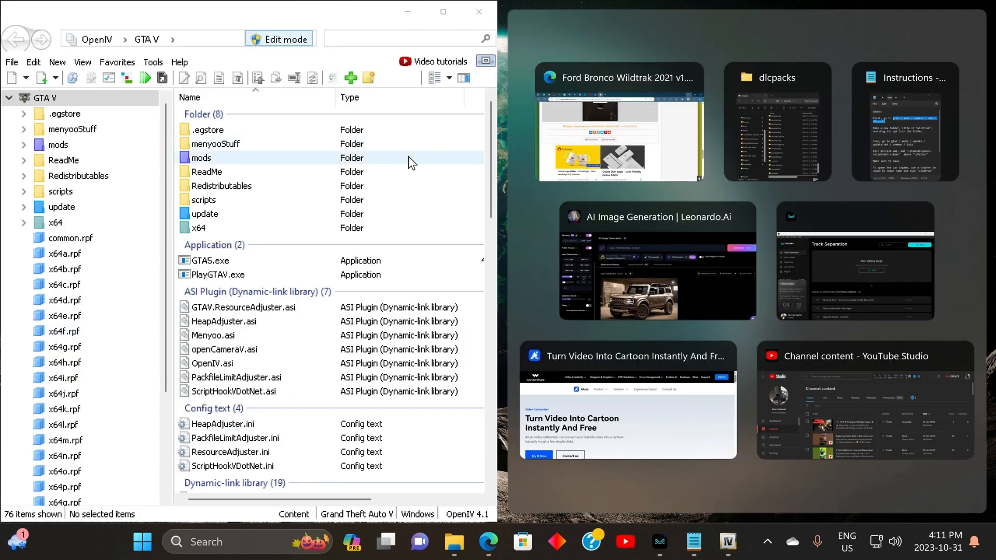
mouse_move(409, 168)
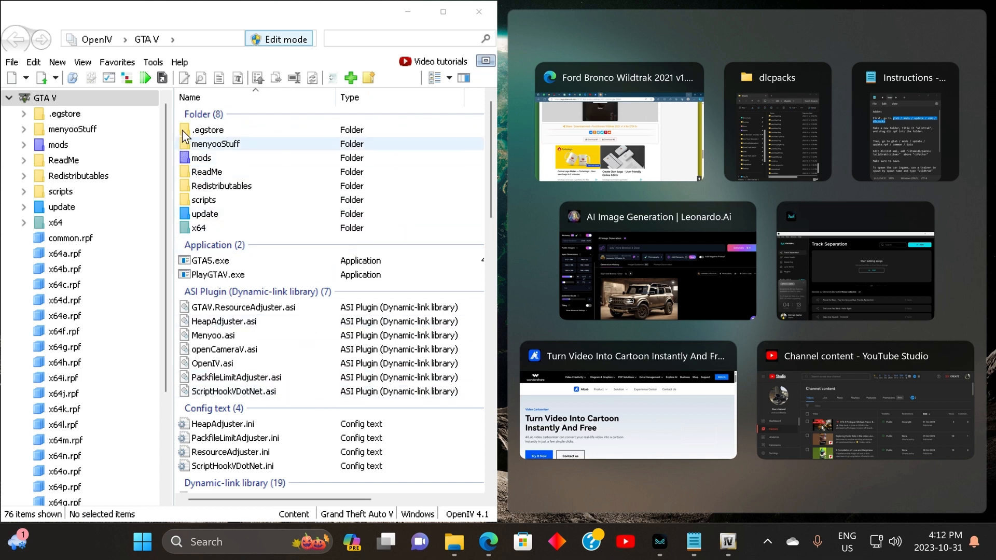
mouse_move(245, 89)
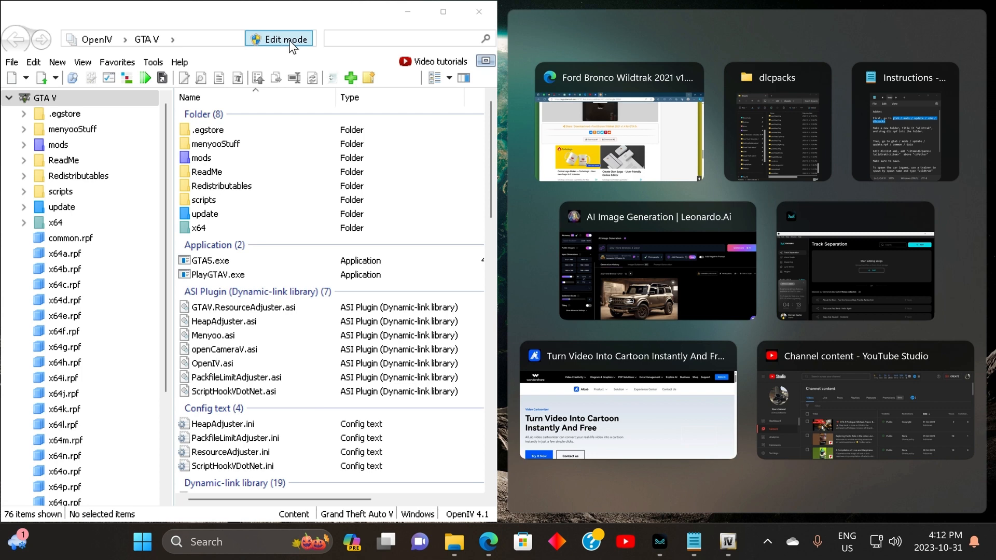
left_click(905, 120)
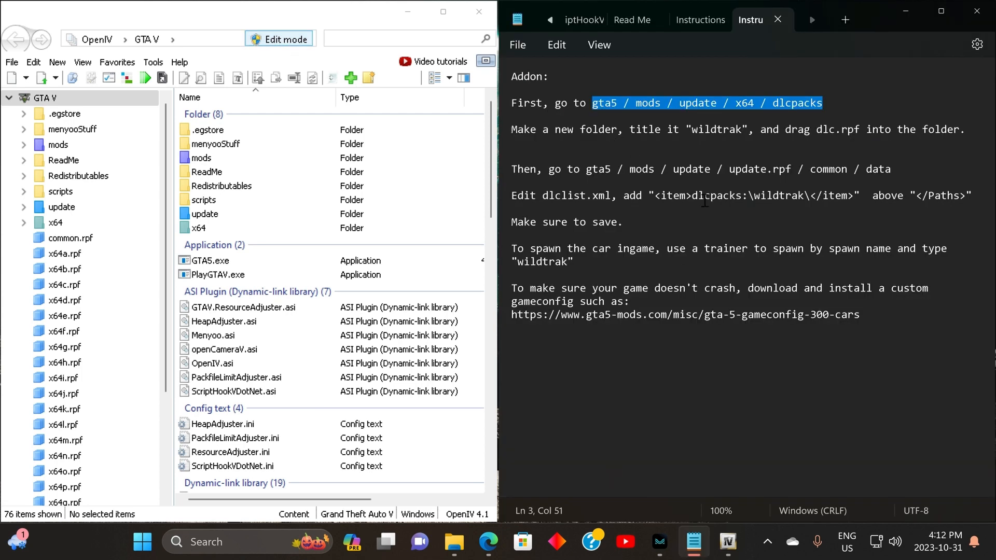
mouse_move(616, 168)
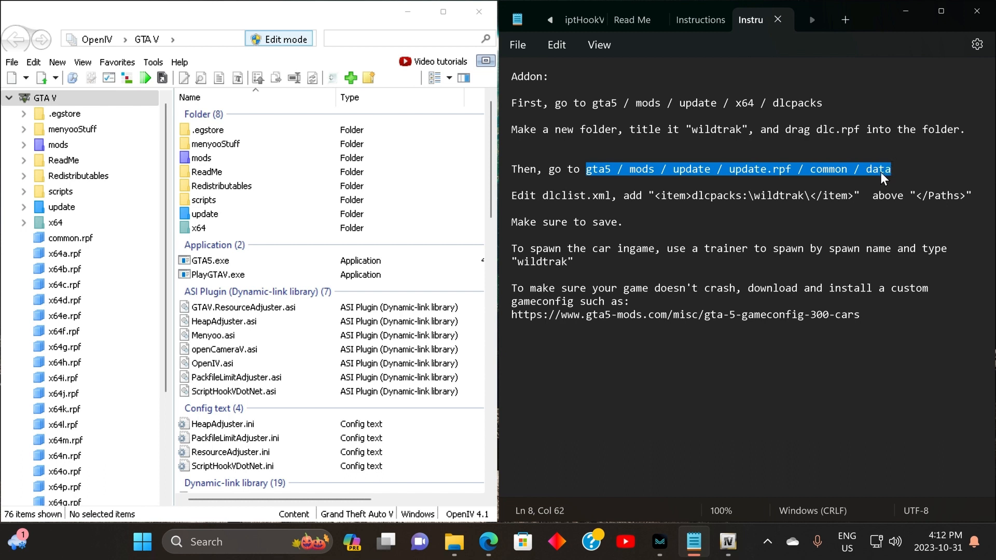
mouse_move(769, 179)
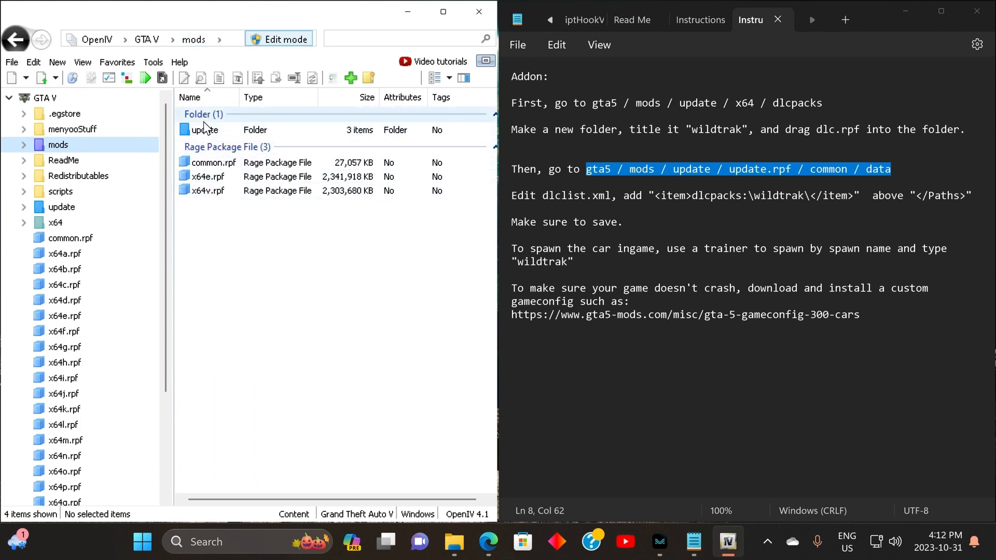
Step: Go into mods\update, open update.rpf and browse into common\data down to its XML files
double_click(207, 130)
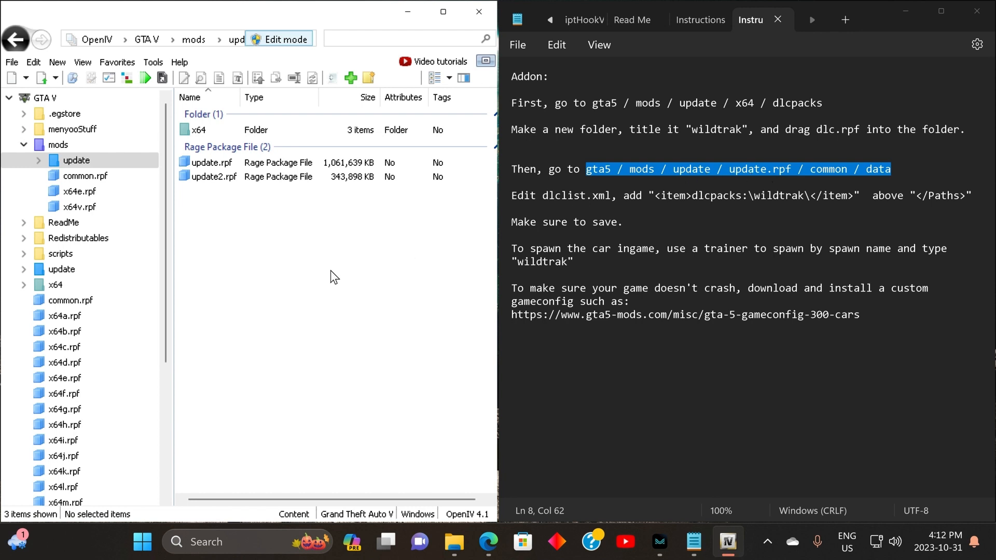
mouse_move(498, 310)
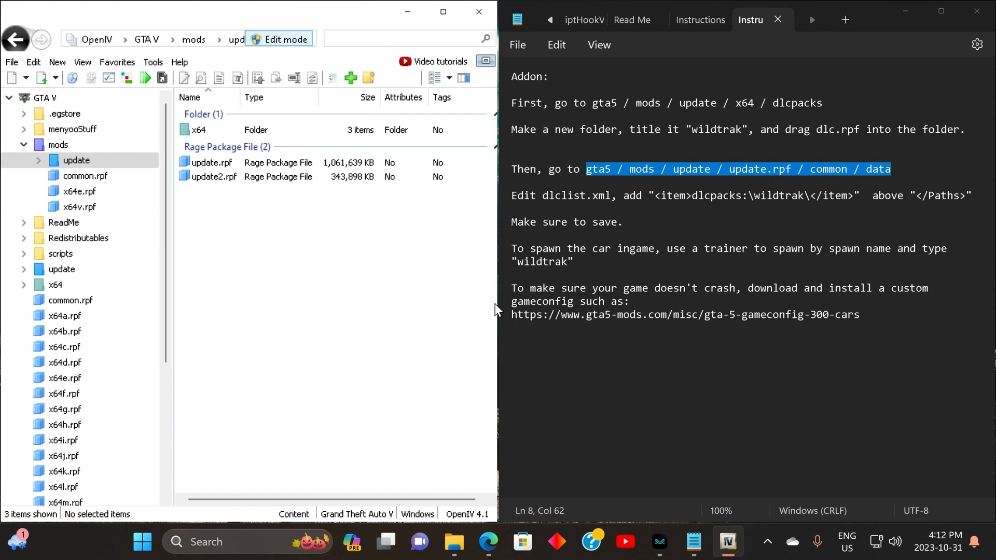
left_click(212, 163)
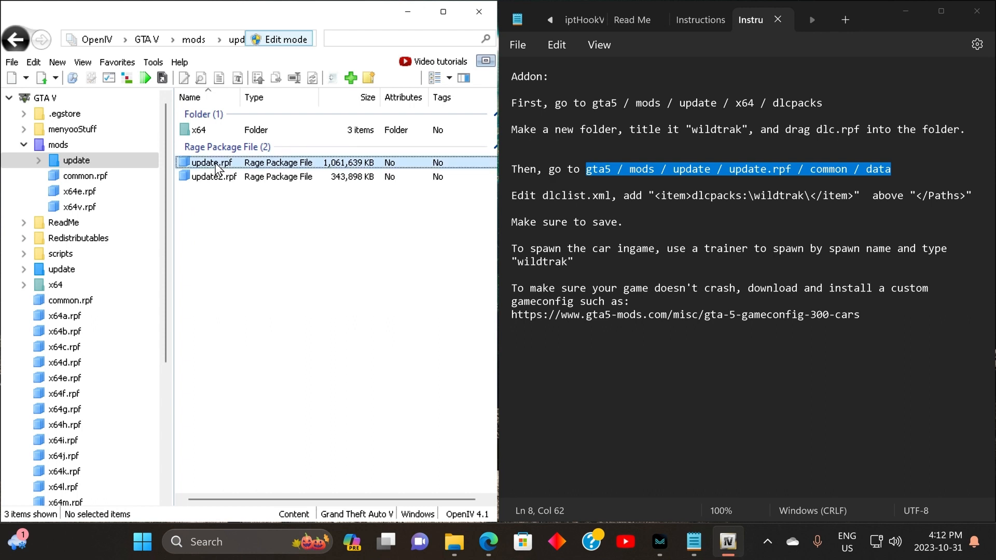
double_click(212, 163)
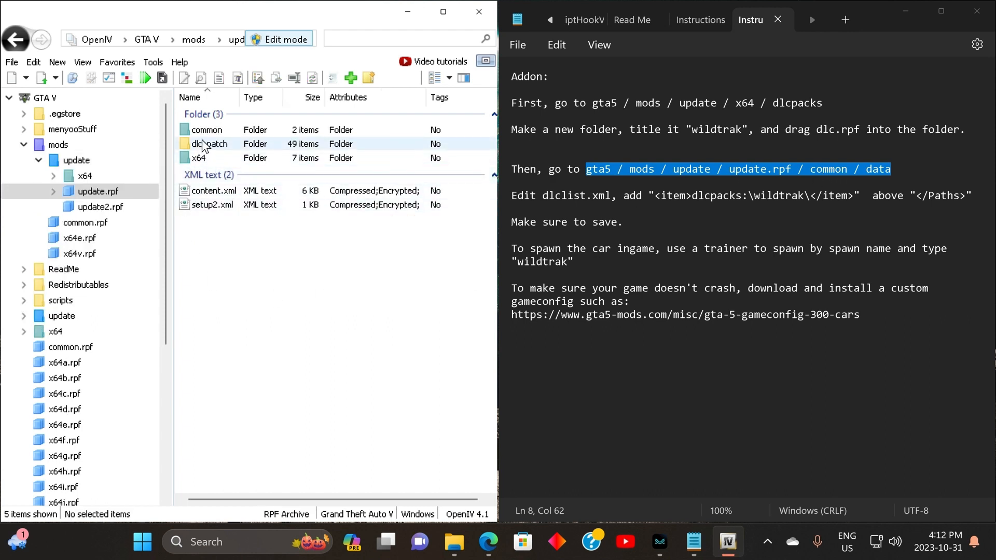
double_click(206, 129)
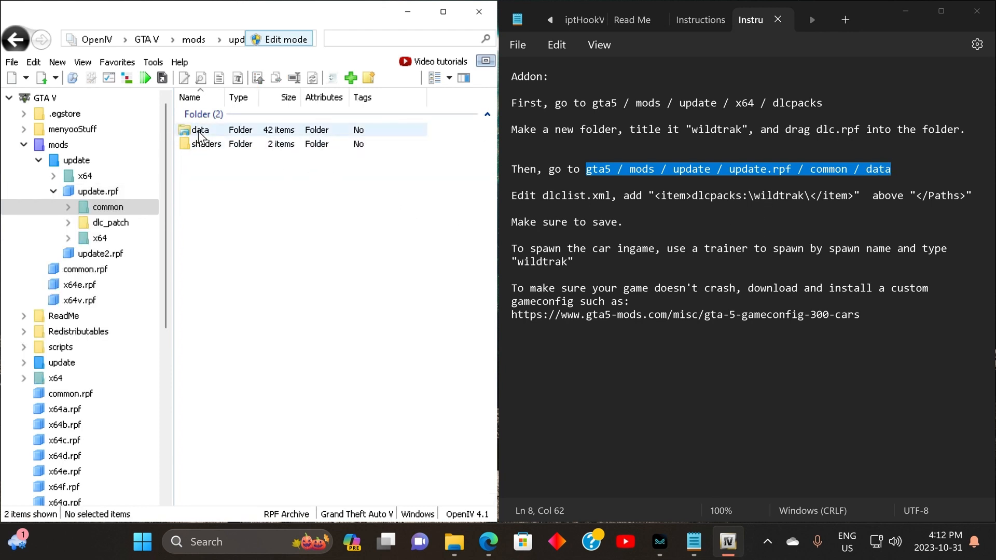
double_click(200, 130)
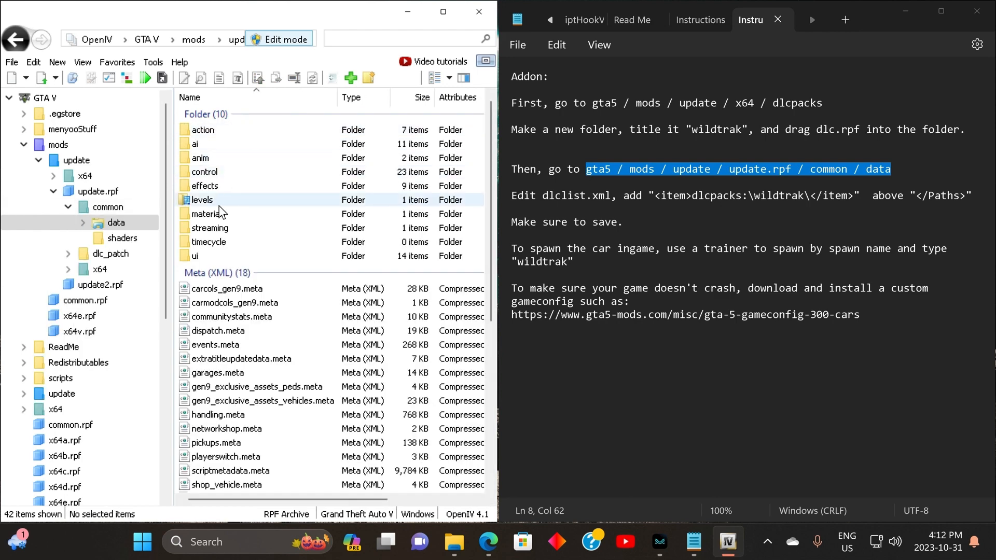
scroll("down", 3)
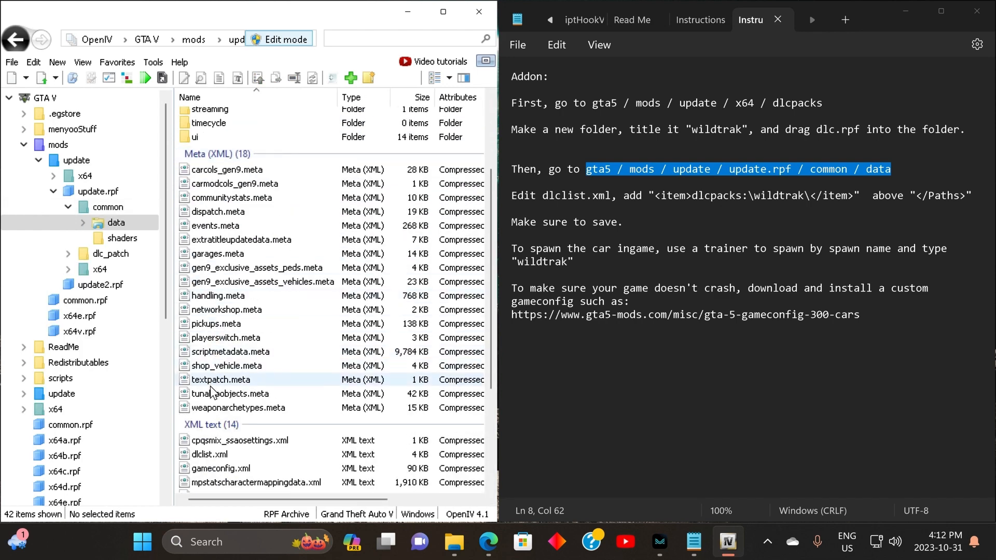
Step: Check the dlclist.xml name in the instructions, then bring up dlclist.xml's context menu with its edit option
scroll("down", 3)
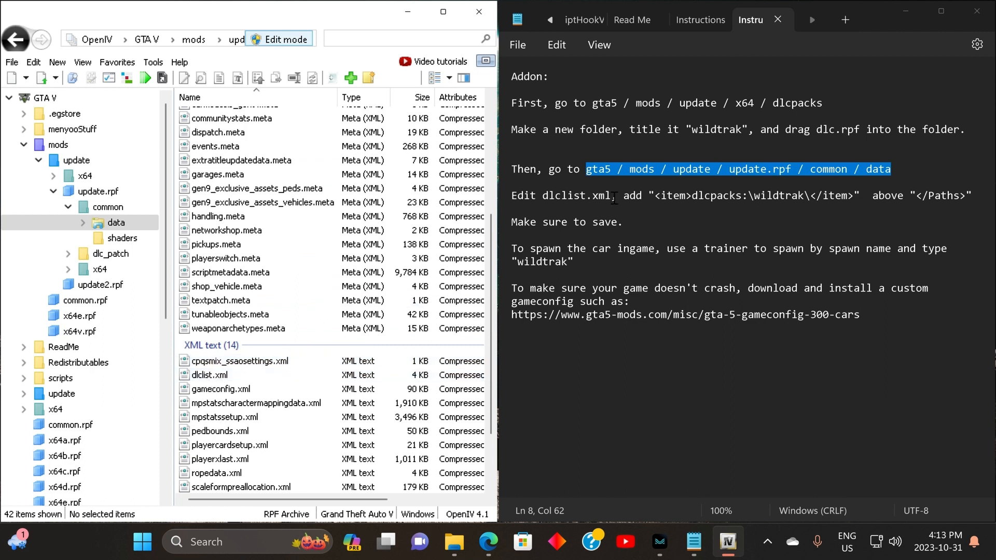
double_click(574, 196)
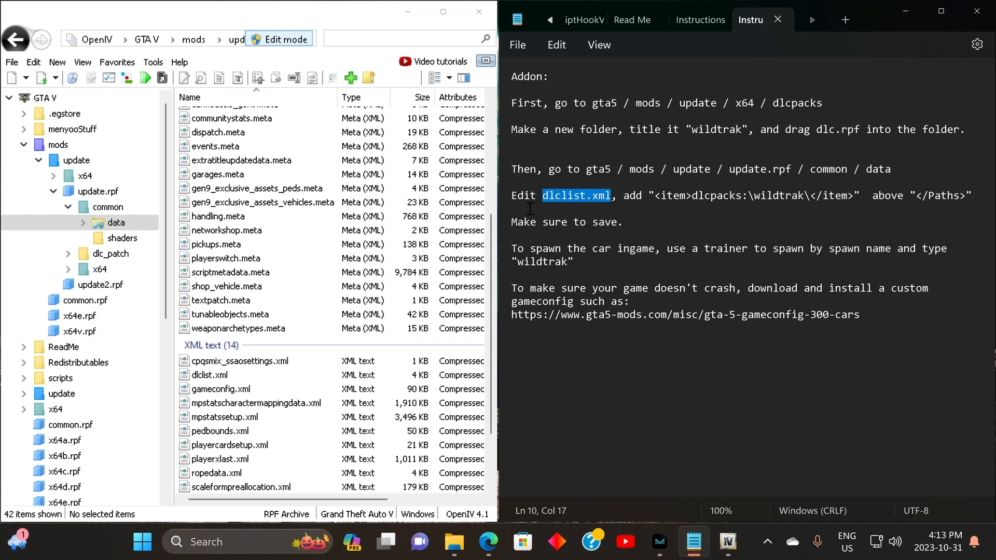
double_click(522, 195)
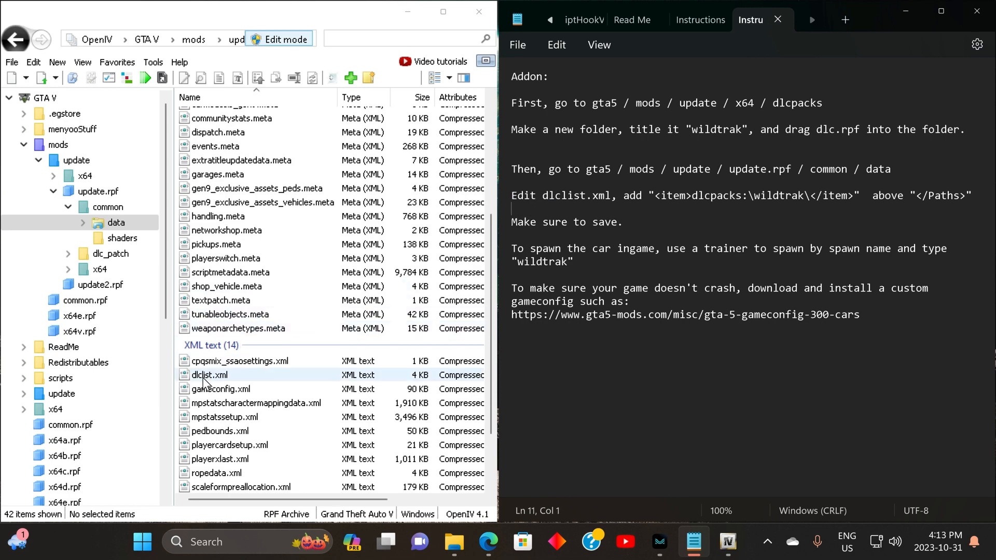
right_click(209, 375)
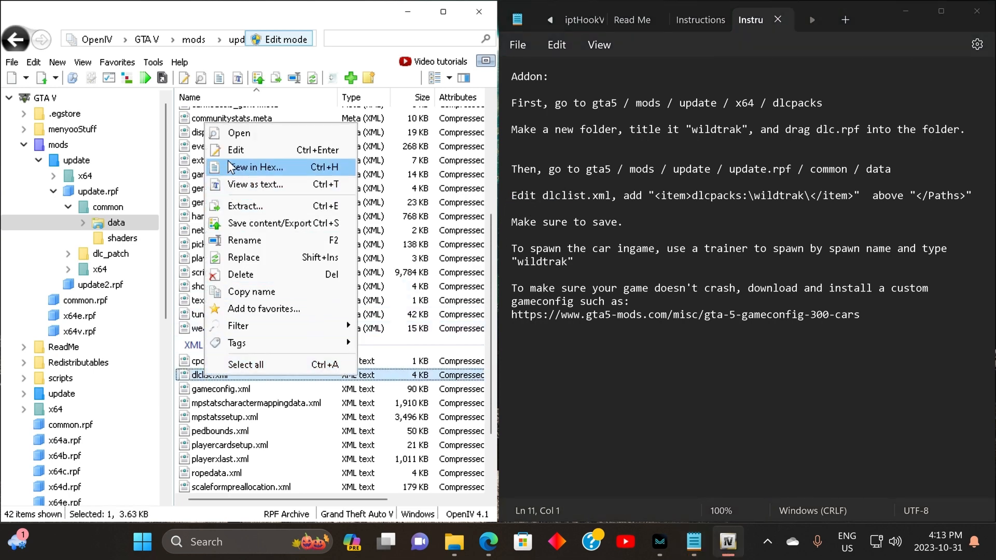
mouse_move(255, 167)
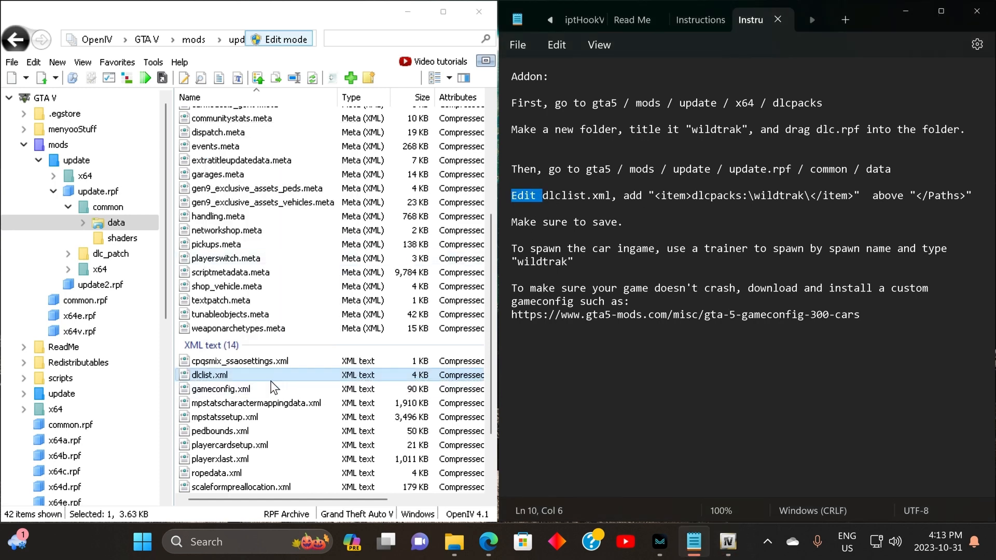
right_click(209, 375)
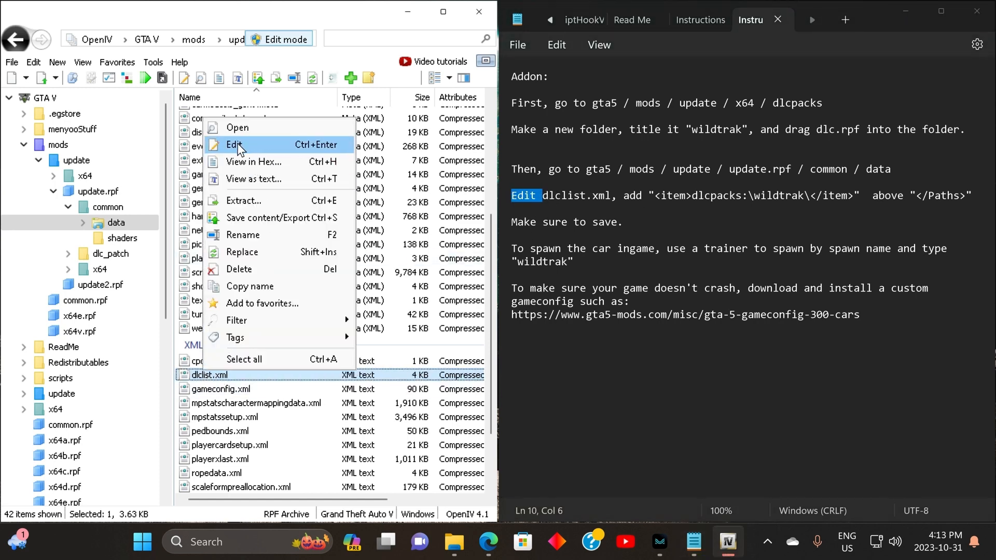
Step: Paste a copy of the dnxgenericaddonprops item as a new line above </Paths> in dlclist.xml
left_click(236, 146)
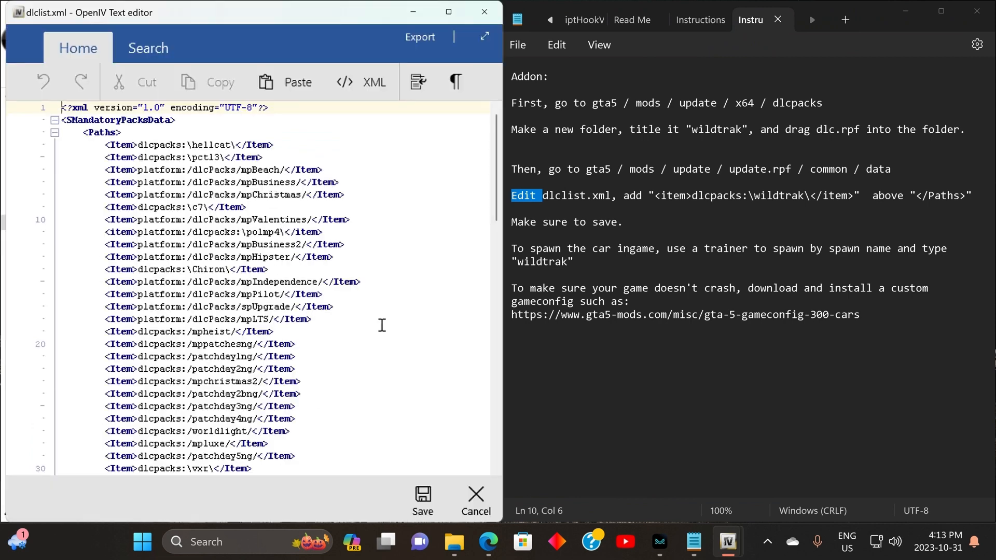
scroll("down", 3)
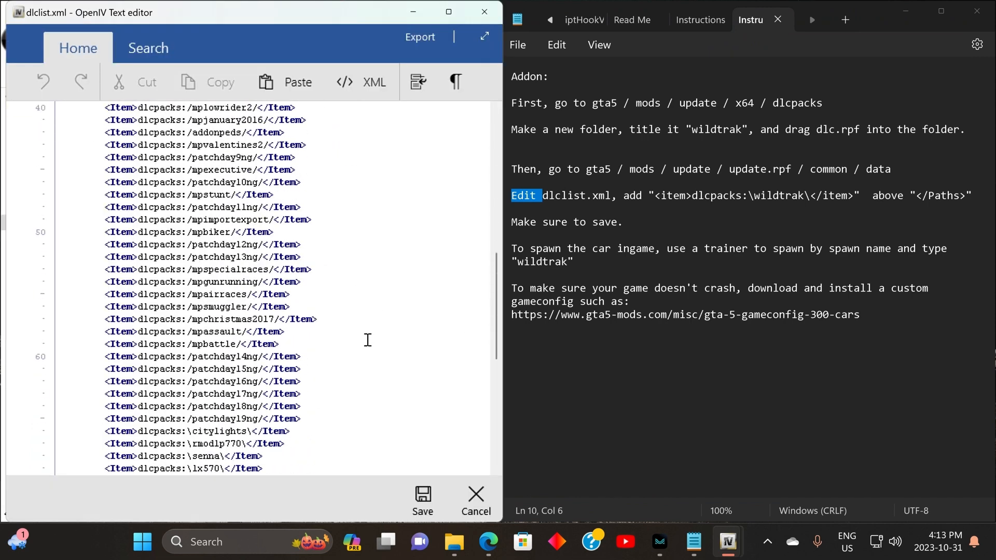
scroll("down", 3)
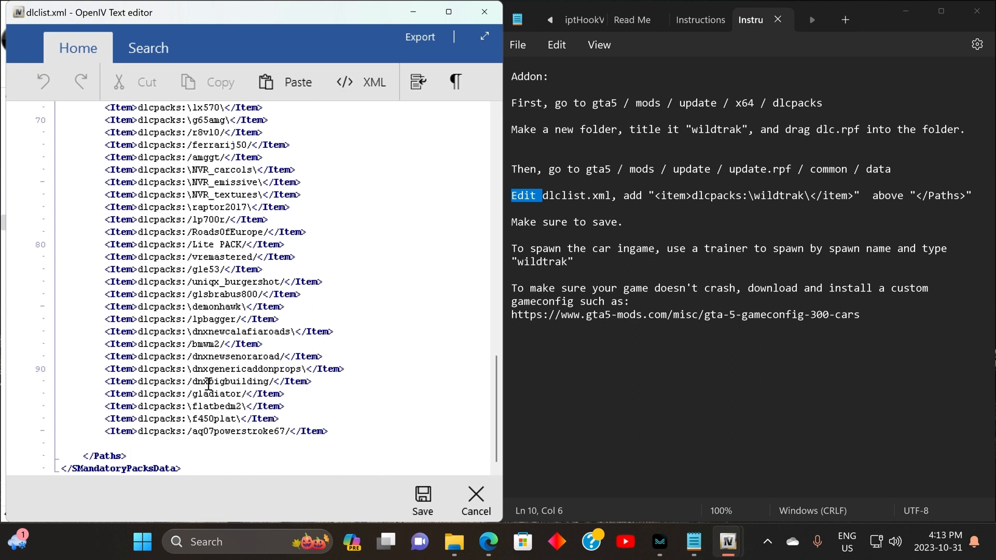
mouse_move(235, 372)
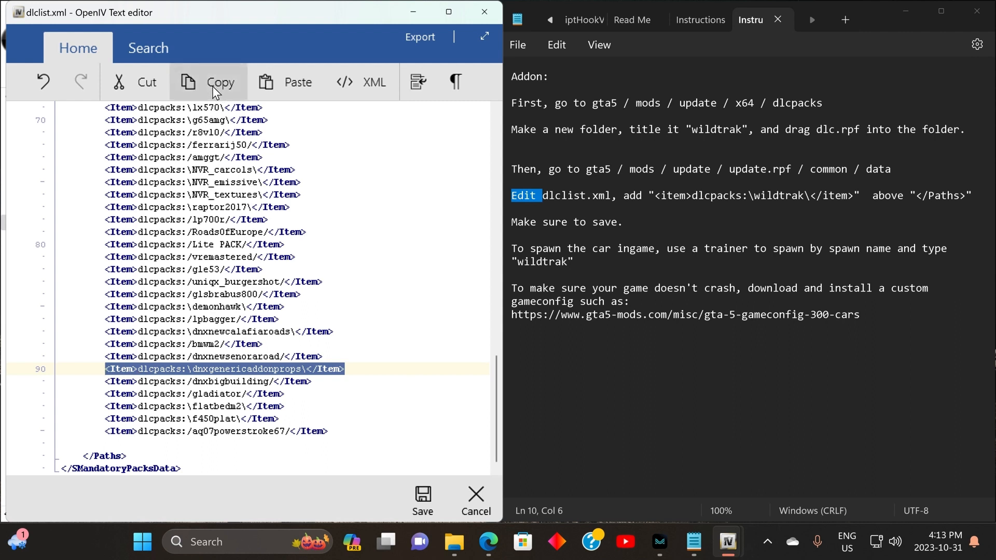
mouse_move(165, 446)
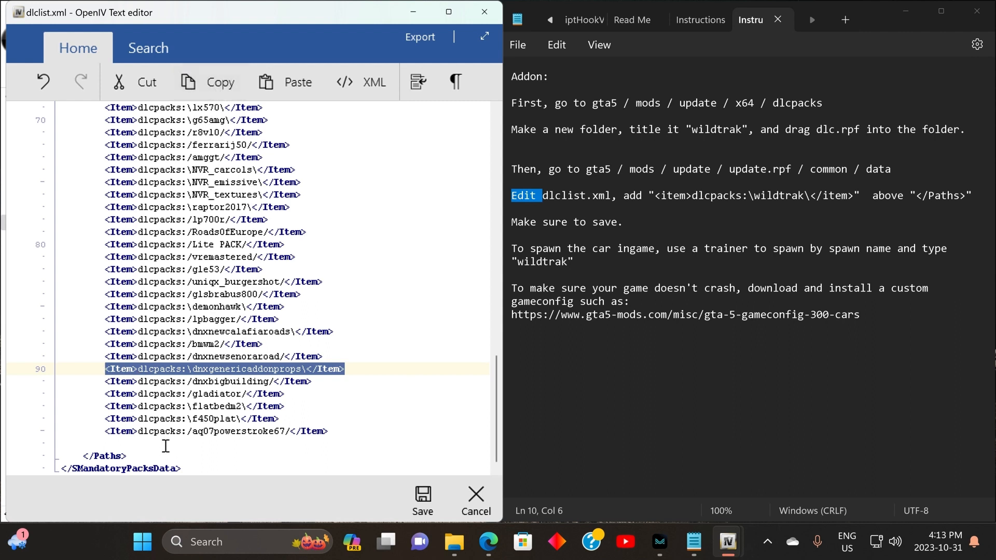
left_click(137, 443)
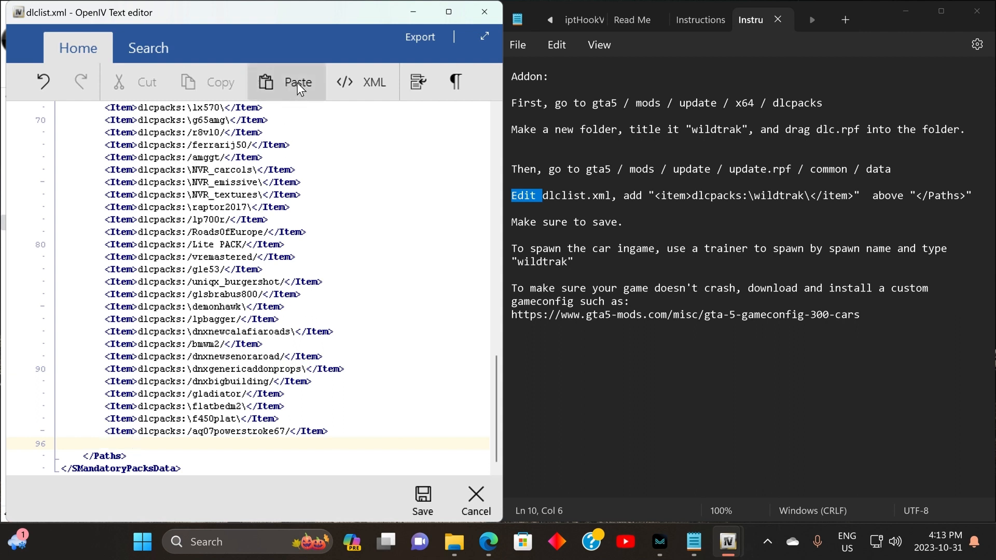
left_click(286, 82)
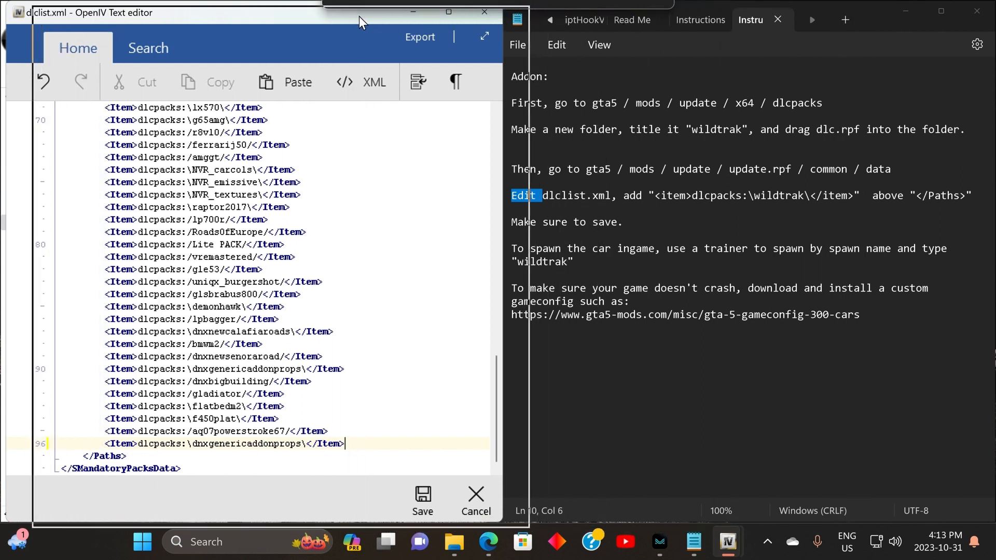
Step: Copy the wildtrak folder name from the dlcpacks folder in File Explorer
left_click(453, 542)
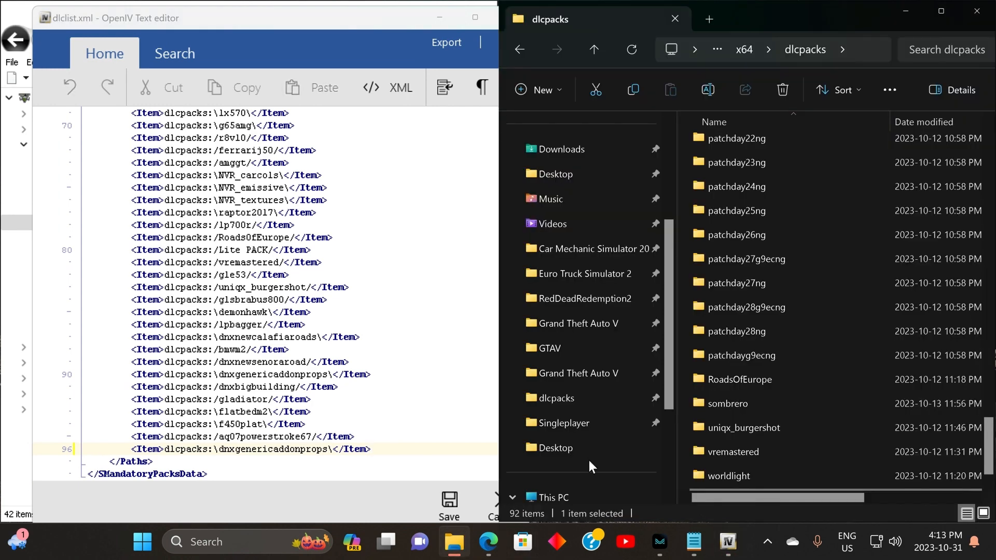
scroll("down", 3)
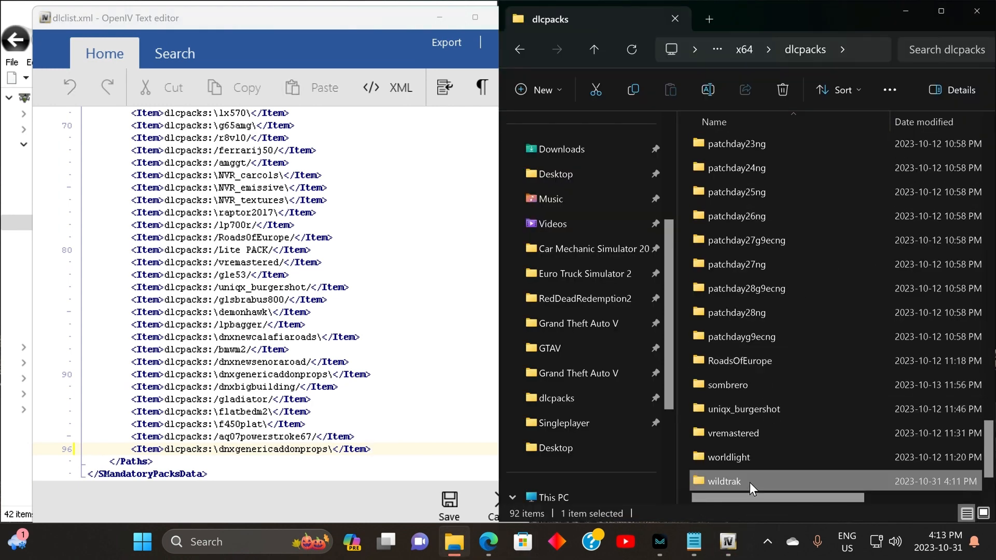
double_click(723, 481)
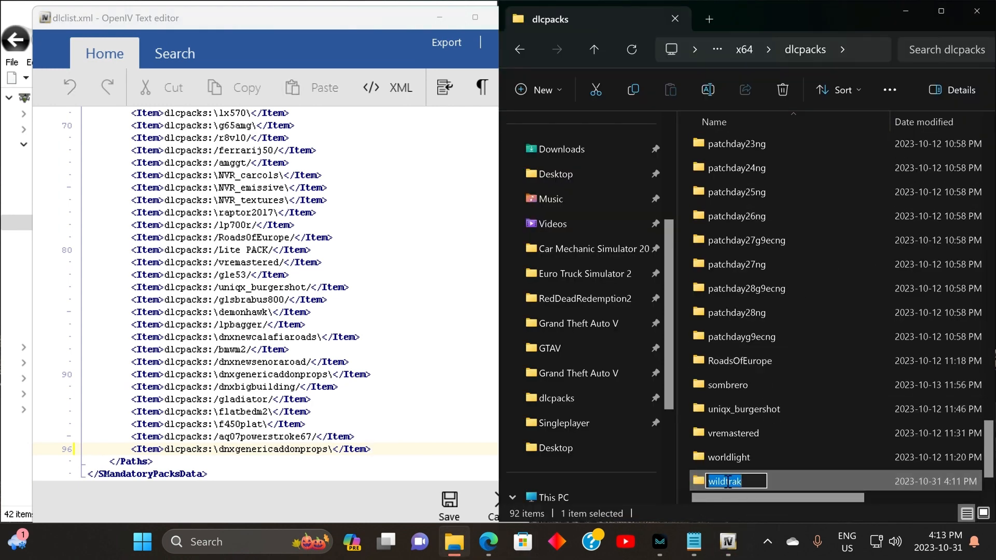
right_click(730, 481)
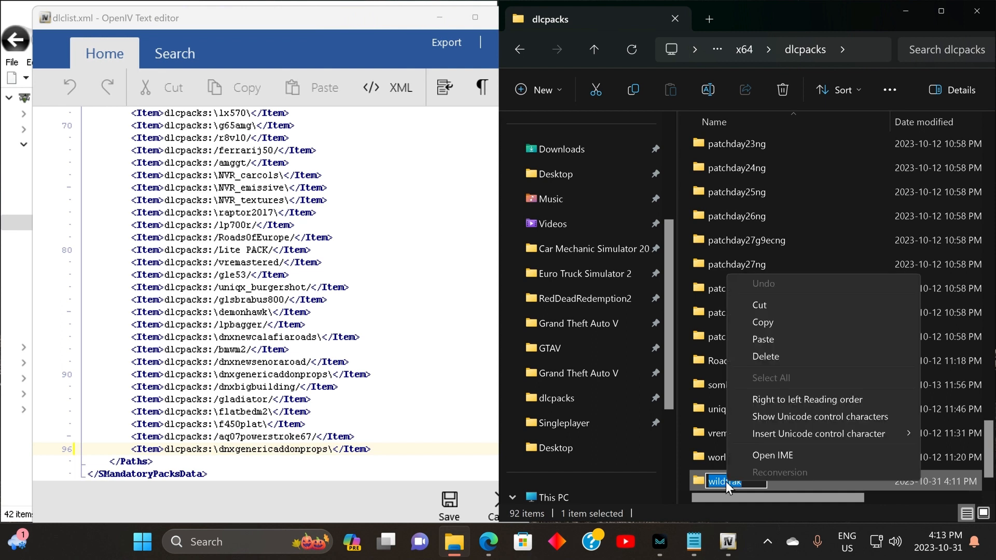
mouse_move(763, 322)
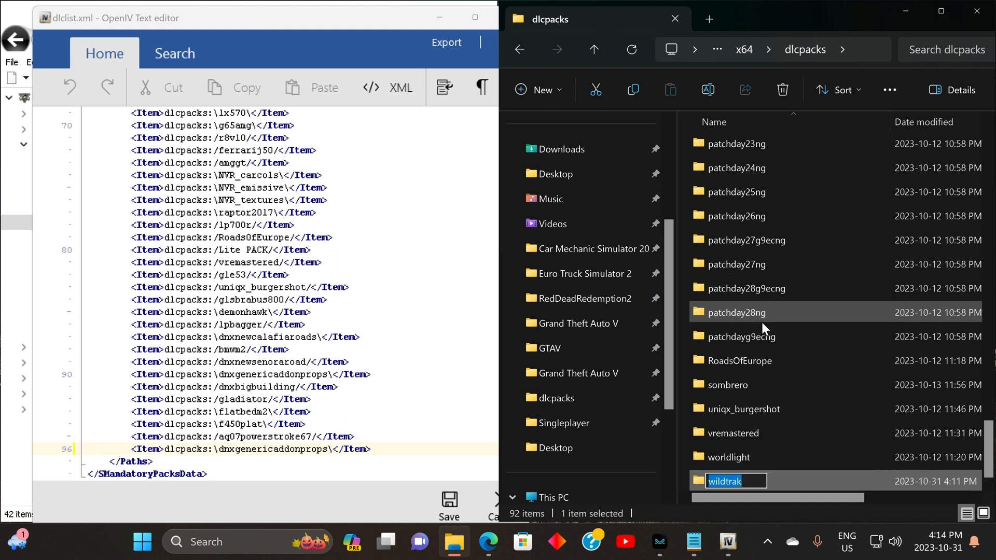
mouse_move(404, 496)
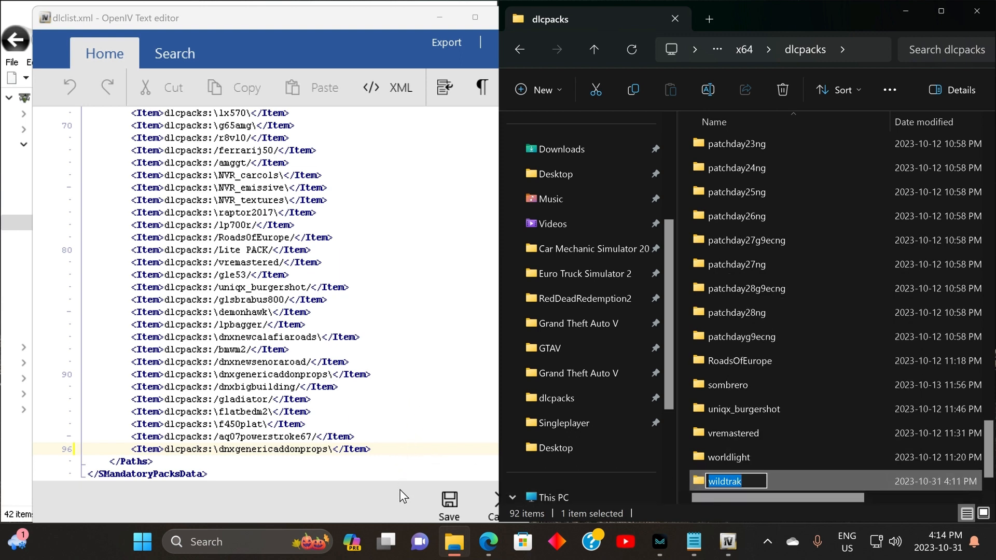
Step: Replace dnxgenericaddonprops in the new last item with wildtrak, giving dlcpacks:\wildtrak\
left_click(254, 445)
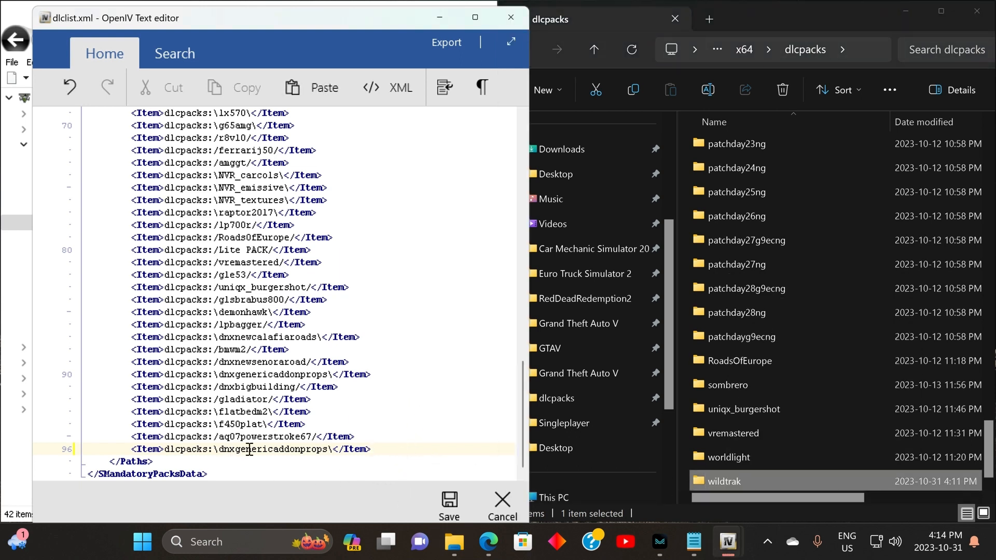
double_click(270, 450)
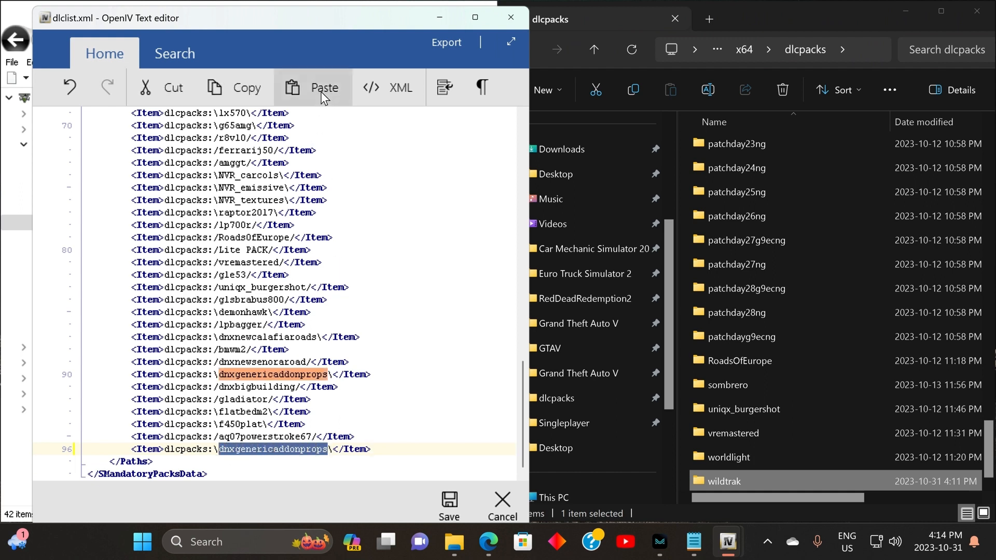
left_click(323, 87)
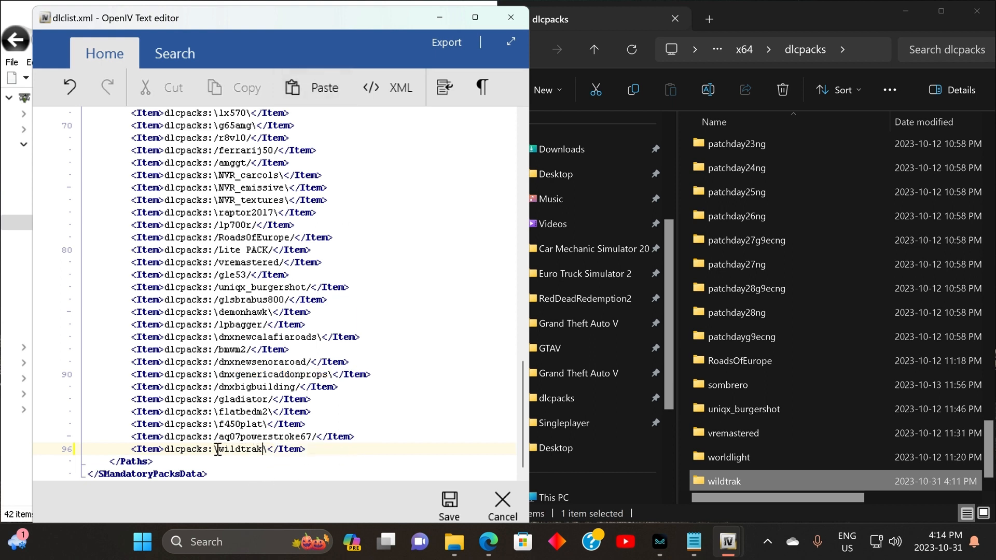
double_click(240, 449)
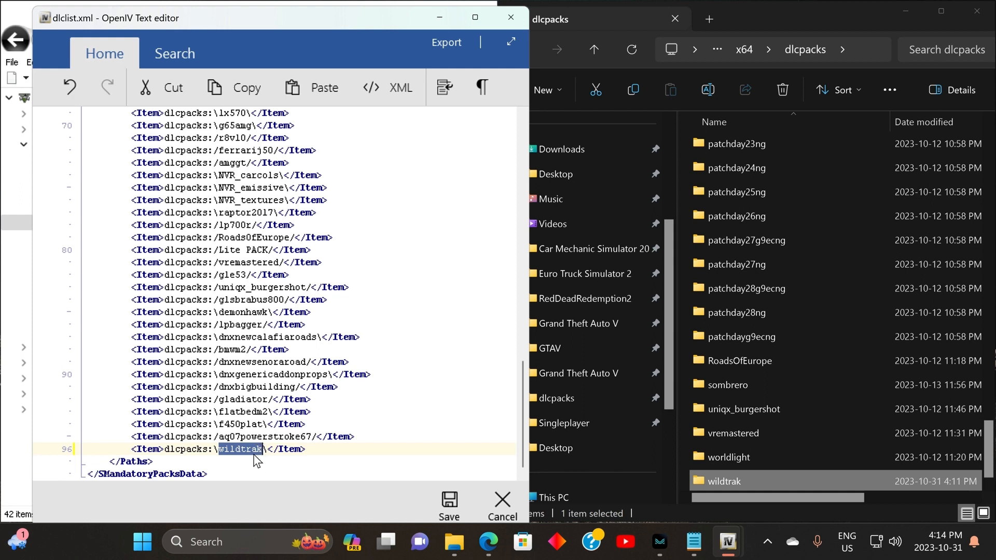
mouse_move(730, 488)
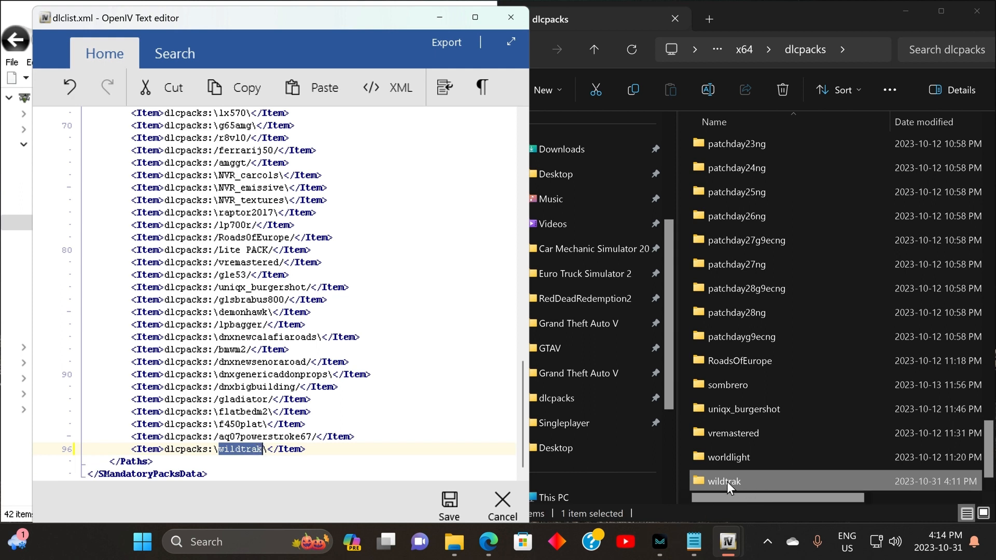
mouse_move(397, 505)
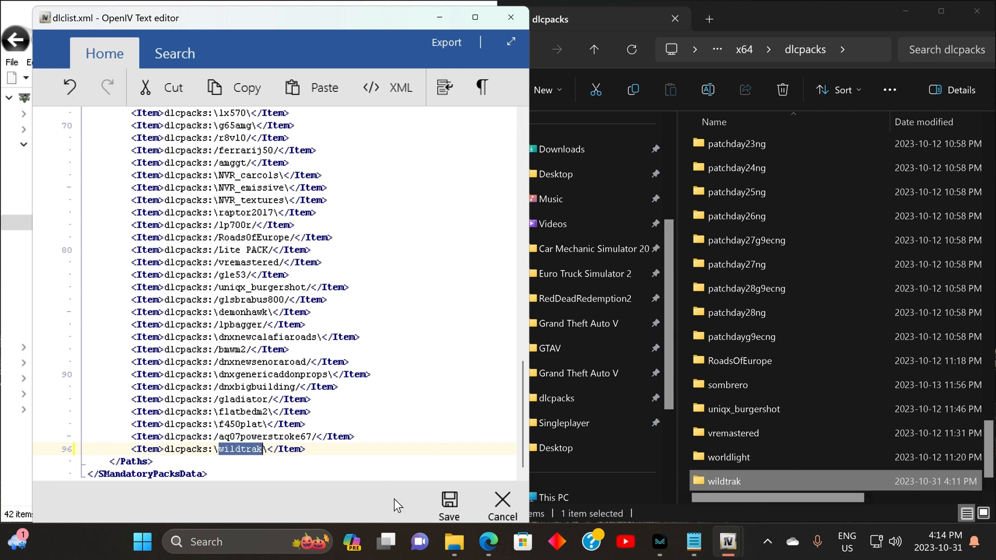
mouse_move(358, 466)
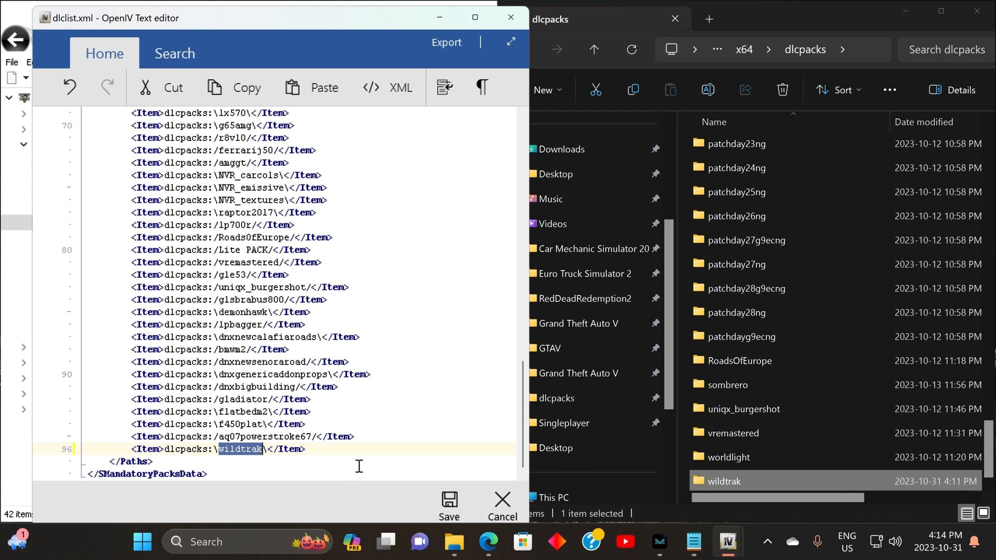
mouse_move(370, 58)
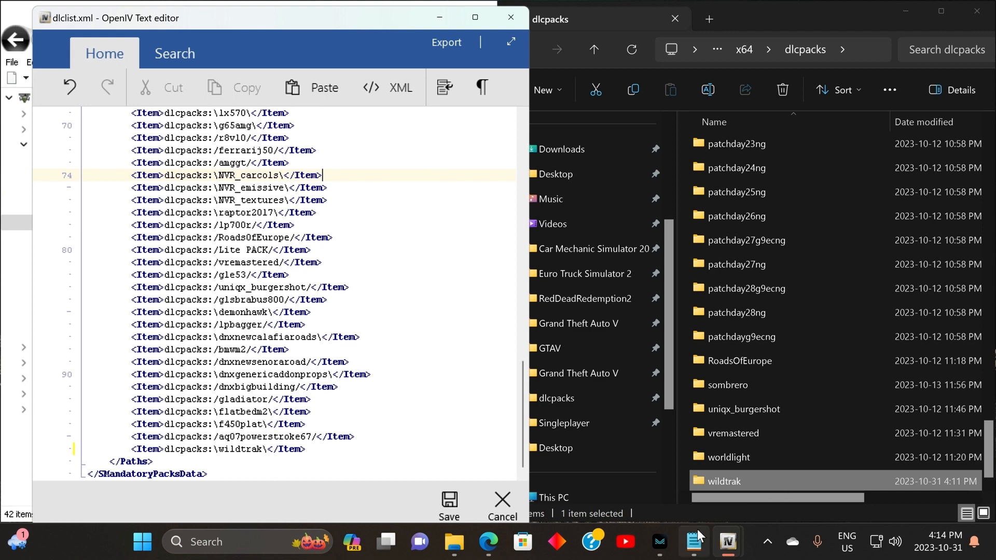
Step: Highlight the 'Make sure to save.' line in the Notepad mod instructions
left_click(694, 541)
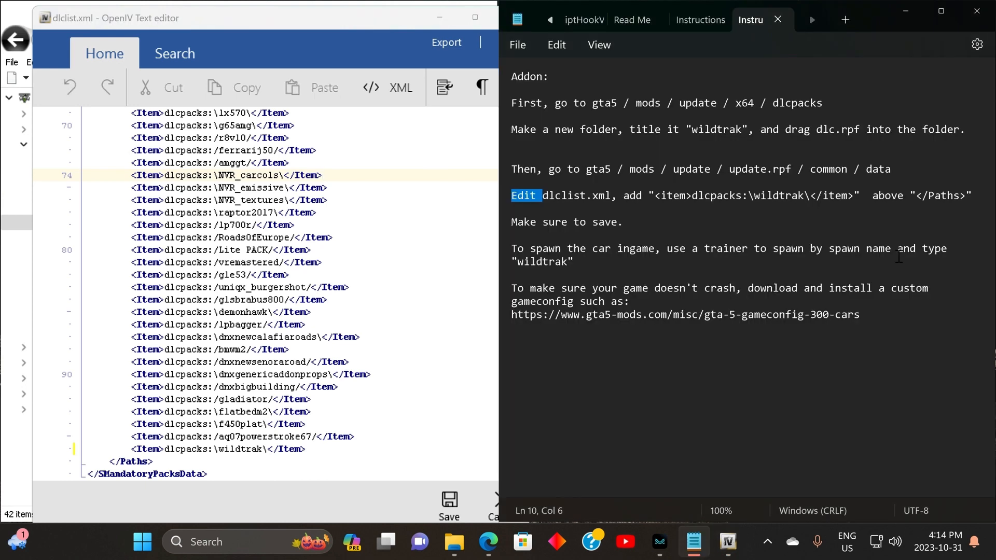
mouse_move(516, 222)
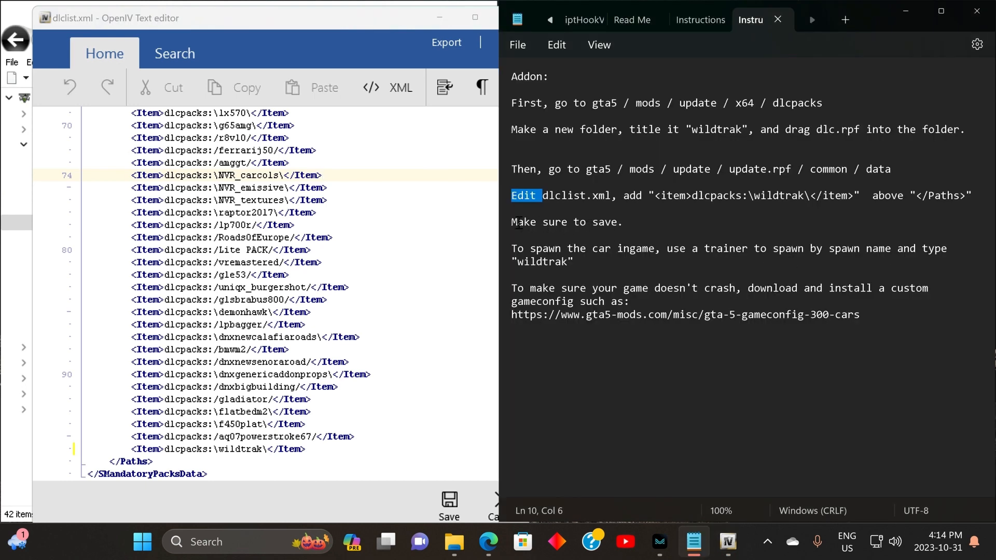
left_click(625, 223)
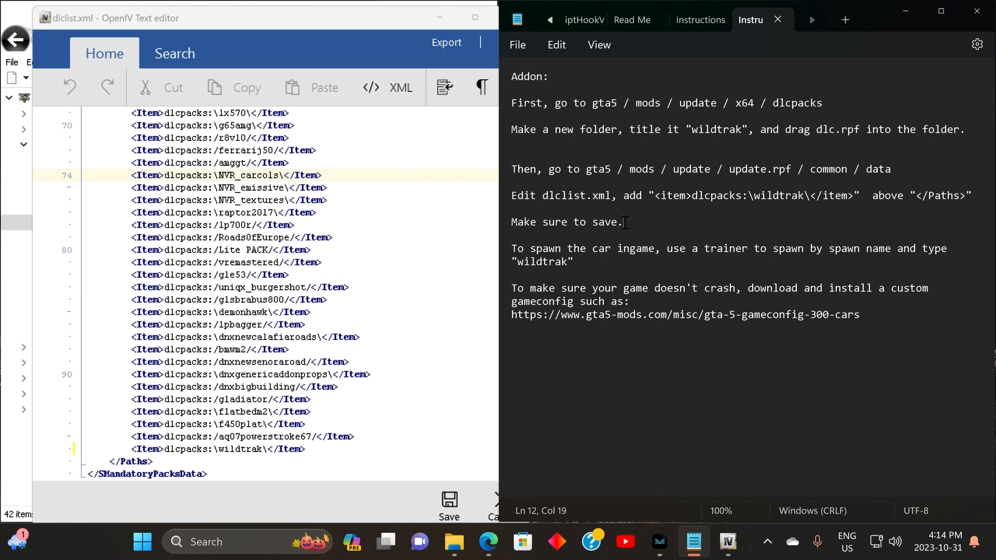
triple_click(566, 222)
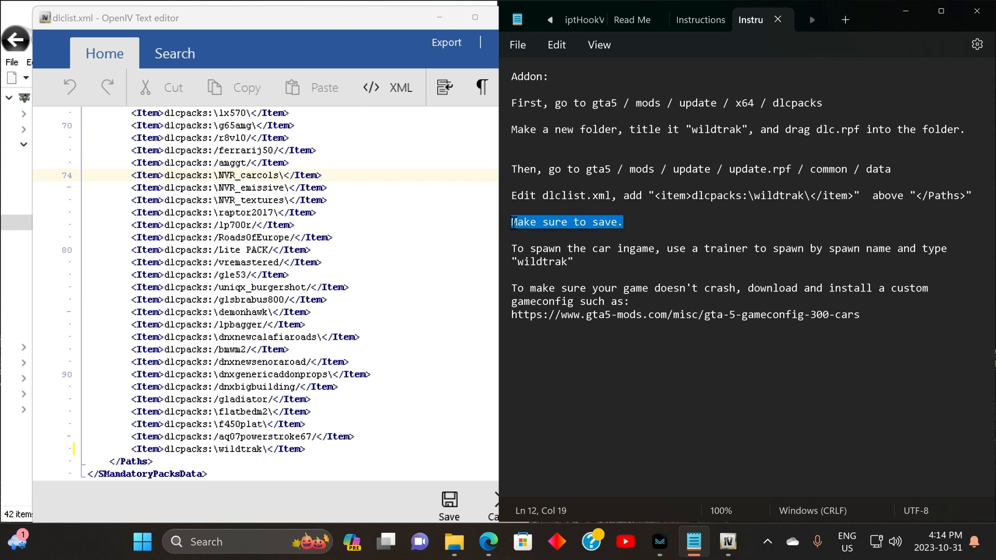
mouse_move(564, 232)
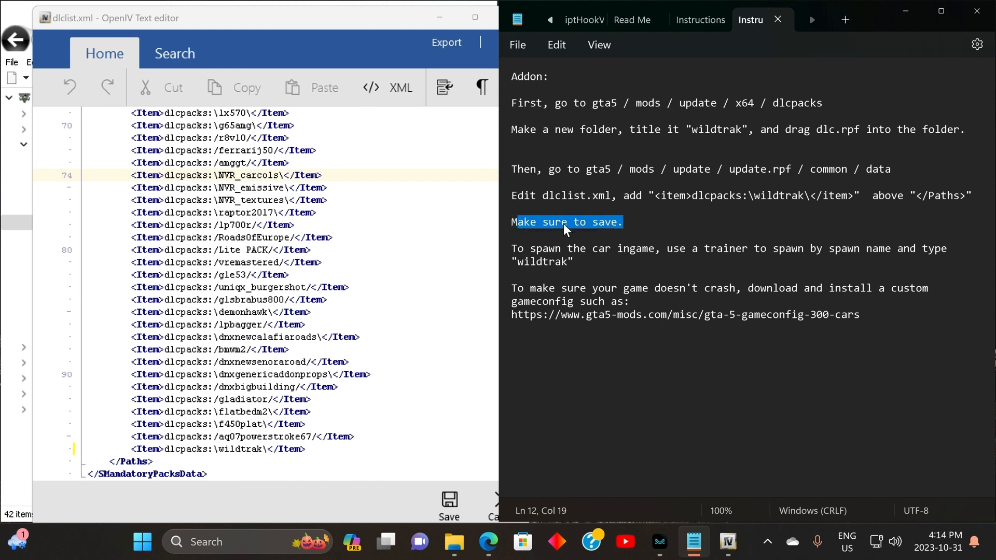
mouse_move(449, 503)
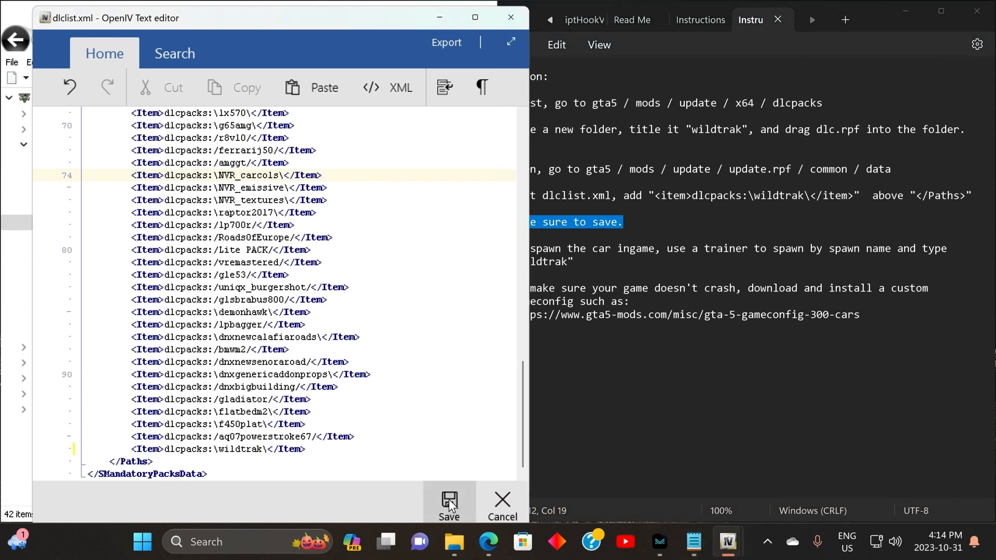
Step: Save dlclist.xml in OpenIV and minimise the Notepad instructions
left_click(449, 502)
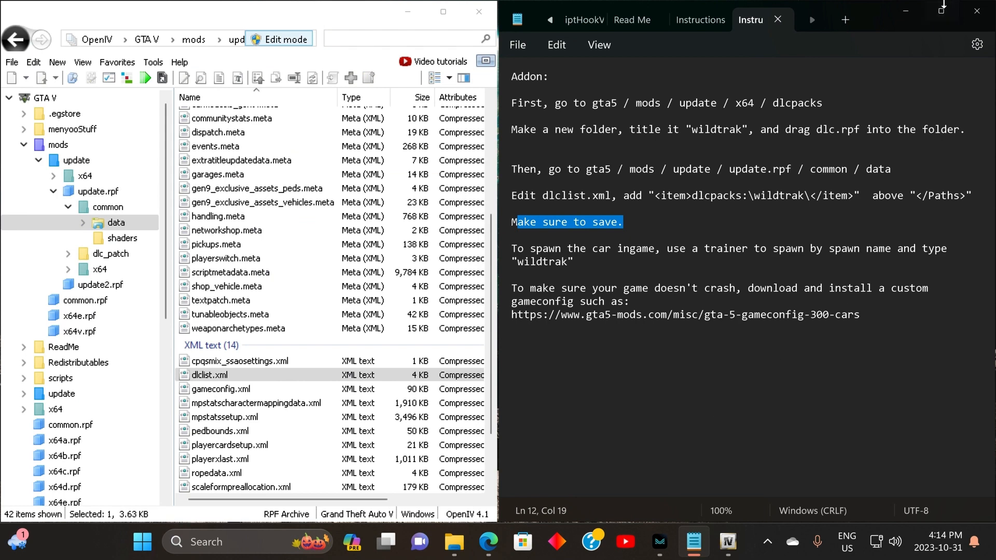
mouse_move(905, 12)
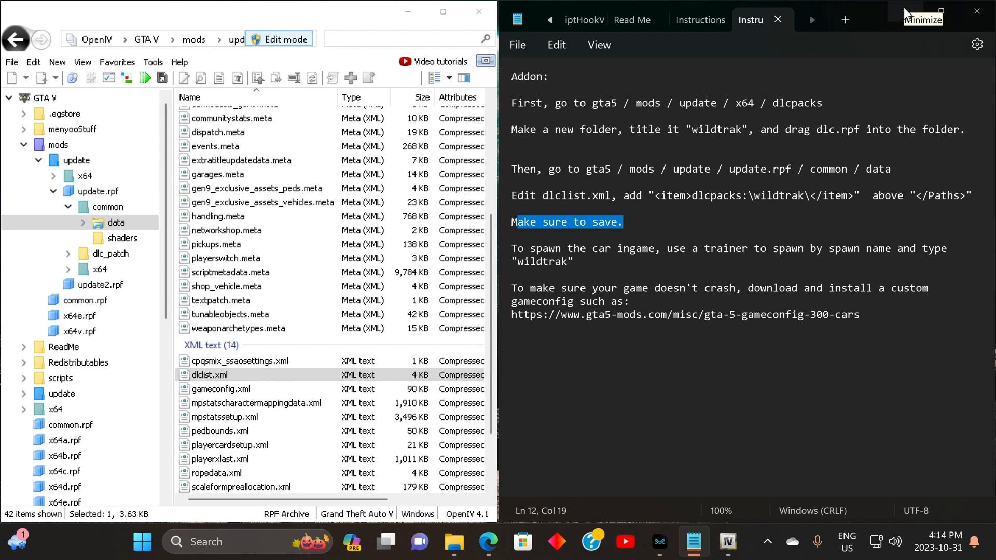
left_click(453, 542)
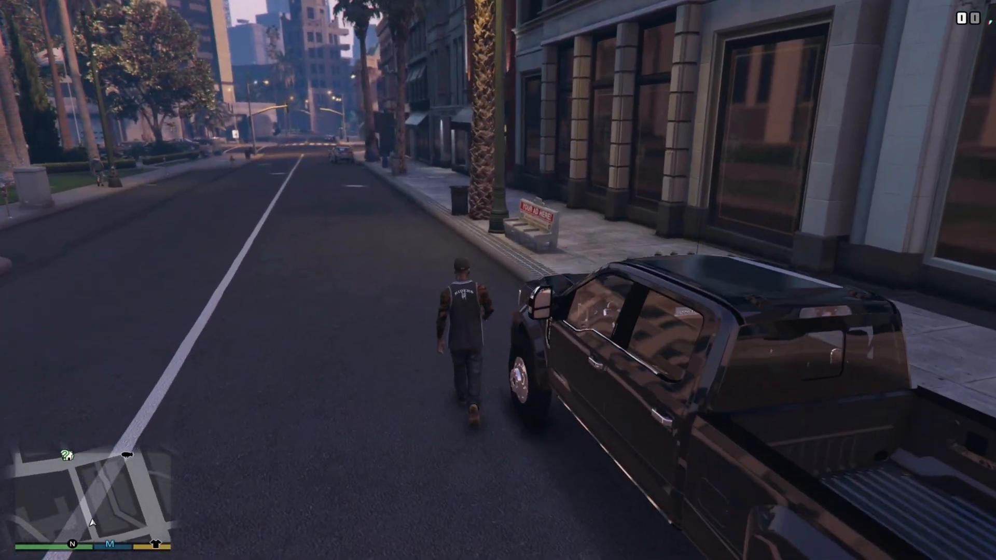
Step: Spawn the vehicle by model name wildtrak through the Menyoo trainer
key("w")
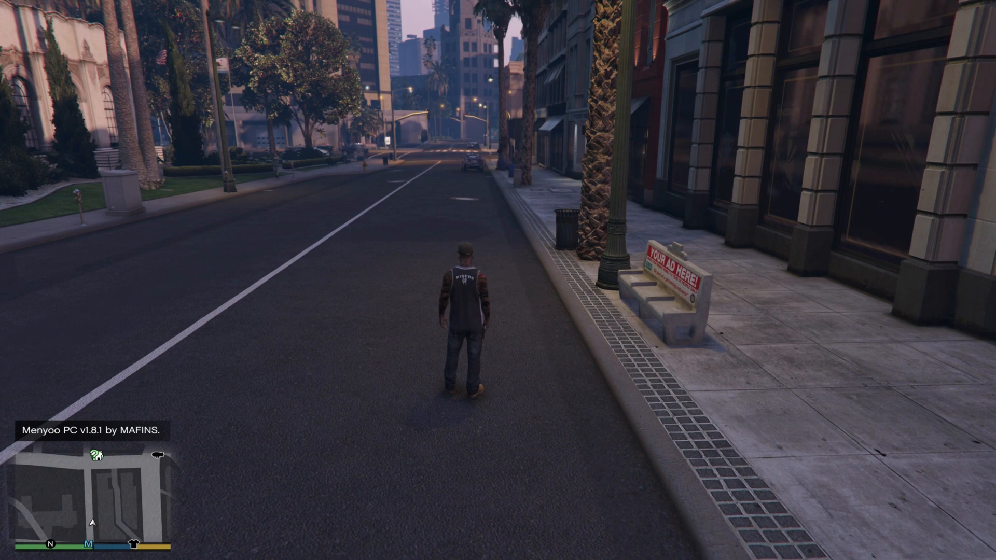
key("F8")
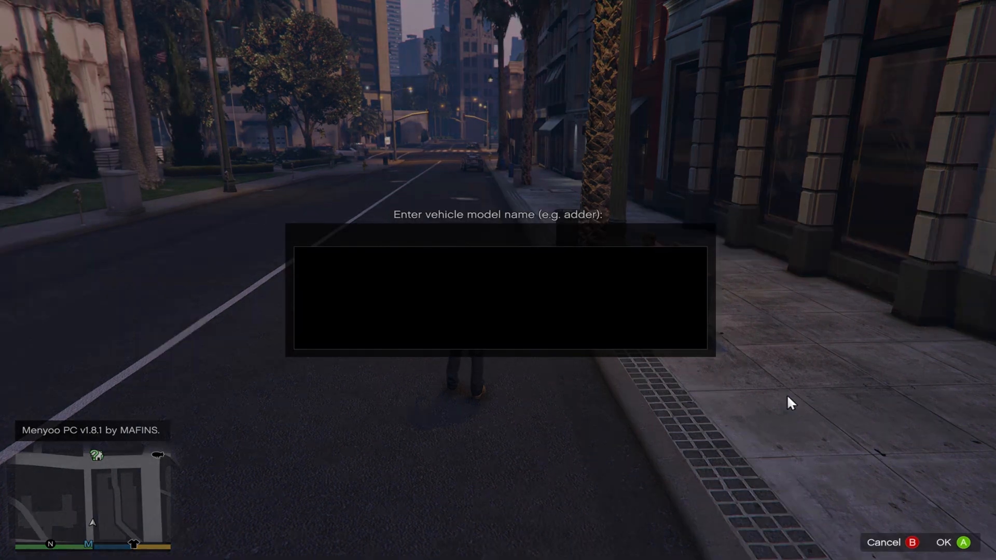
type("w")
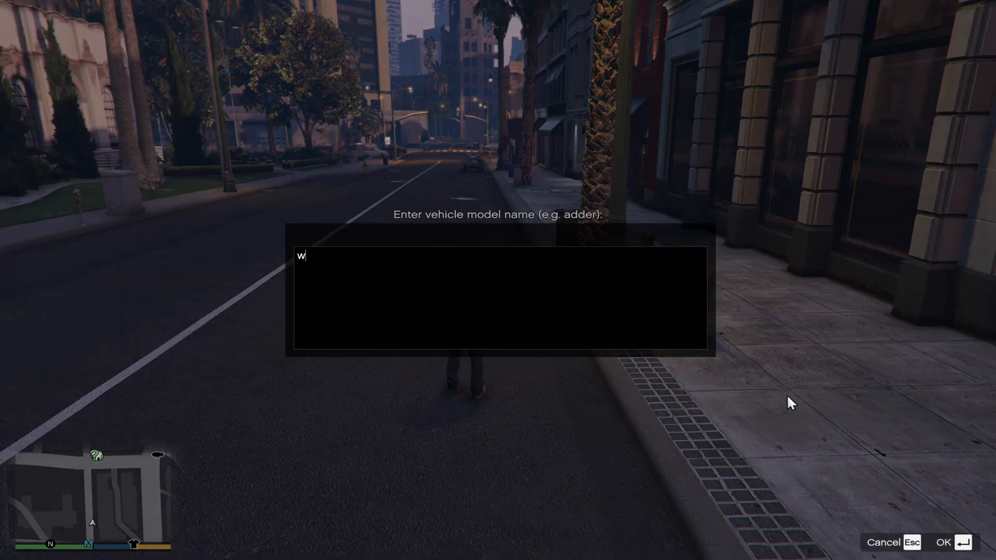
type("i")
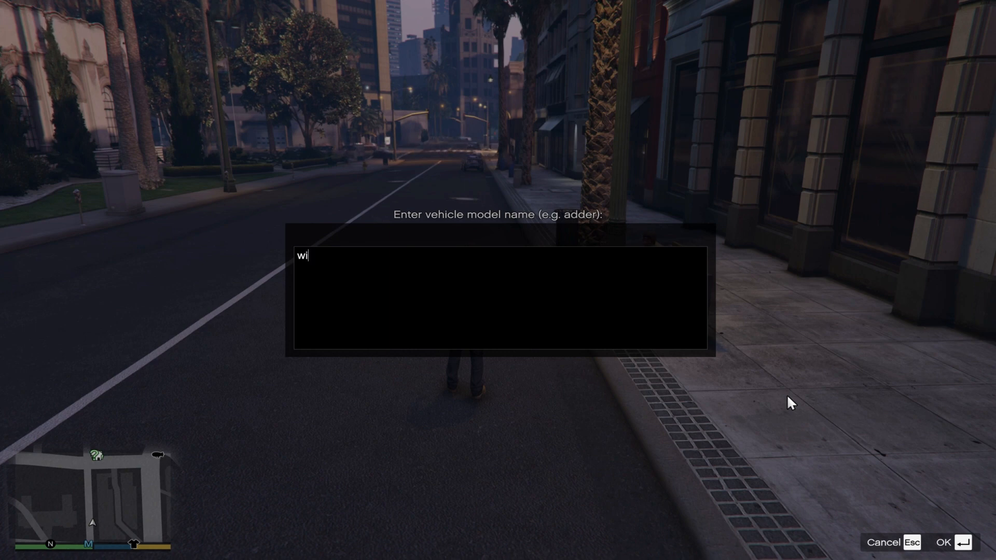
type("l")
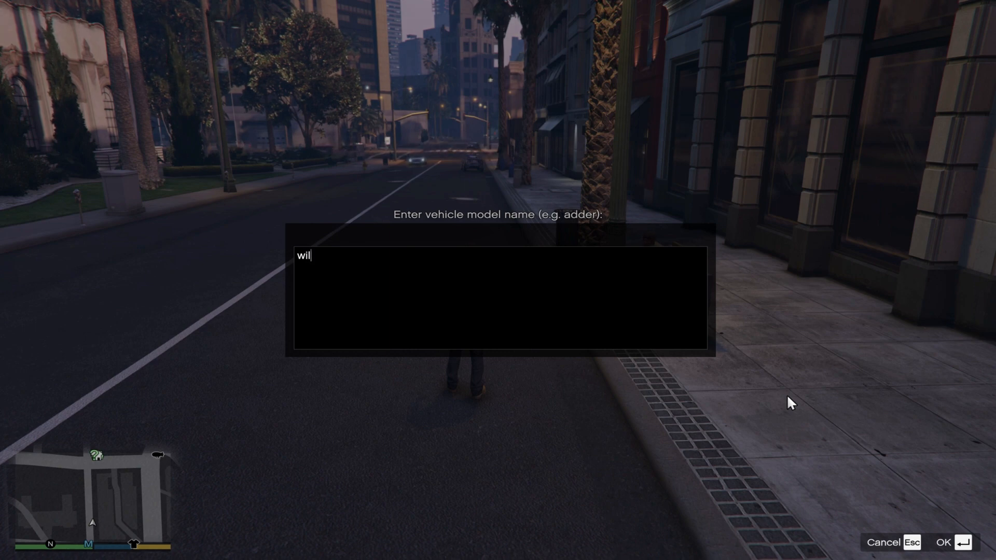
type("dt")
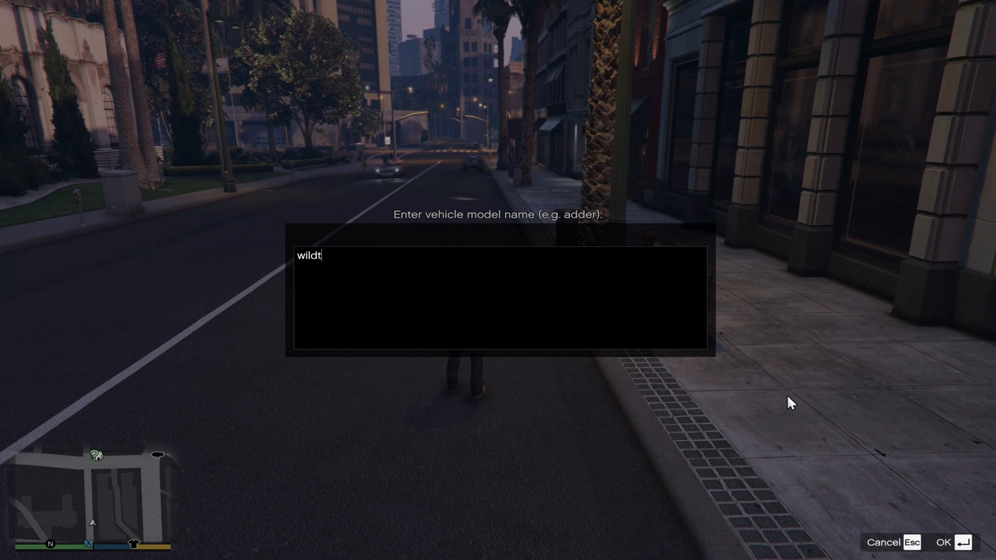
type("rak")
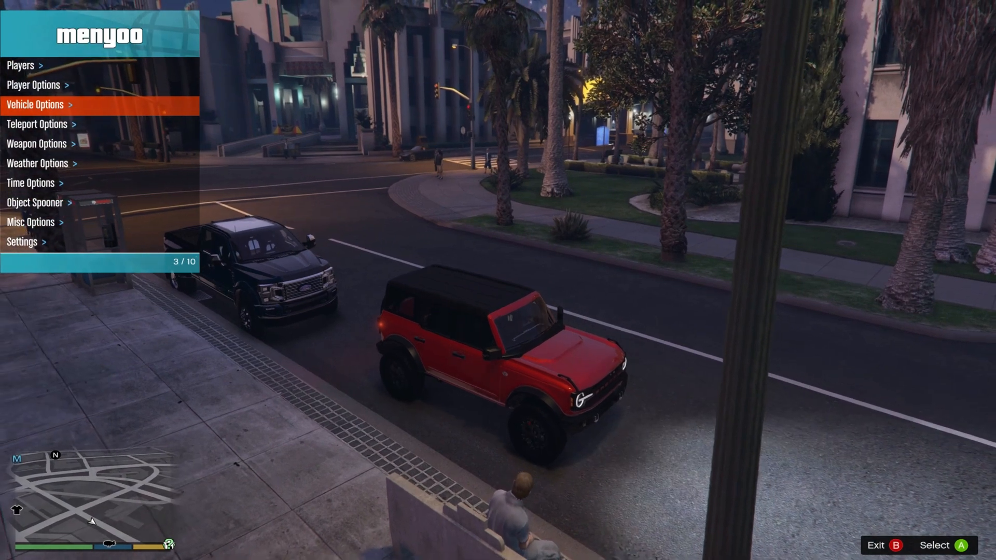
Step: Open all doors, hood and trunk of the red Bronco via Menyoo Customs > Doors > All
key("Down")
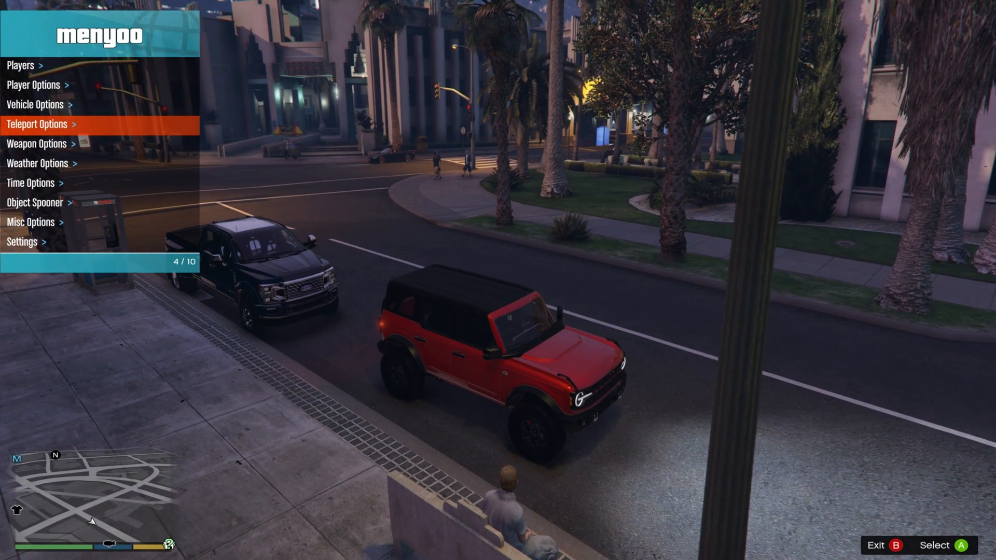
left_click(35, 103)
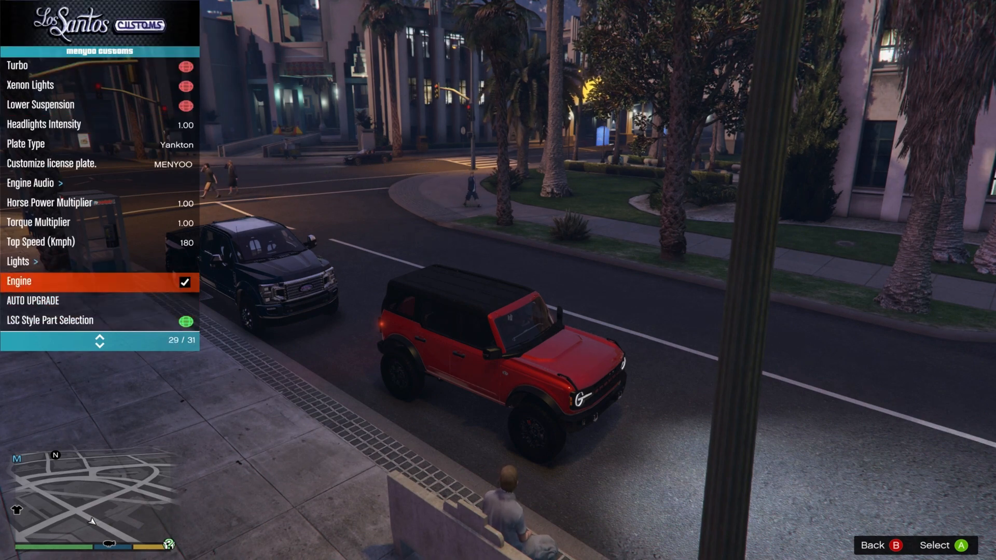
scroll("up", 3)
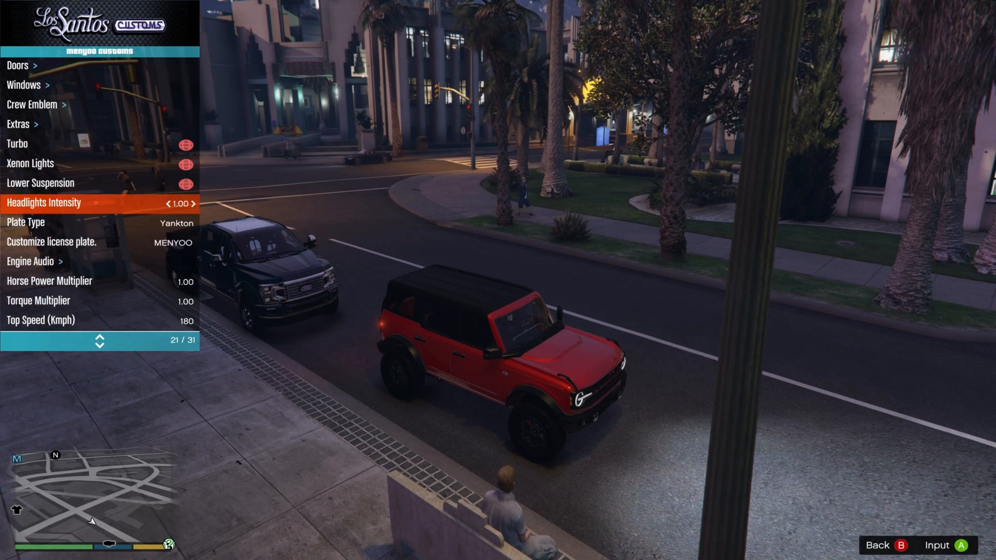
scroll("up", 3)
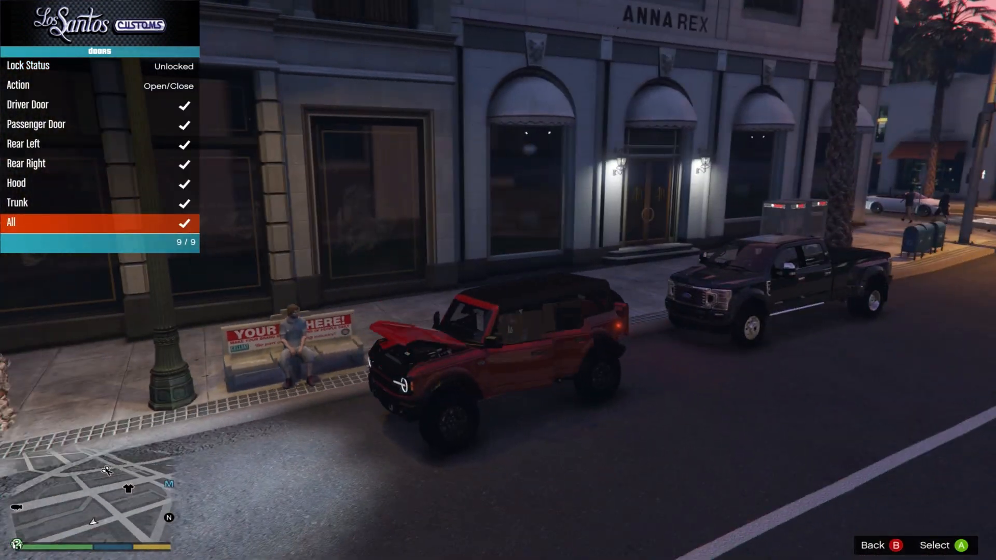
mouse_move(498, 280)
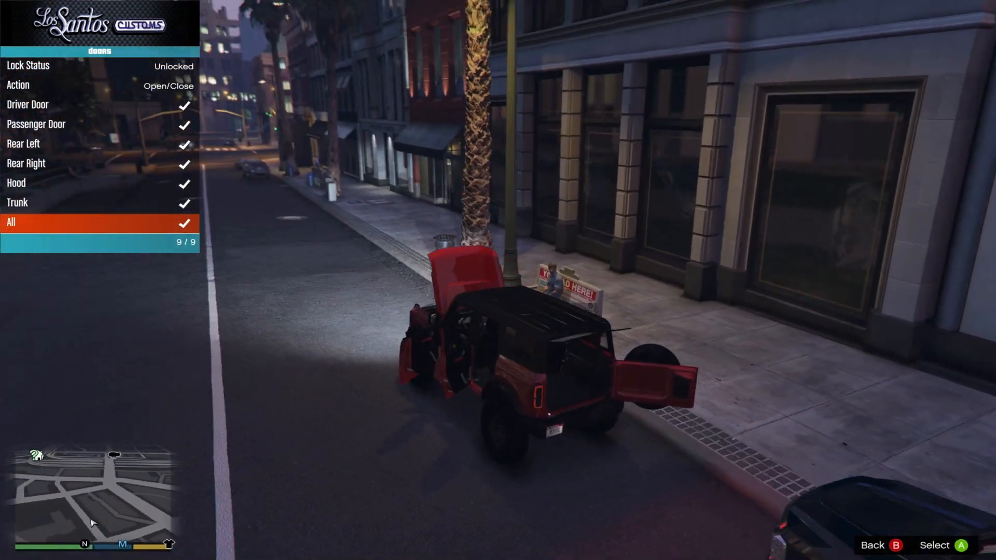